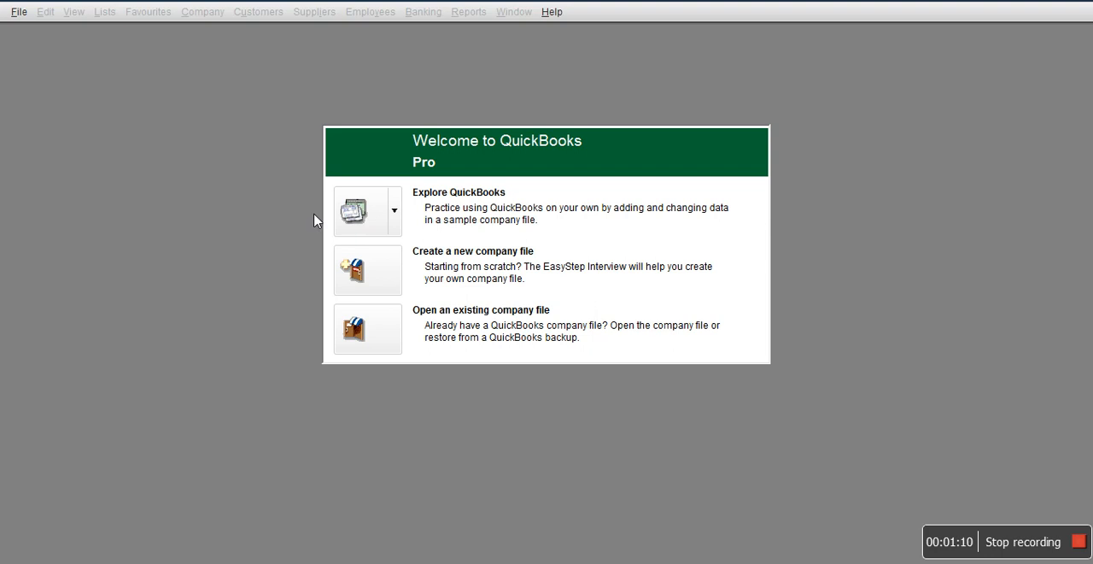
{"action": "mouse_move", "coordinate": [51, 144]}
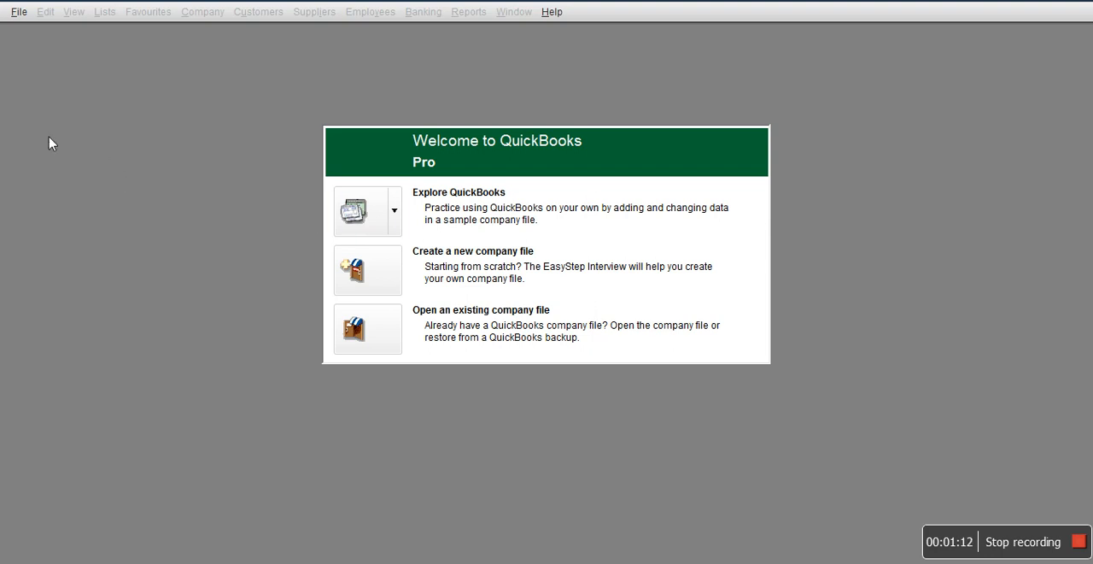
Choose New Company from the File menu to start a new company file
{"action": "left_click", "coordinate": [18, 11]}
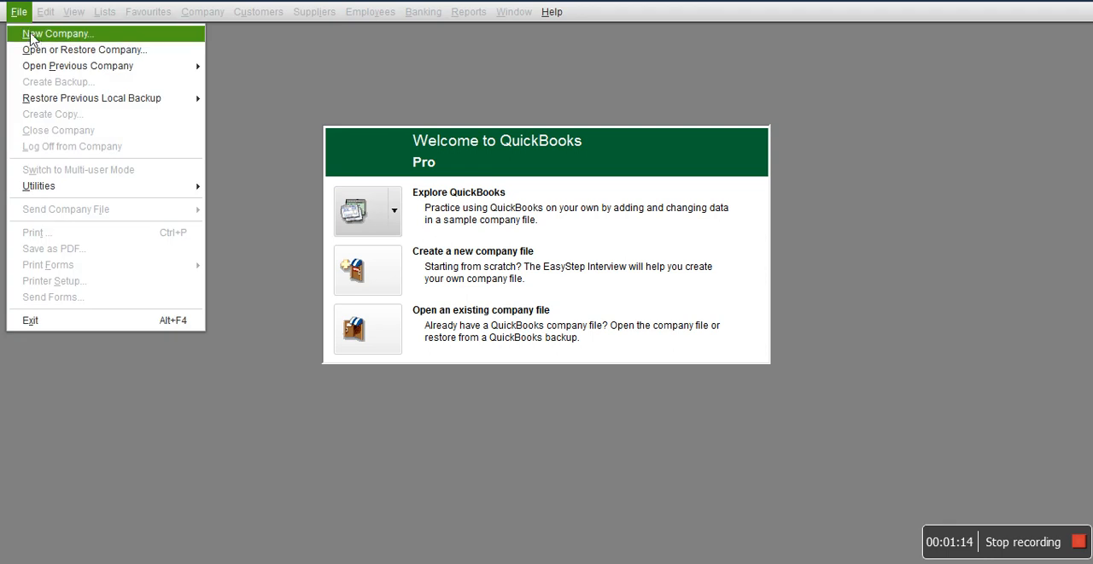
{"action": "left_click", "coordinate": [58, 34]}
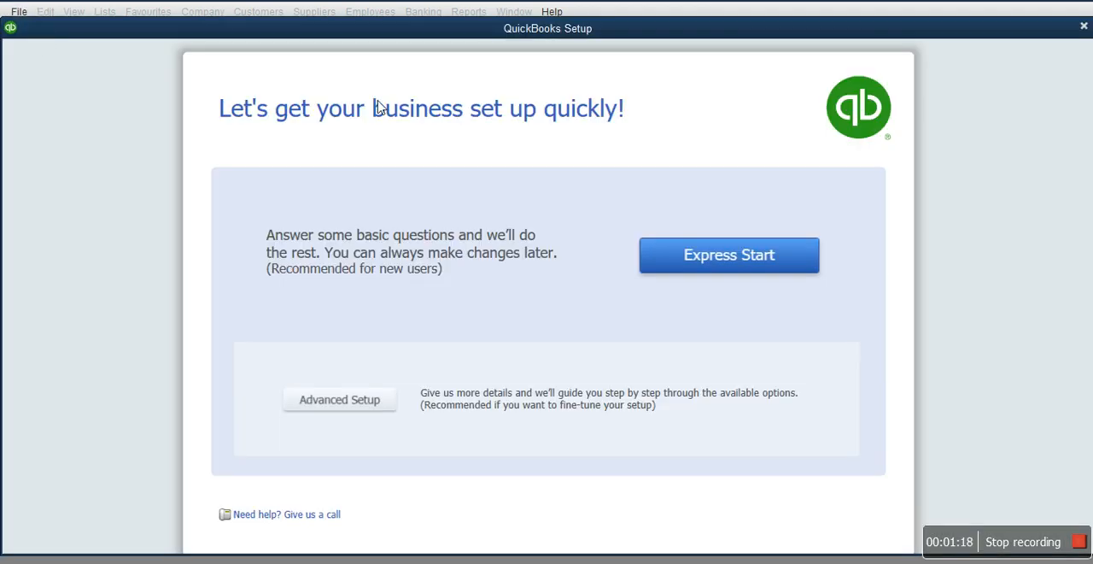
{"action": "mouse_move", "coordinate": [436, 119]}
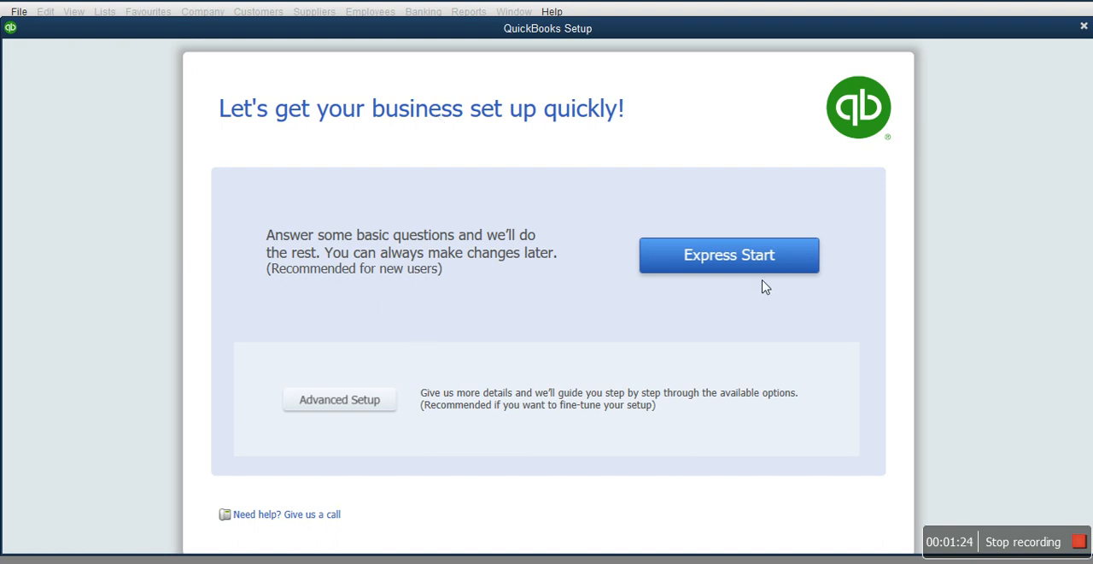
{"action": "mouse_move", "coordinate": [396, 389]}
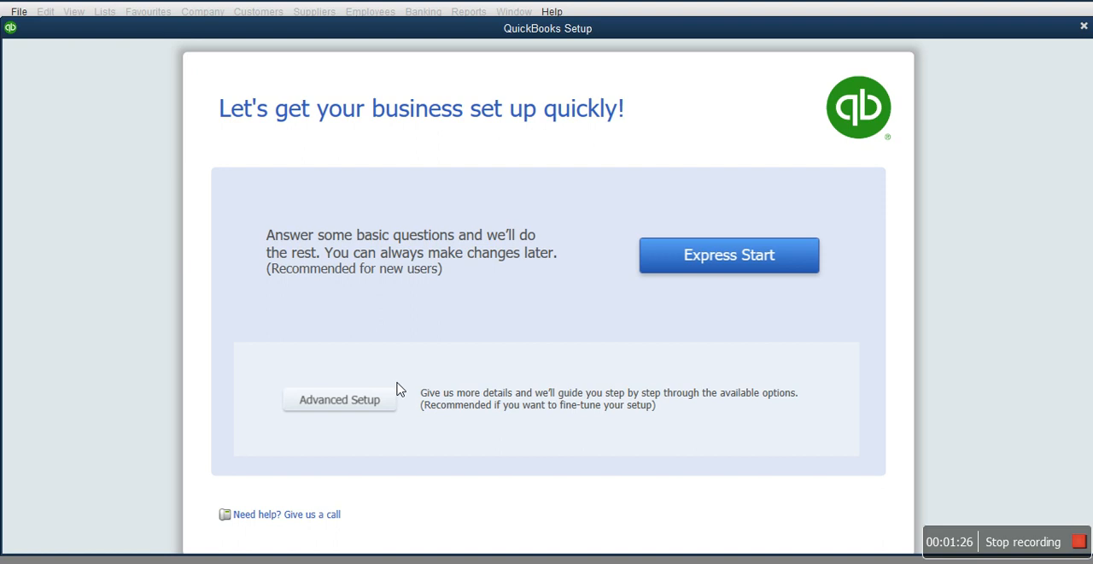
{"action": "mouse_move", "coordinate": [453, 374]}
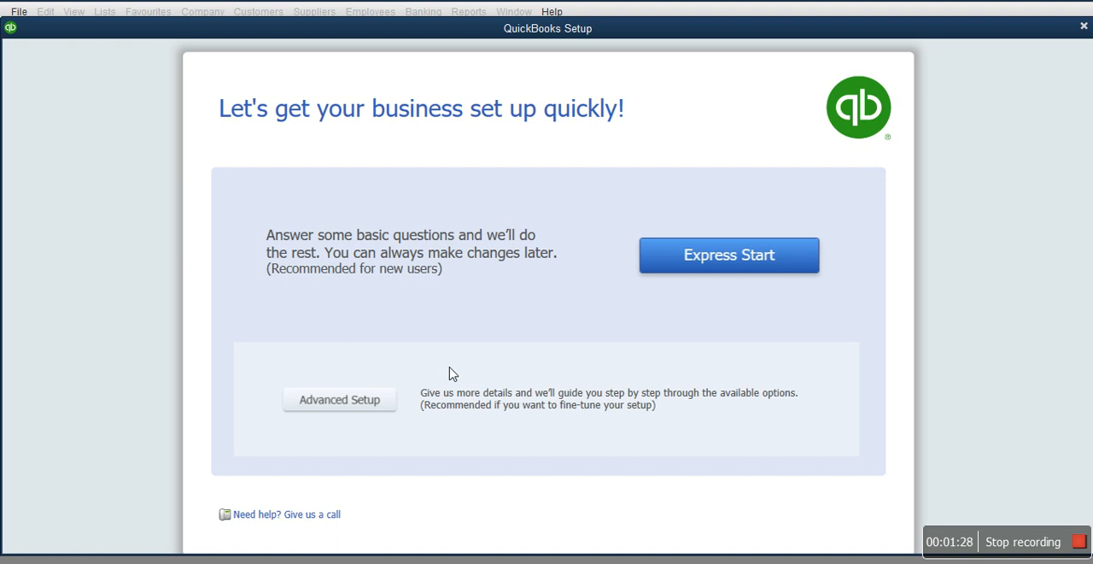
{"action": "mouse_move", "coordinate": [835, 287]}
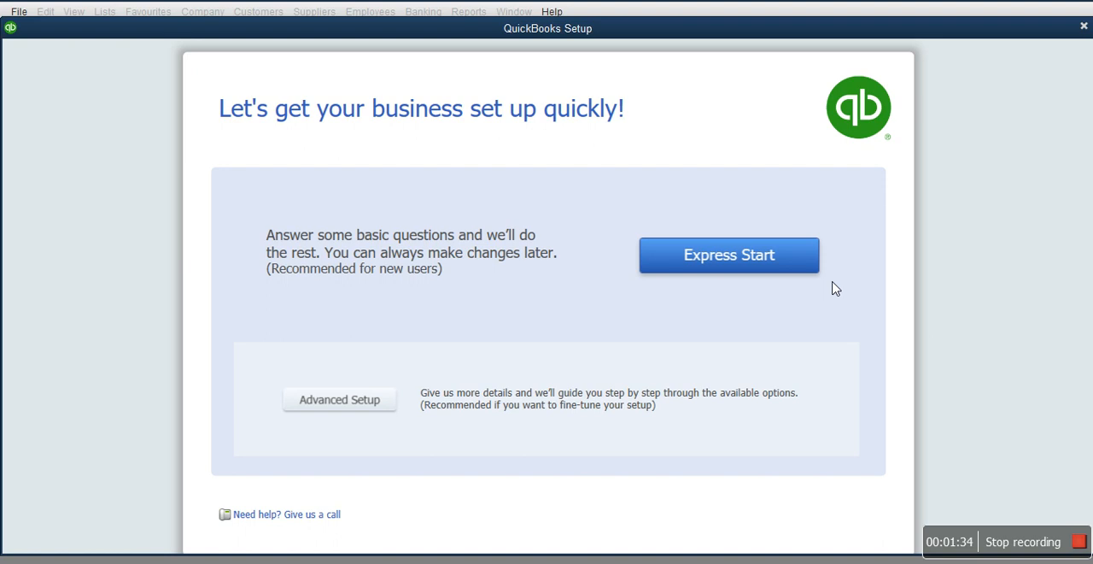
{"action": "mouse_move", "coordinate": [358, 456]}
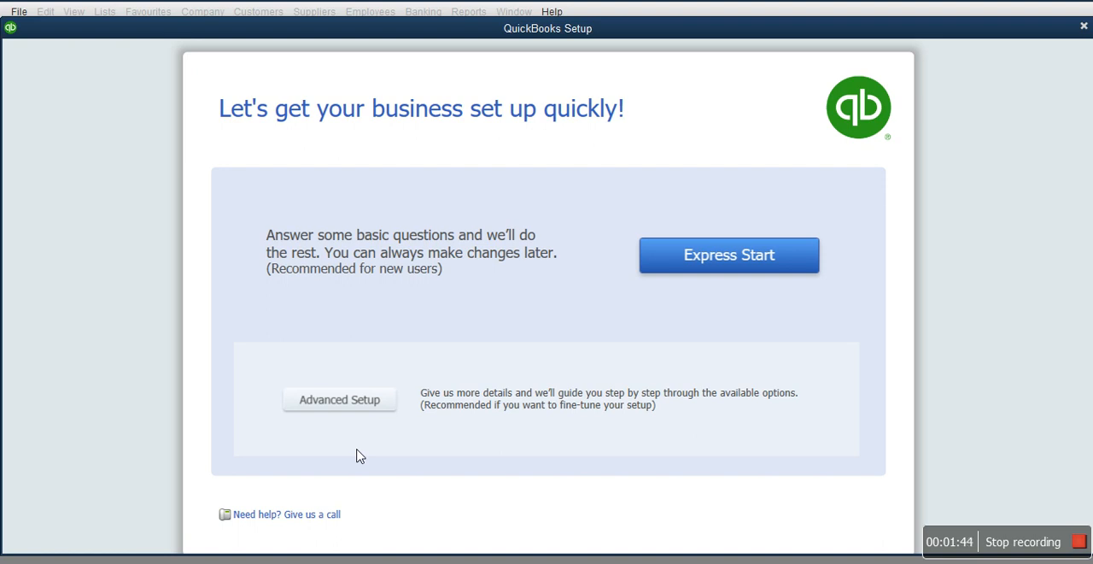
{"action": "mouse_move", "coordinate": [378, 430]}
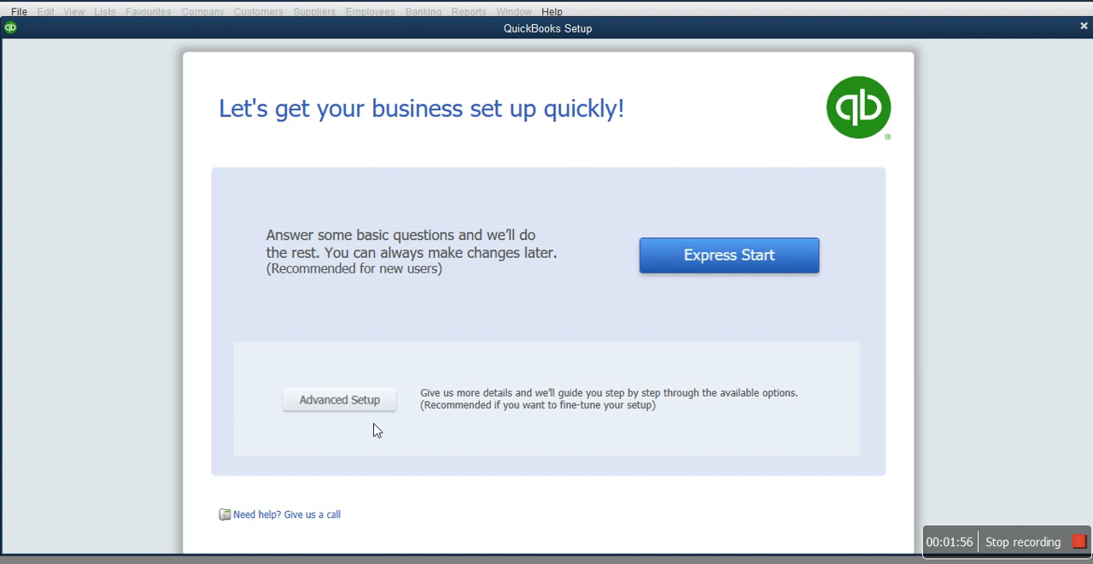
{"action": "mouse_move", "coordinate": [780, 298]}
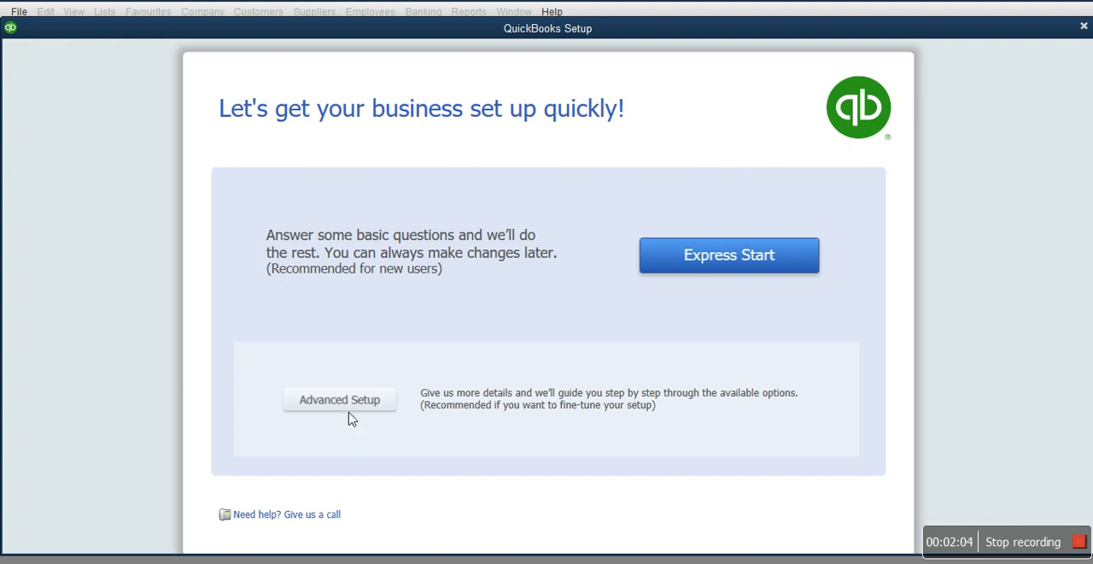
Choose Advanced Setup, enter XYZ Ltd as the company name, and continue
{"action": "left_click", "coordinate": [339, 399]}
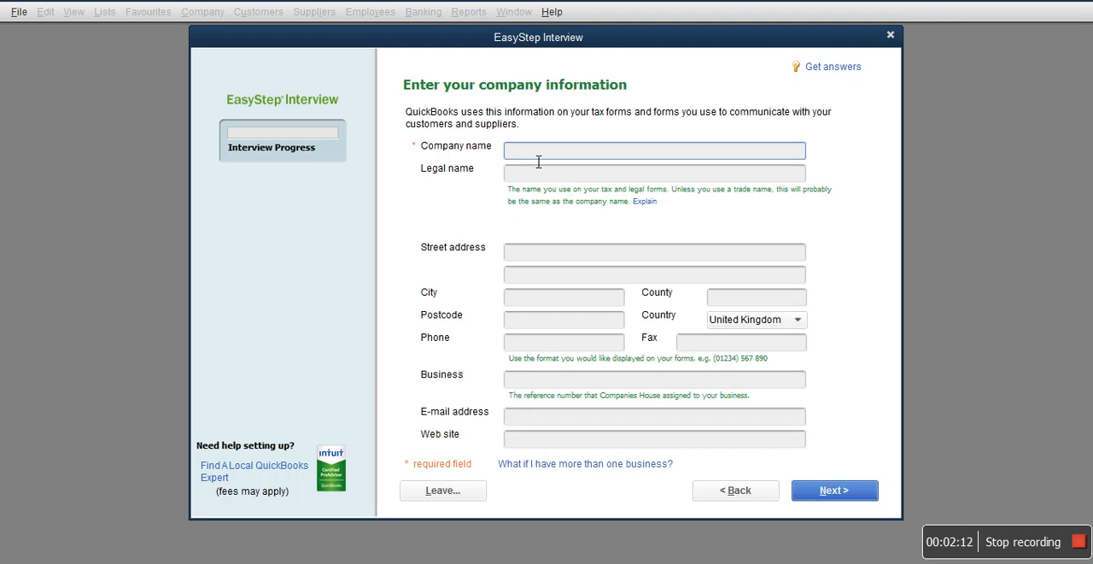
{"action": "type", "text": "X"}
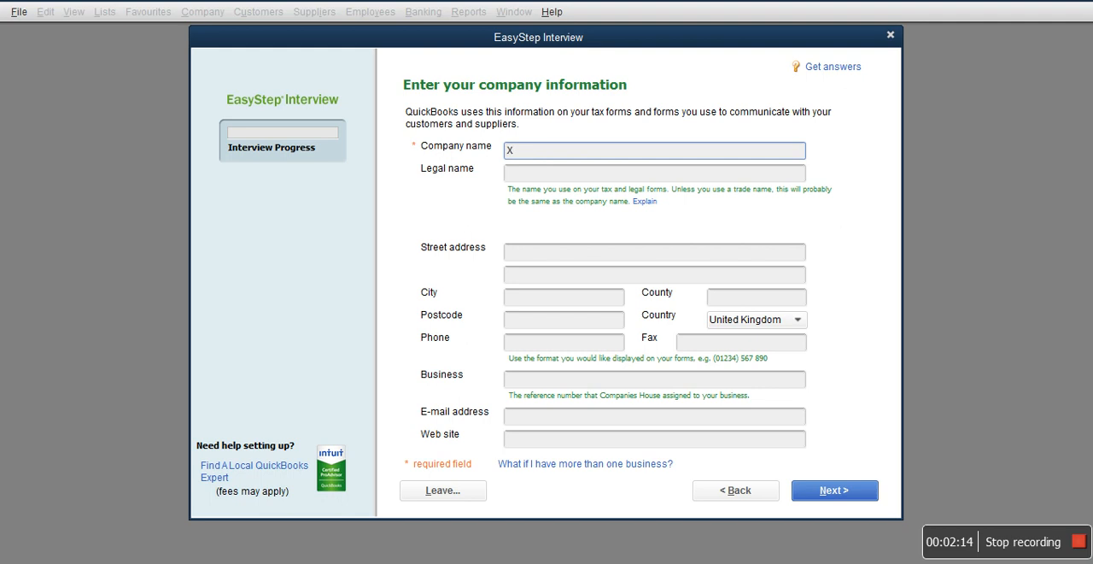
{"action": "type", "text": "Y"}
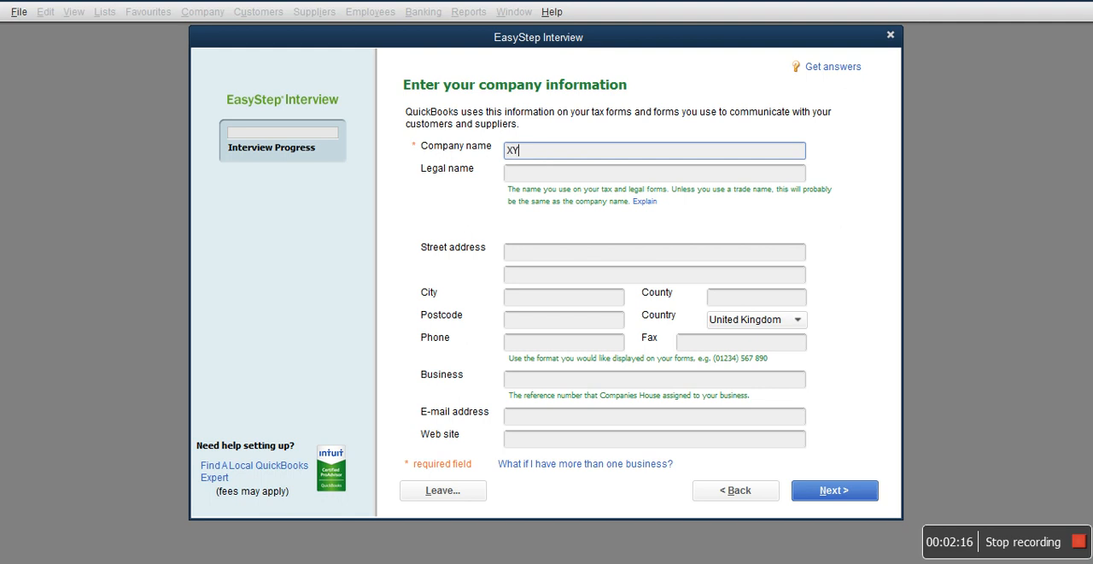
{"action": "left_click", "coordinate": [834, 489]}
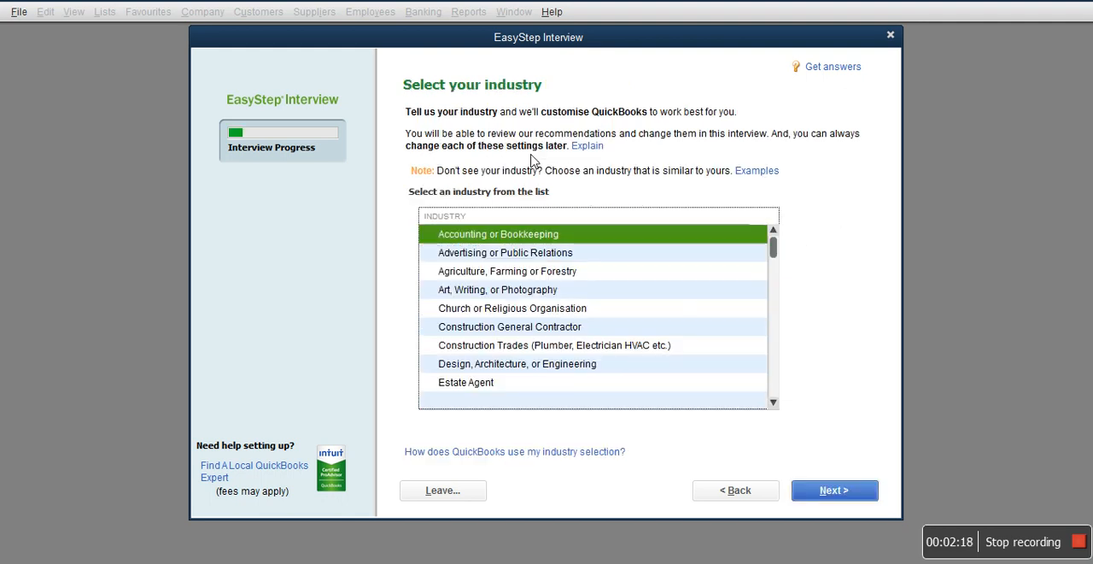
{"action": "mouse_move", "coordinate": [436, 312]}
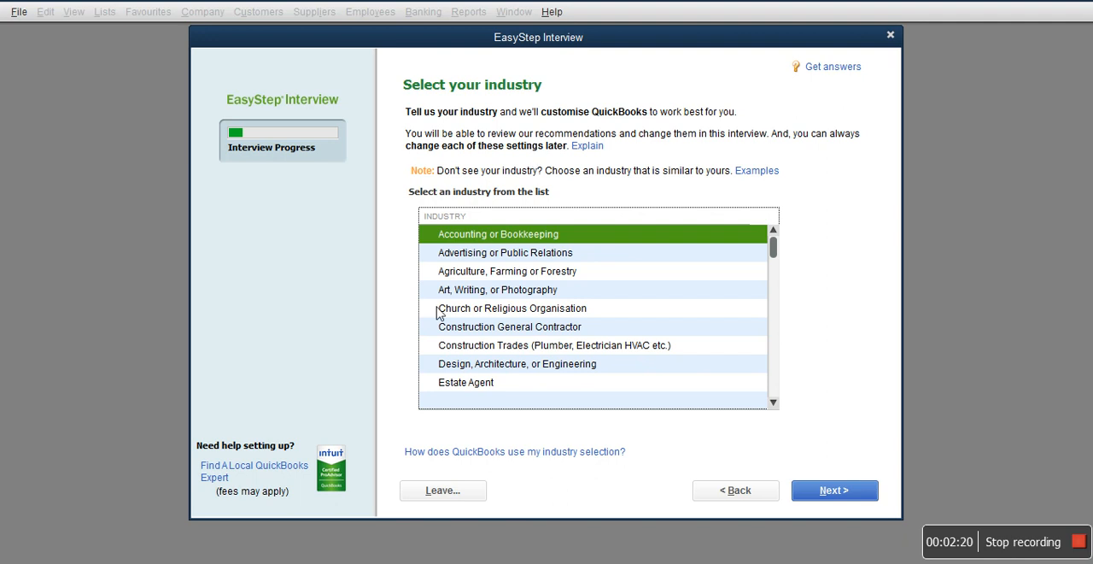
{"action": "left_click", "coordinate": [833, 489]}
{"action": "type", "text": "XYZ Ltd"}
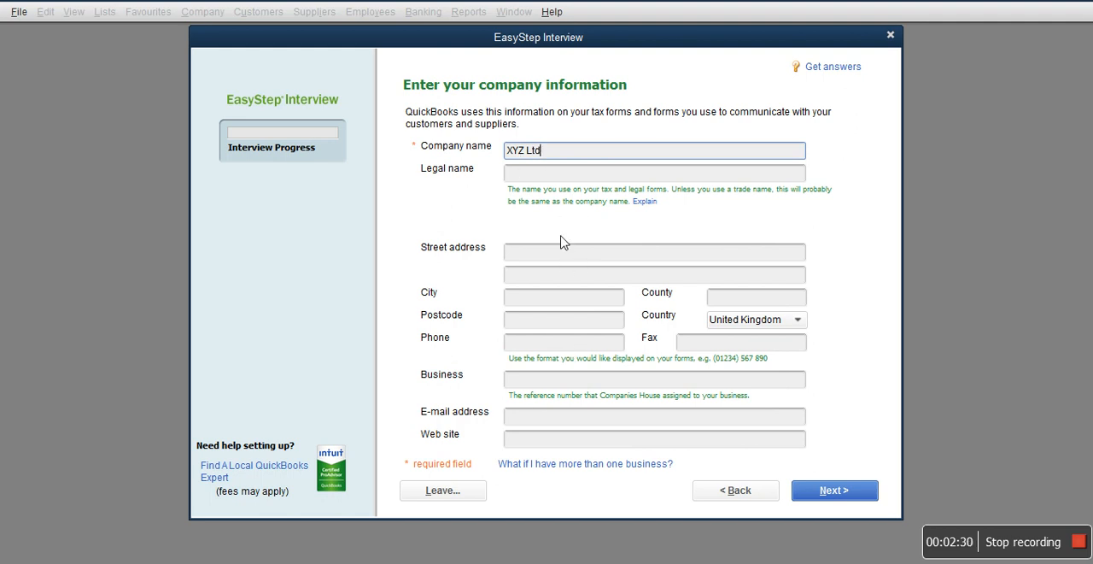
{"action": "mouse_move", "coordinate": [670, 346]}
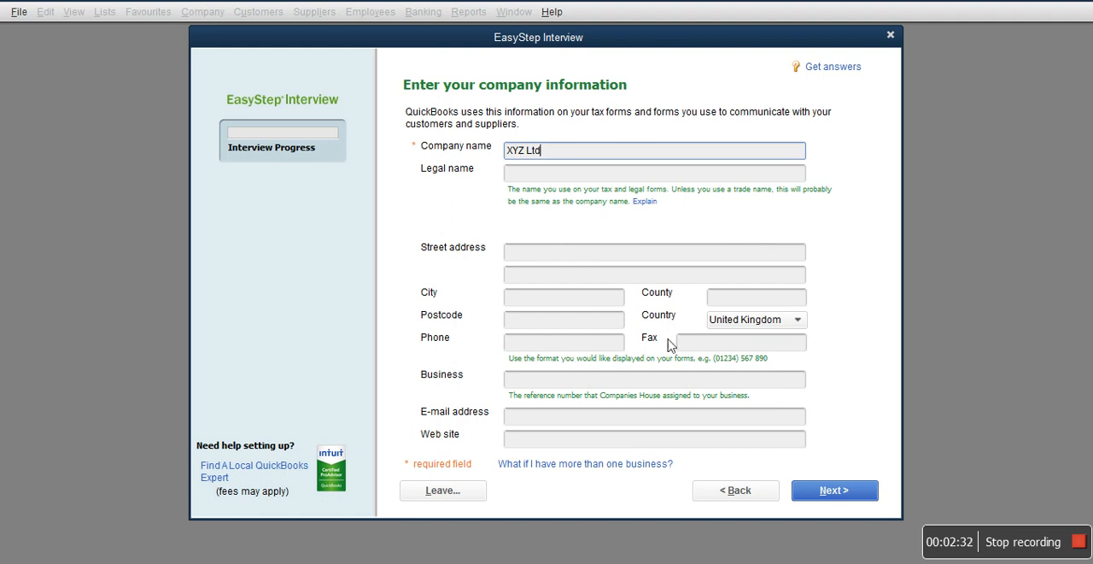
{"action": "mouse_move", "coordinate": [603, 268]}
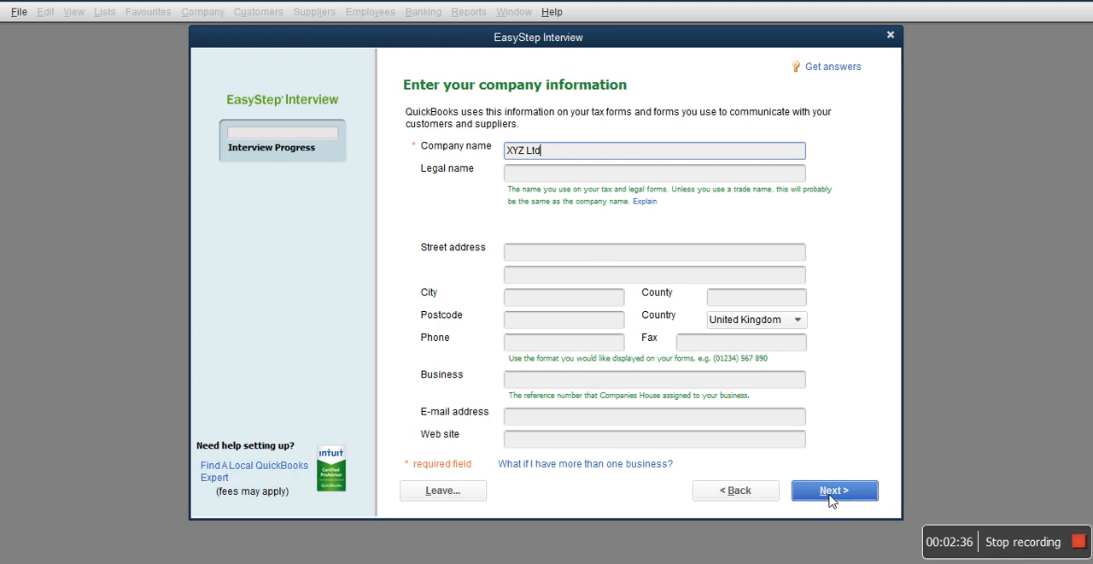
{"action": "left_click", "coordinate": [833, 490]}
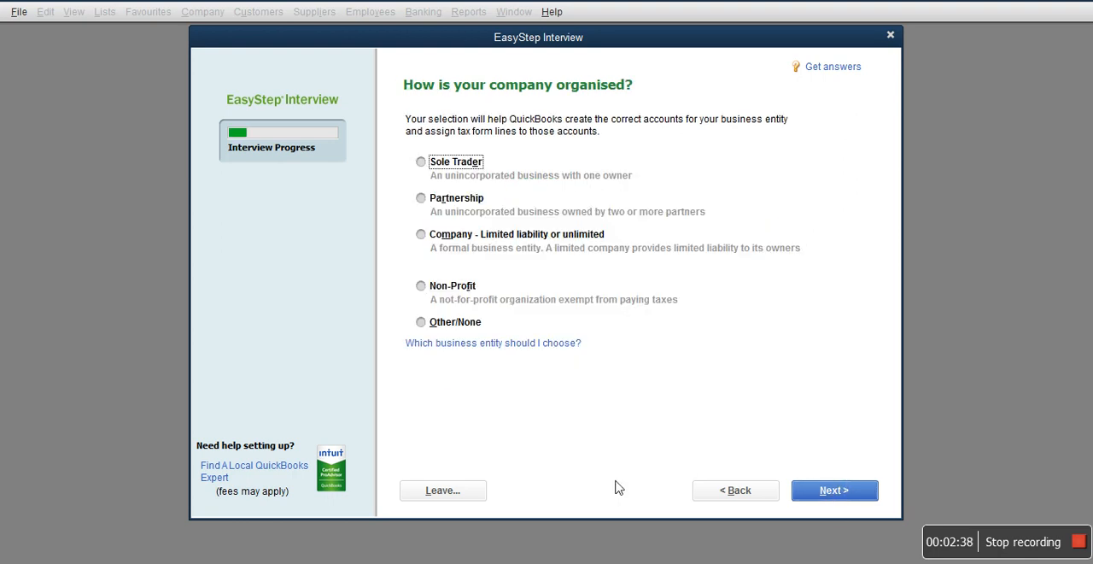
Select General Product-based Business from the industry list and continue
{"action": "left_click", "coordinate": [833, 490]}
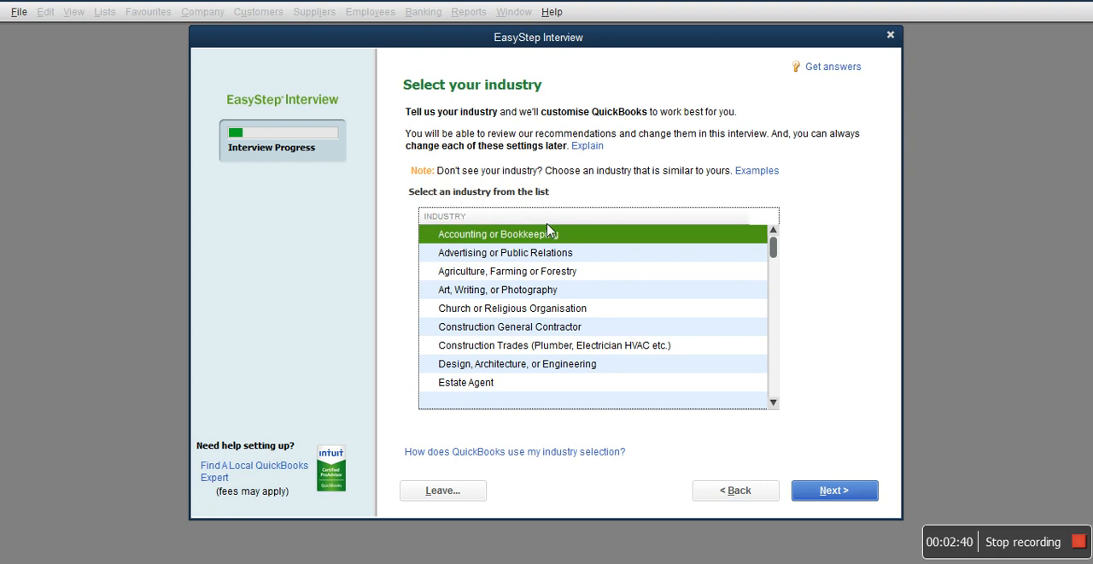
{"action": "mouse_move", "coordinate": [493, 100]}
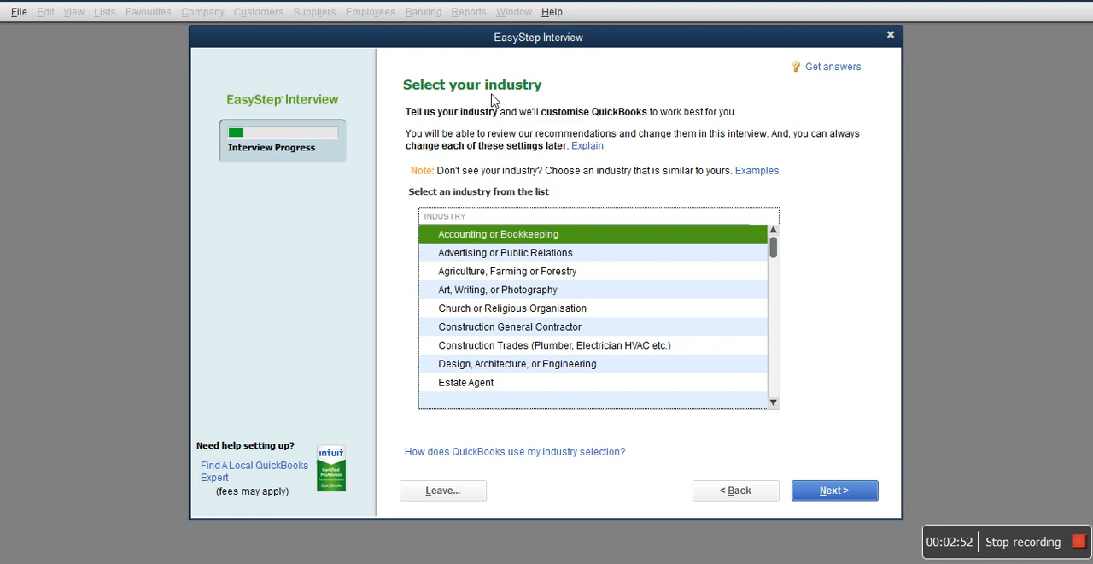
{"action": "mouse_move", "coordinate": [569, 261]}
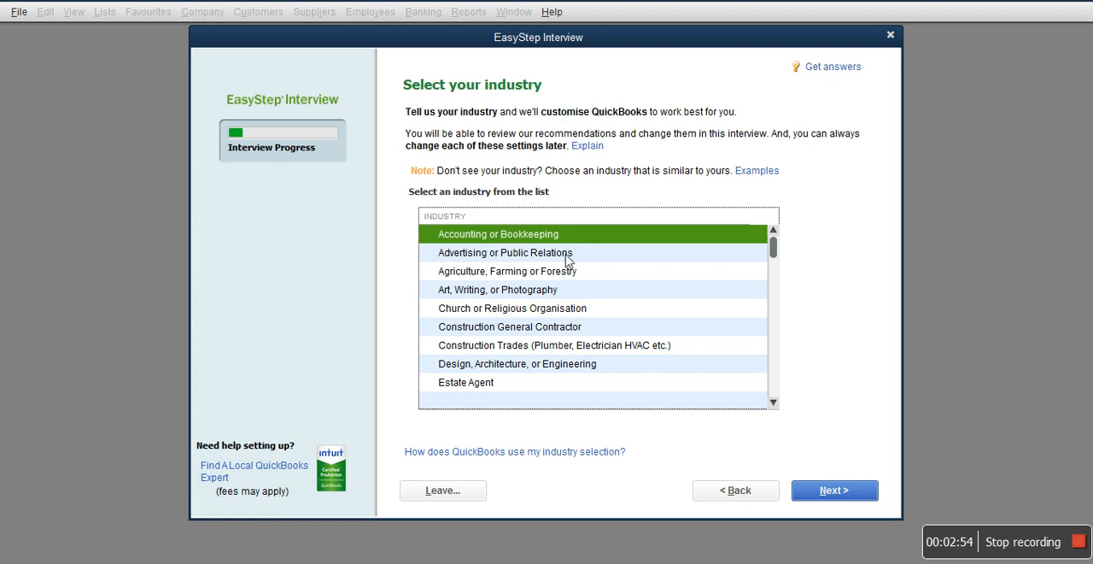
{"action": "left_click", "coordinate": [504, 252]}
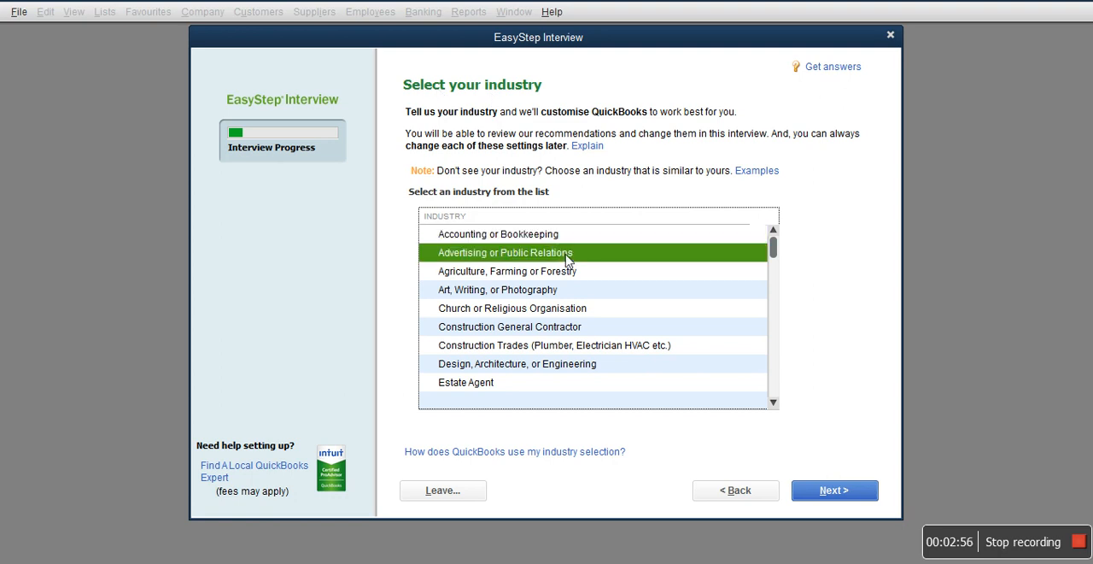
{"action": "mouse_move", "coordinate": [578, 273]}
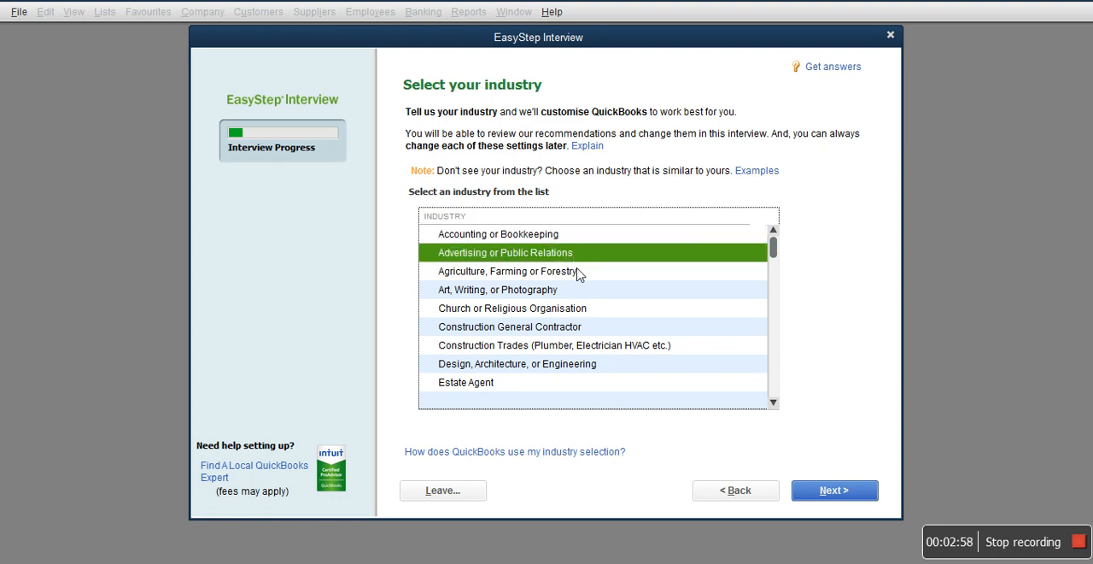
{"action": "left_click", "coordinate": [511, 307]}
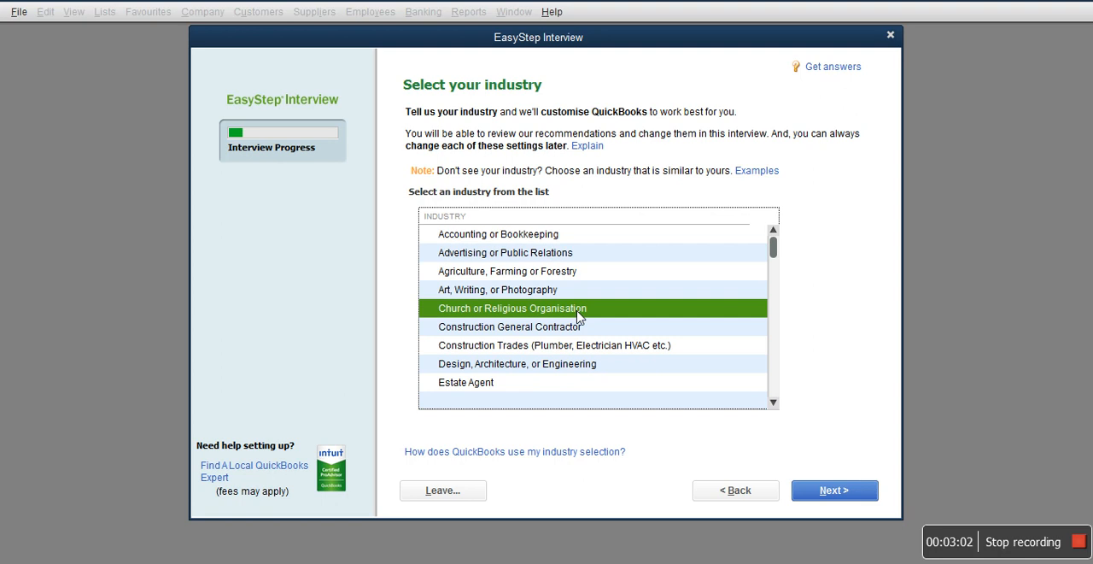
{"action": "scroll", "scroll_direction": "down", "scroll_amount": 3}
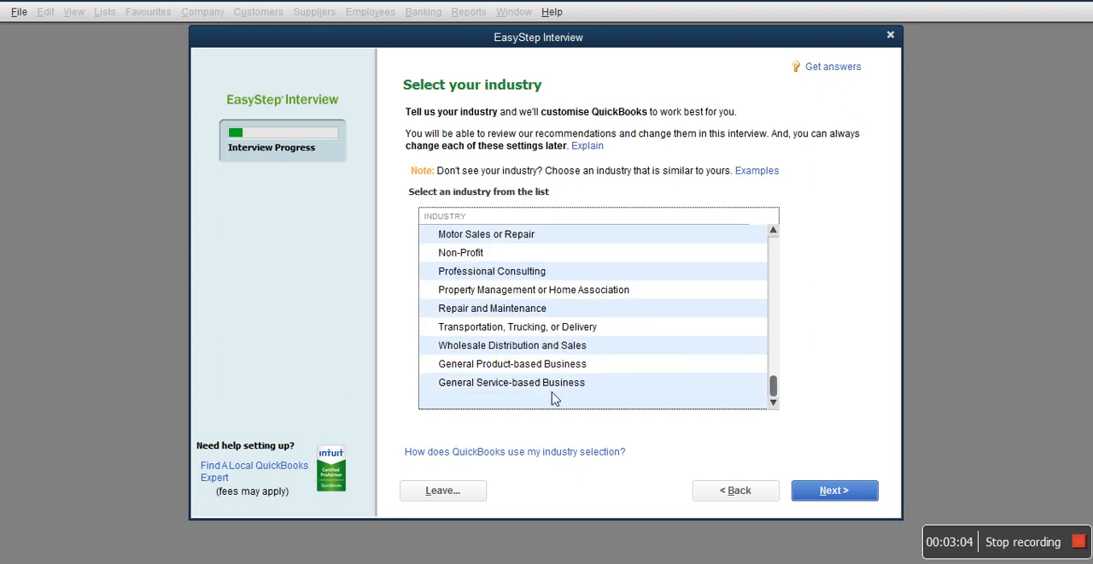
{"action": "mouse_move", "coordinate": [593, 367]}
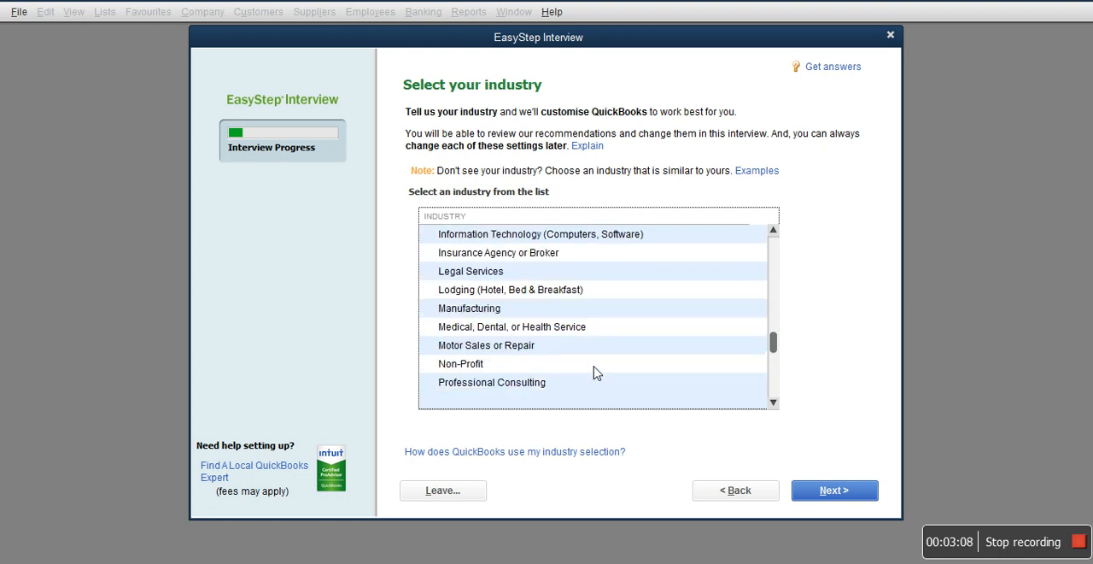
{"action": "scroll", "scroll_direction": "up", "scroll_amount": 3}
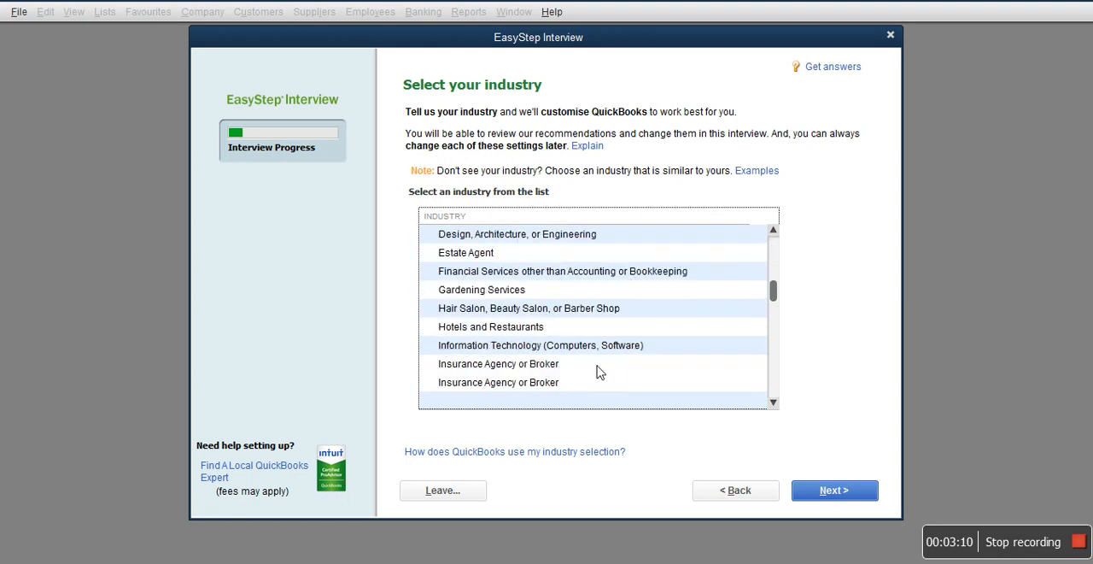
{"action": "scroll", "scroll_direction": "down", "scroll_amount": 3}
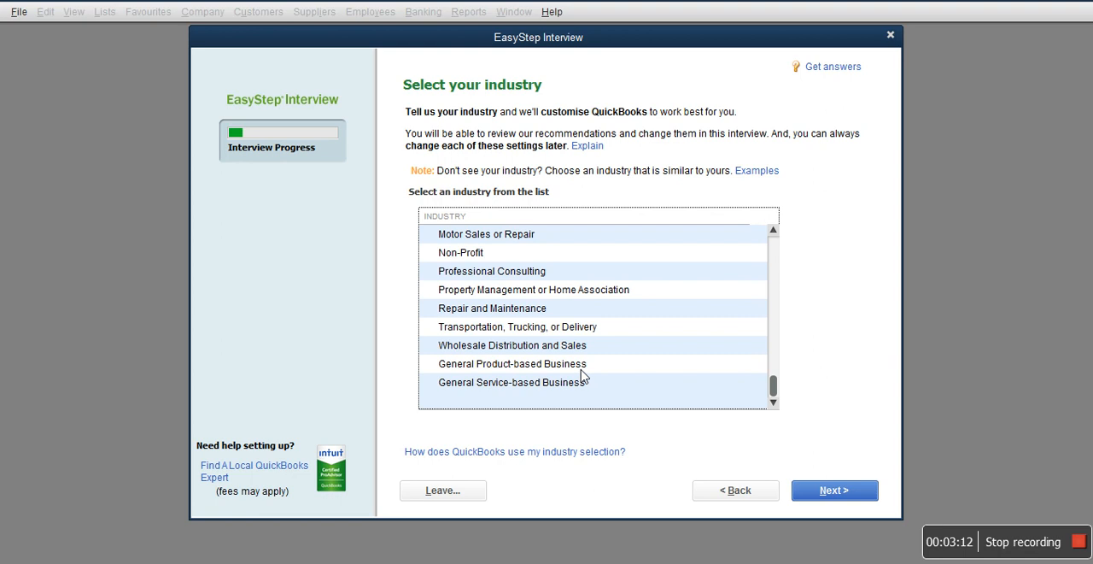
{"action": "mouse_move", "coordinate": [574, 382]}
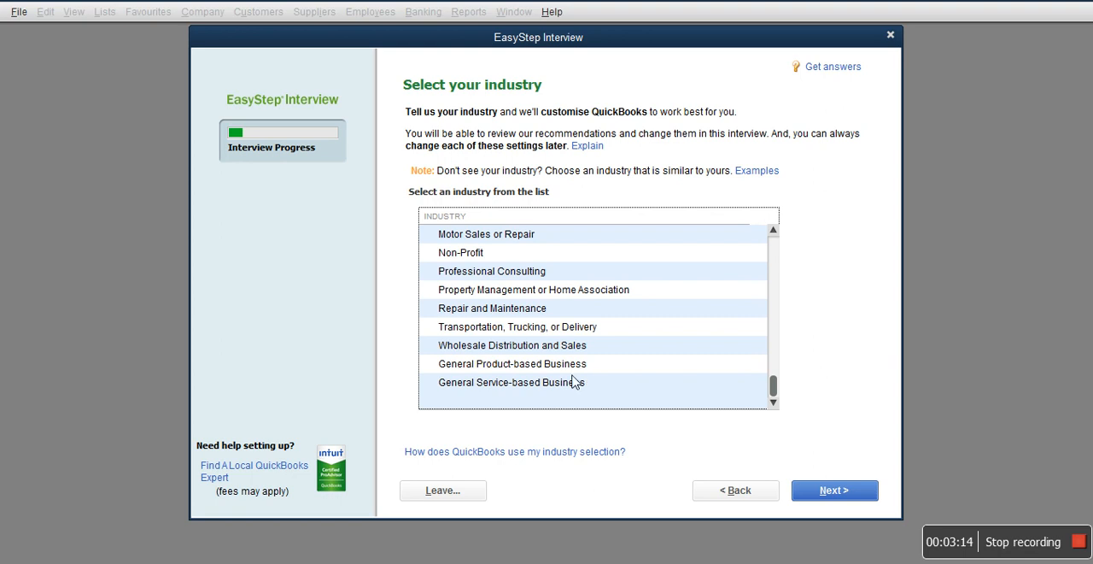
{"action": "left_click", "coordinate": [512, 363]}
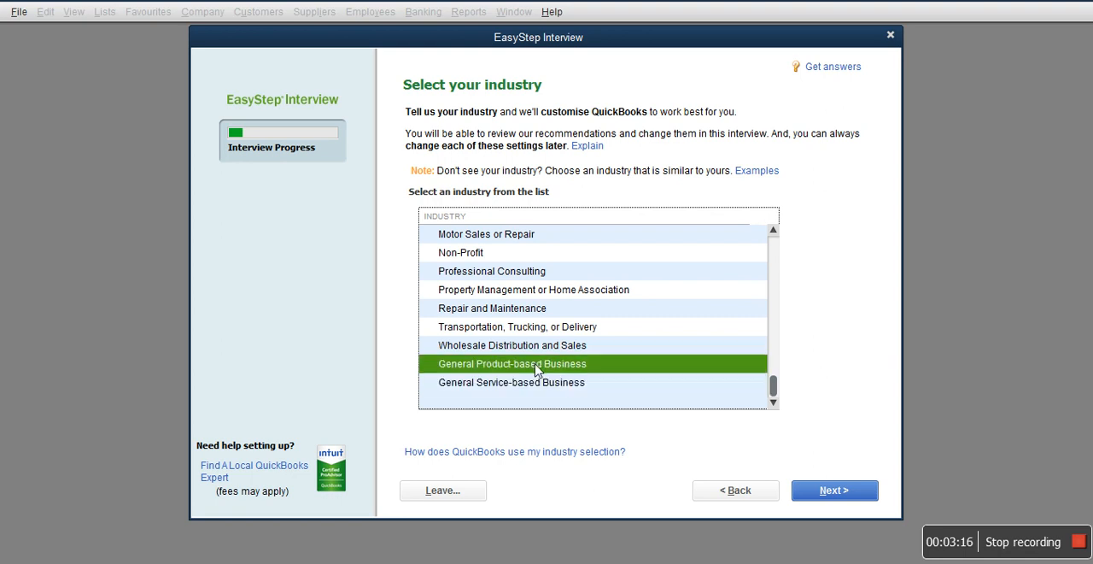
{"action": "left_click", "coordinate": [835, 489]}
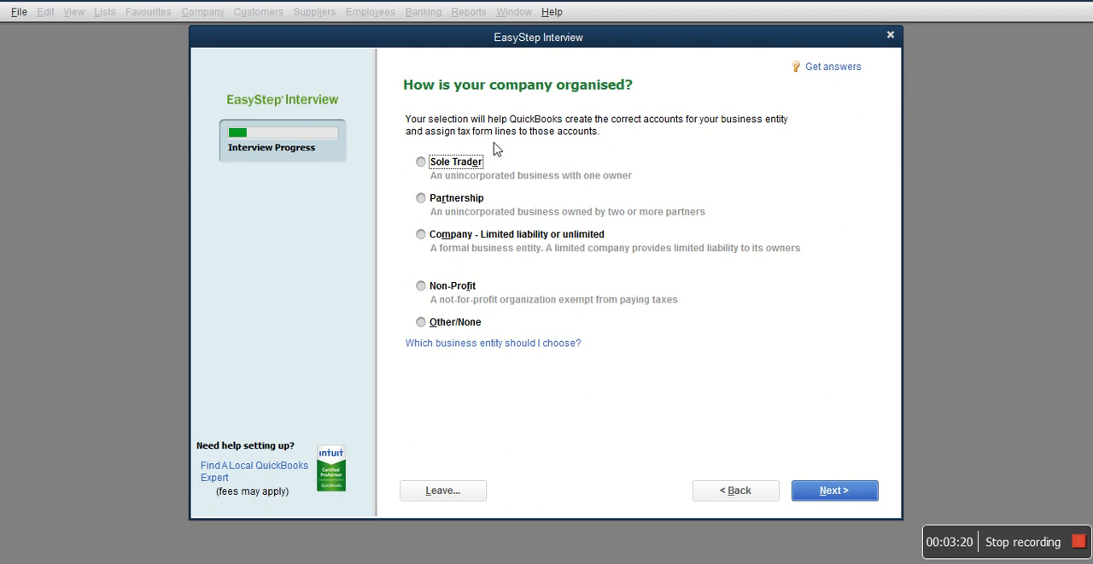
{"action": "mouse_move", "coordinate": [442, 274]}
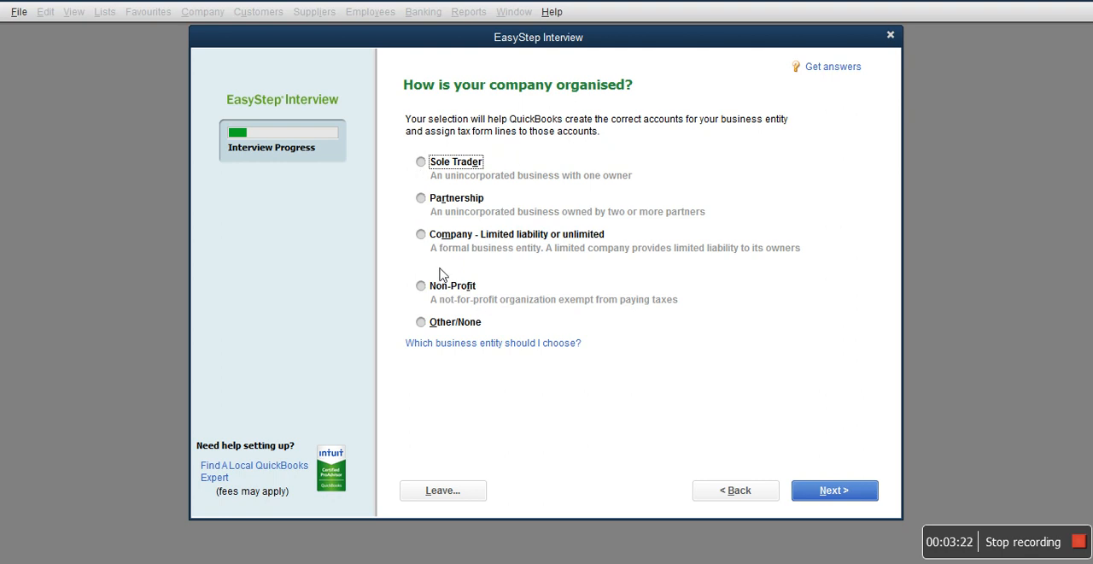
{"action": "mouse_move", "coordinate": [418, 256]}
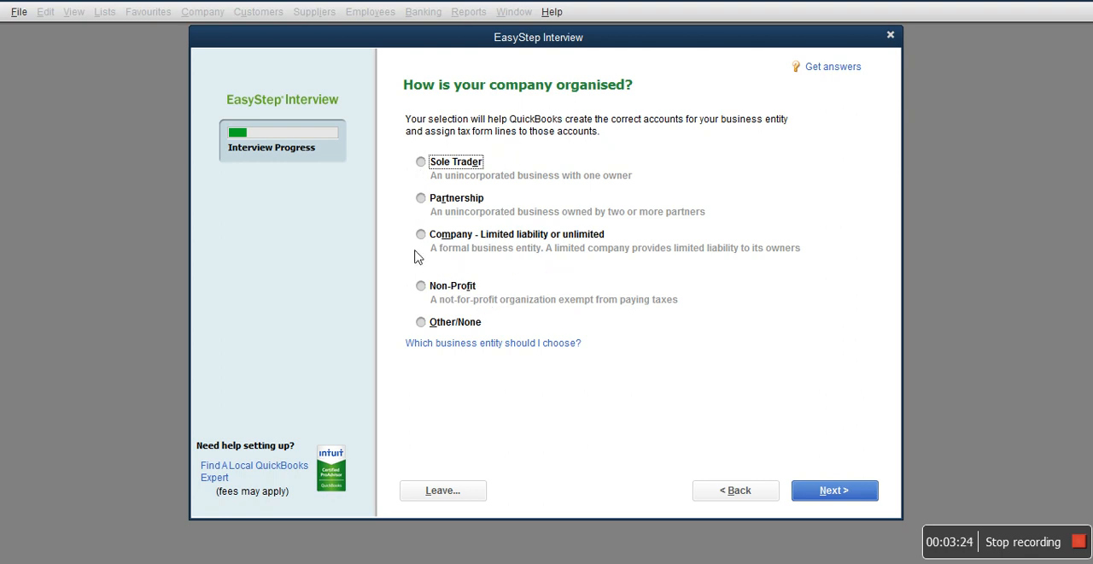
Select 'Company - Limited liability or unlimited' as the business entity and continue
{"action": "left_click", "coordinate": [420, 234]}
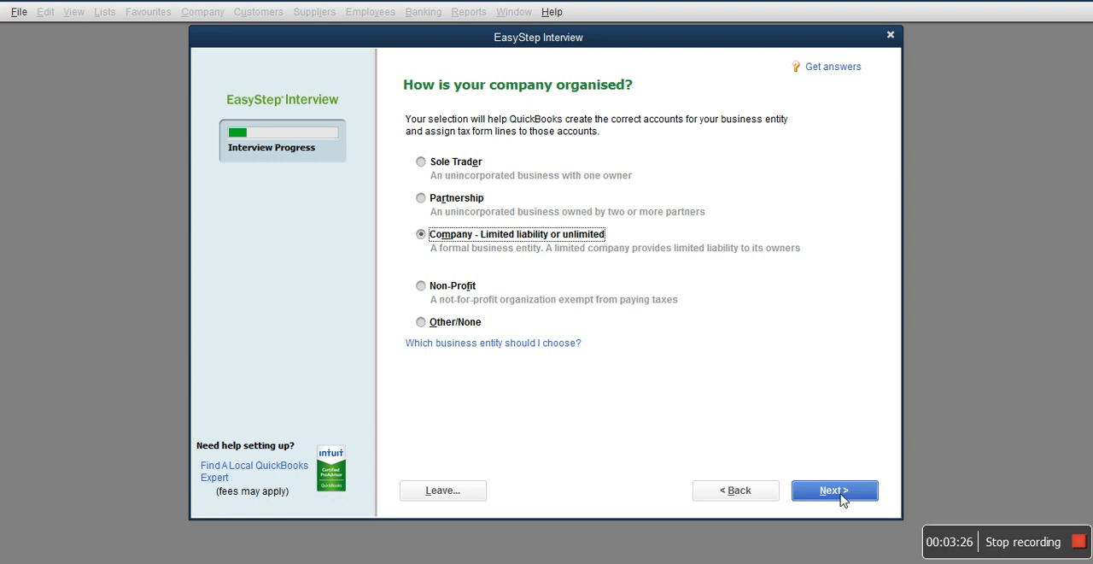
{"action": "left_click", "coordinate": [833, 490]}
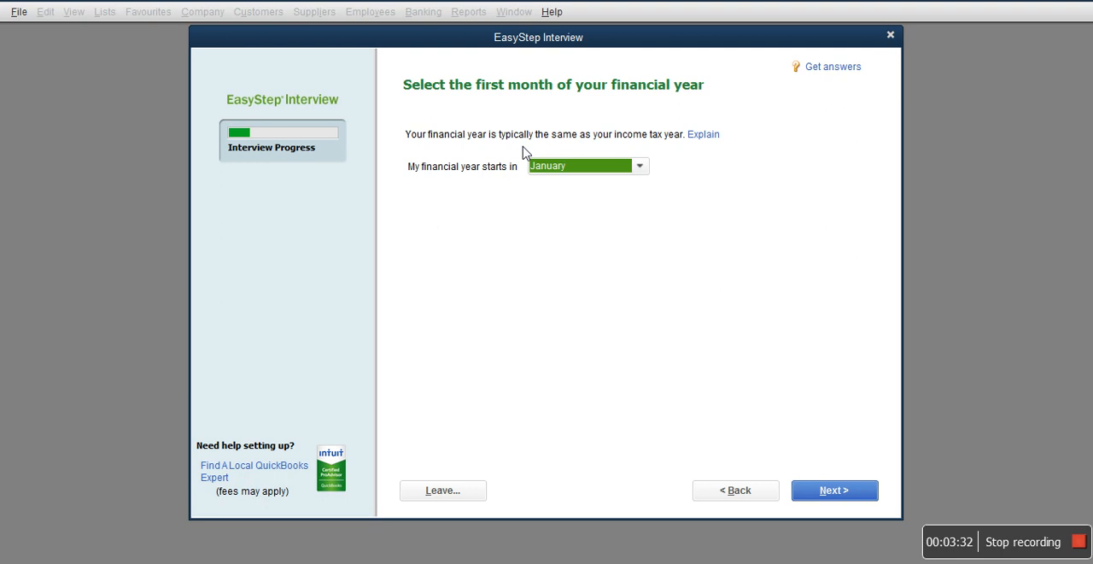
{"action": "mouse_move", "coordinate": [491, 160]}
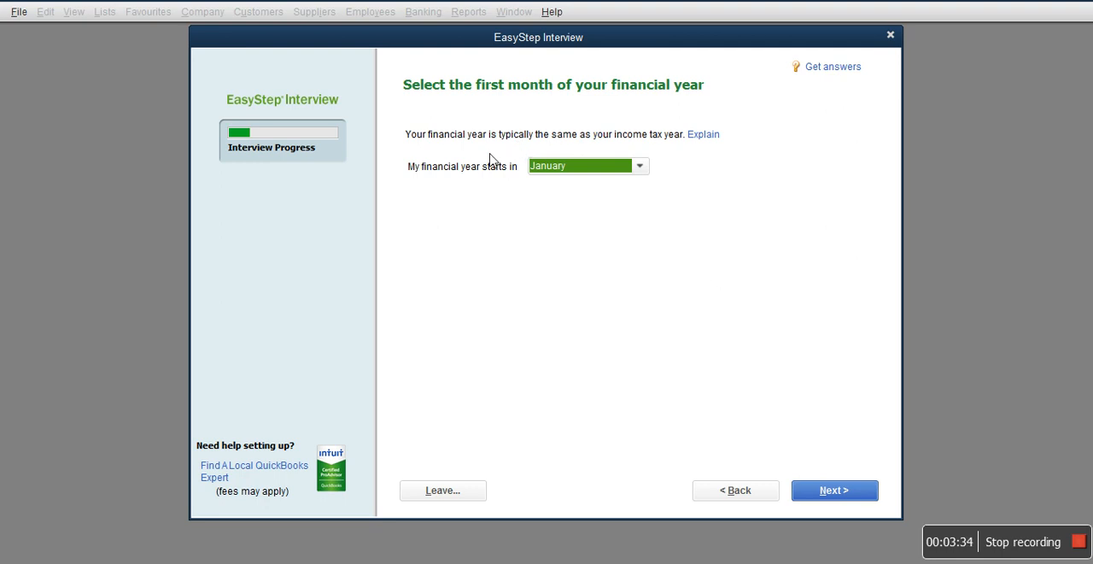
{"action": "mouse_move", "coordinate": [667, 176]}
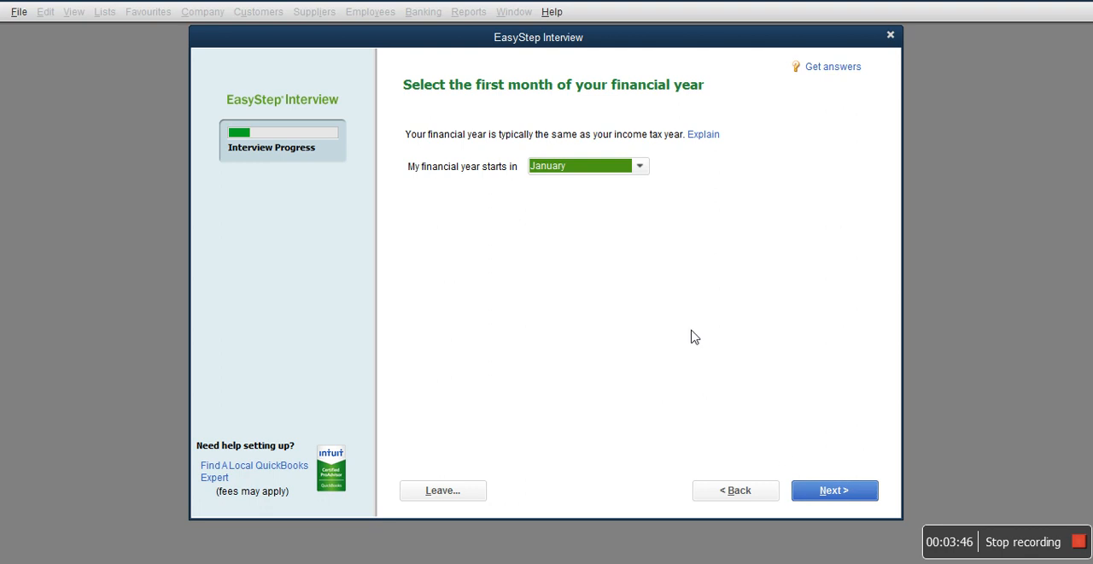
{"action": "mouse_move", "coordinate": [632, 199]}
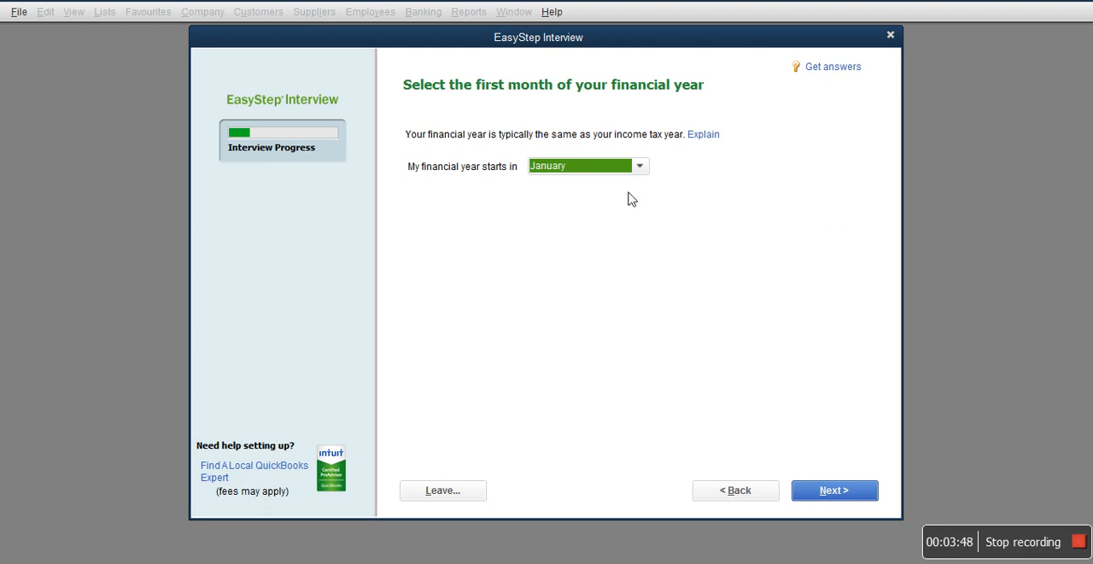
Accept January as the financial year's starting month
{"action": "left_click", "coordinate": [639, 166]}
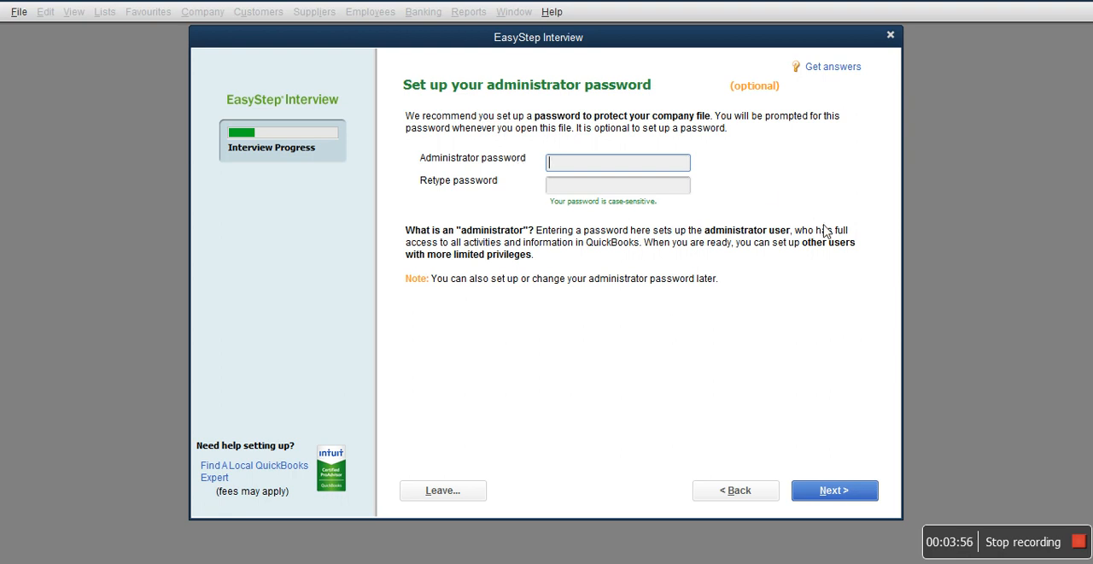
{"action": "mouse_move", "coordinate": [671, 147]}
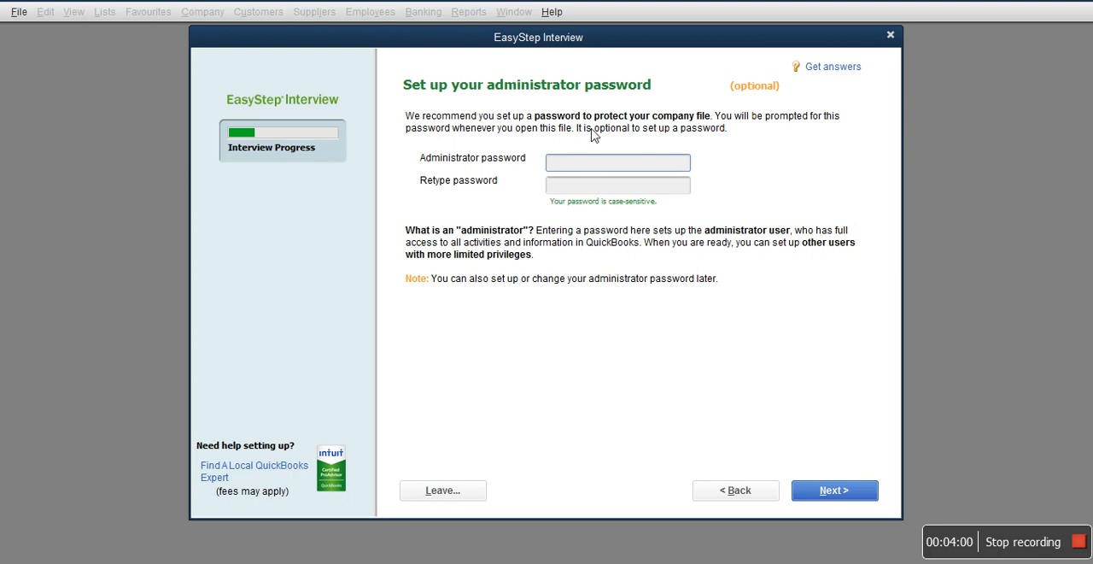
{"action": "mouse_move", "coordinate": [806, 174]}
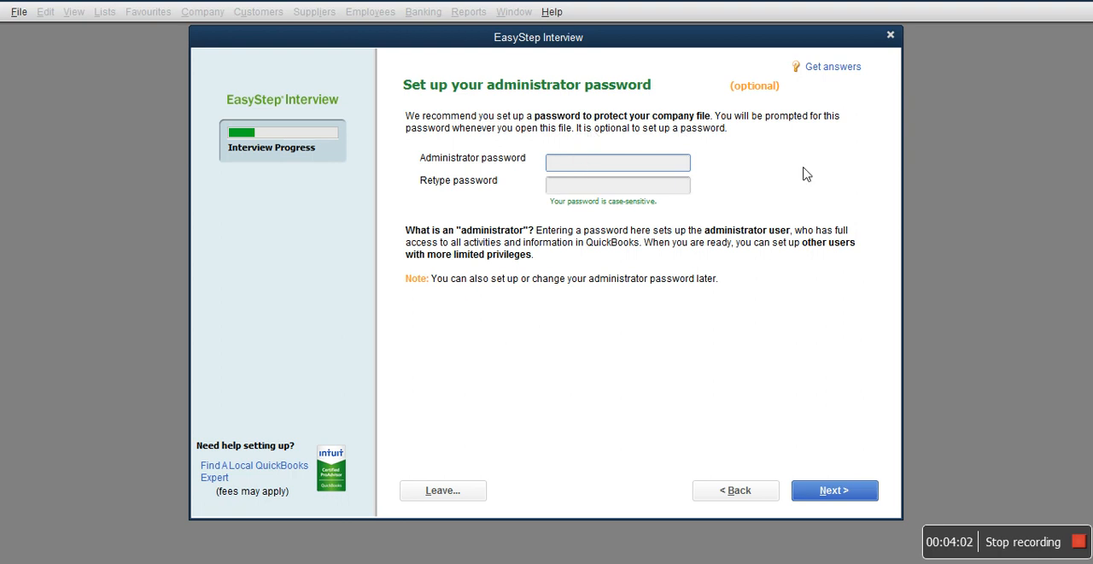
Leave both administrator password fields blank and continue
{"action": "left_click", "coordinate": [617, 162]}
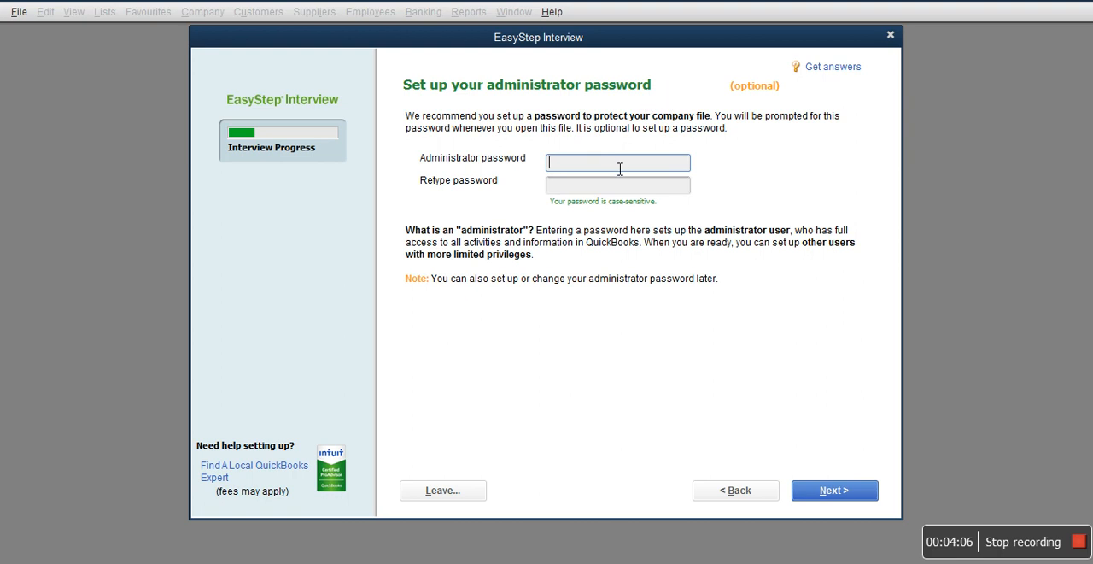
{"action": "mouse_move", "coordinate": [727, 157]}
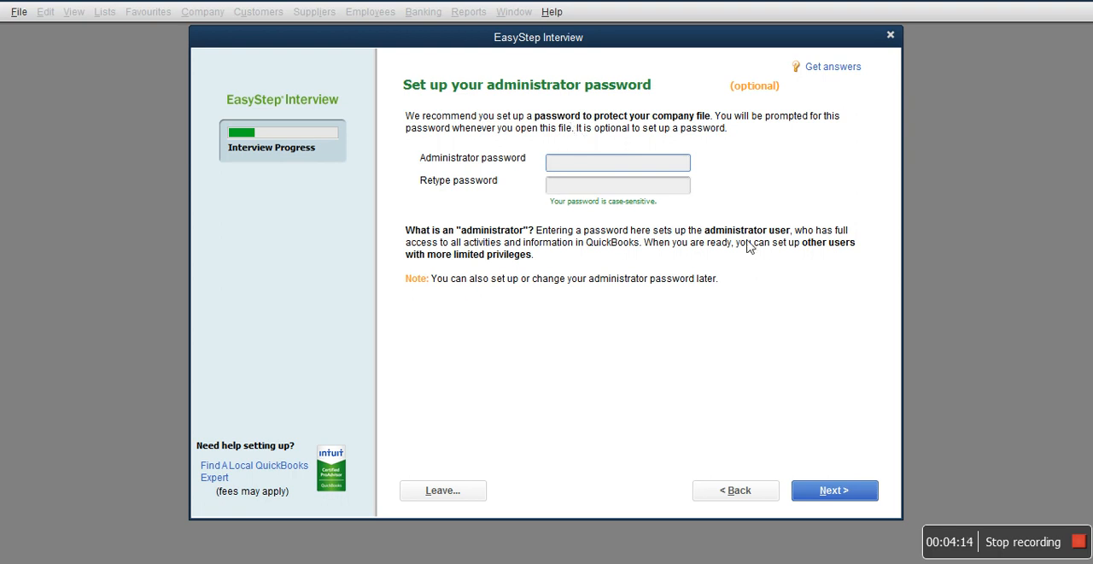
{"action": "mouse_move", "coordinate": [734, 235]}
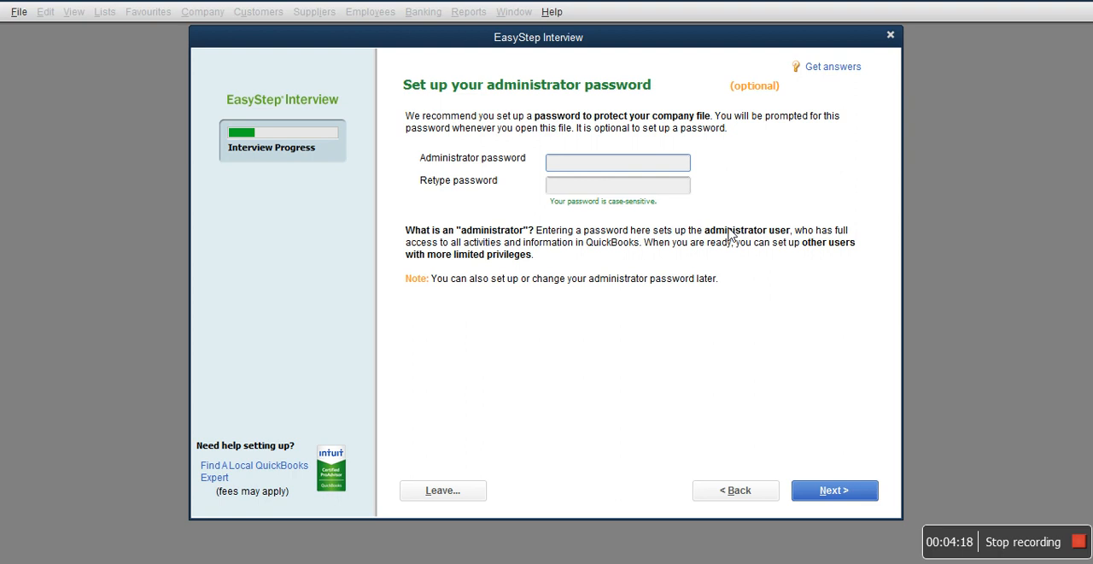
{"action": "left_click", "coordinate": [834, 489]}
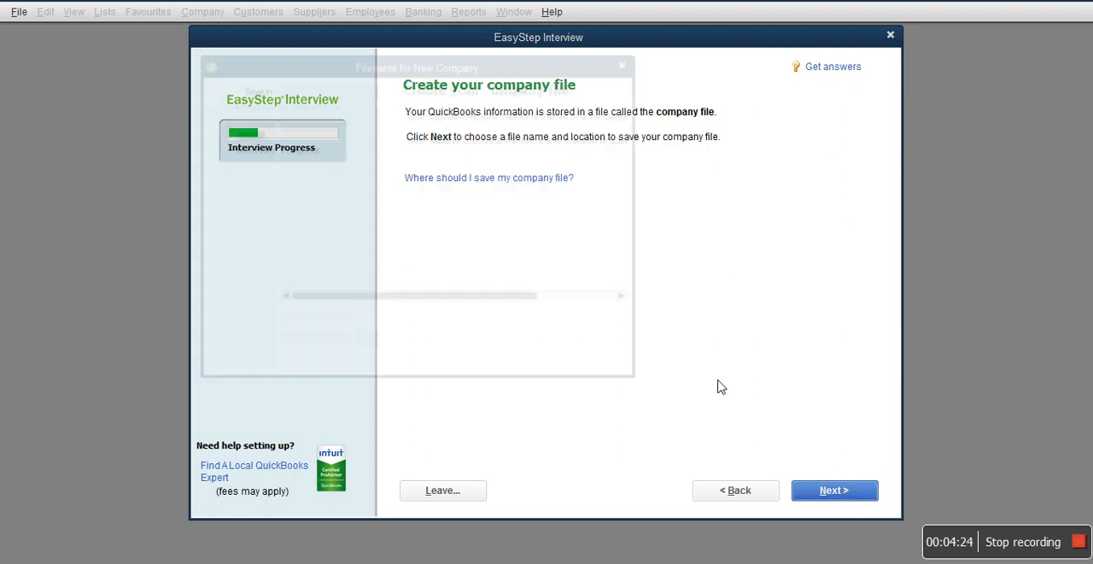
Keep the filename XYZ Ltd in the Company Files folder and save
{"action": "left_click", "coordinate": [833, 490]}
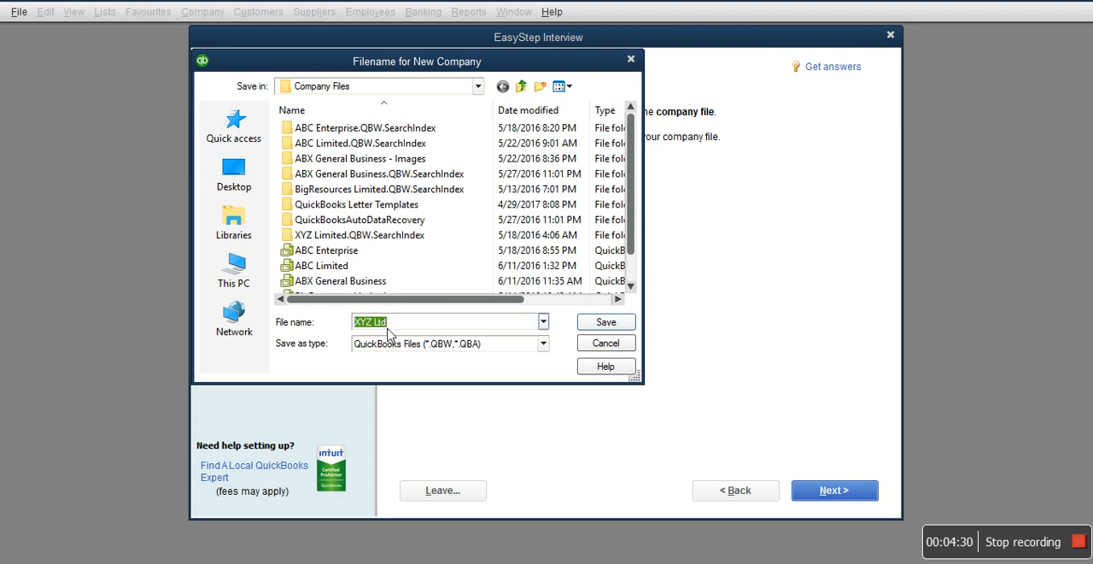
{"action": "scroll", "scroll_direction": "down", "scroll_amount": 3}
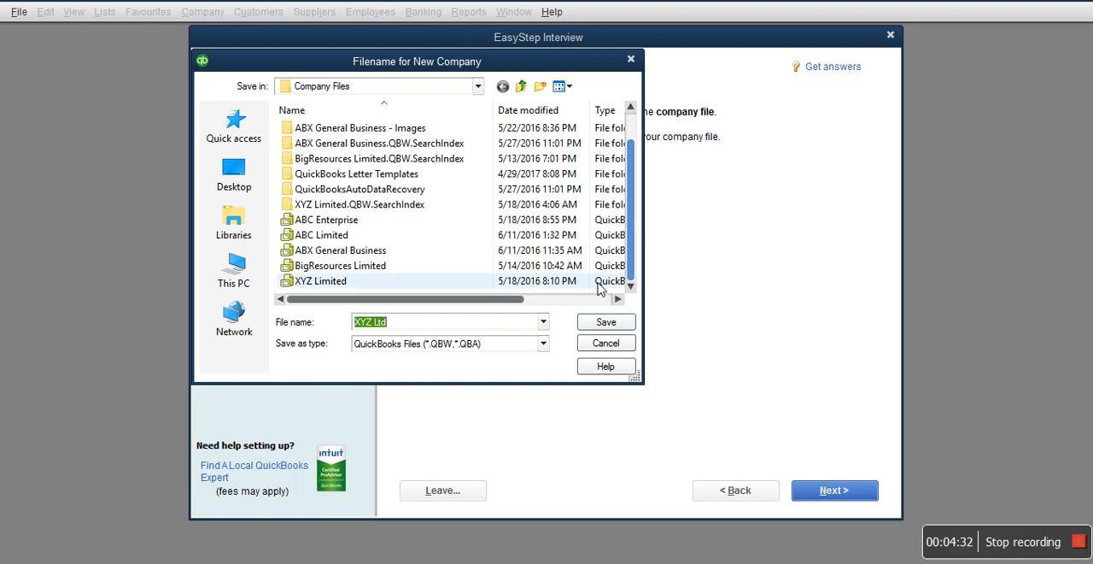
{"action": "mouse_move", "coordinate": [605, 322]}
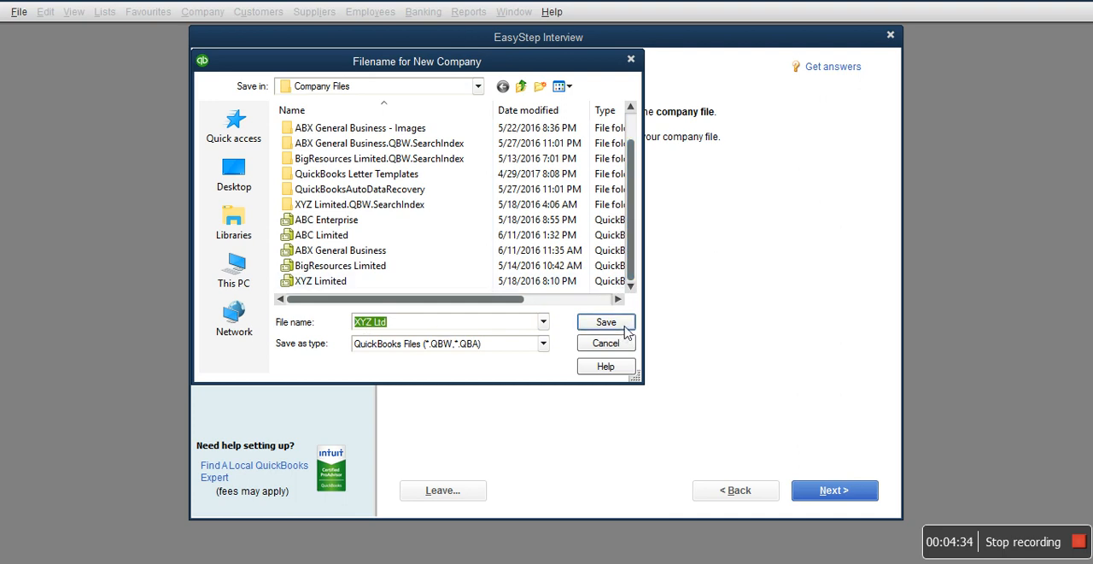
{"action": "left_click", "coordinate": [604, 322]}
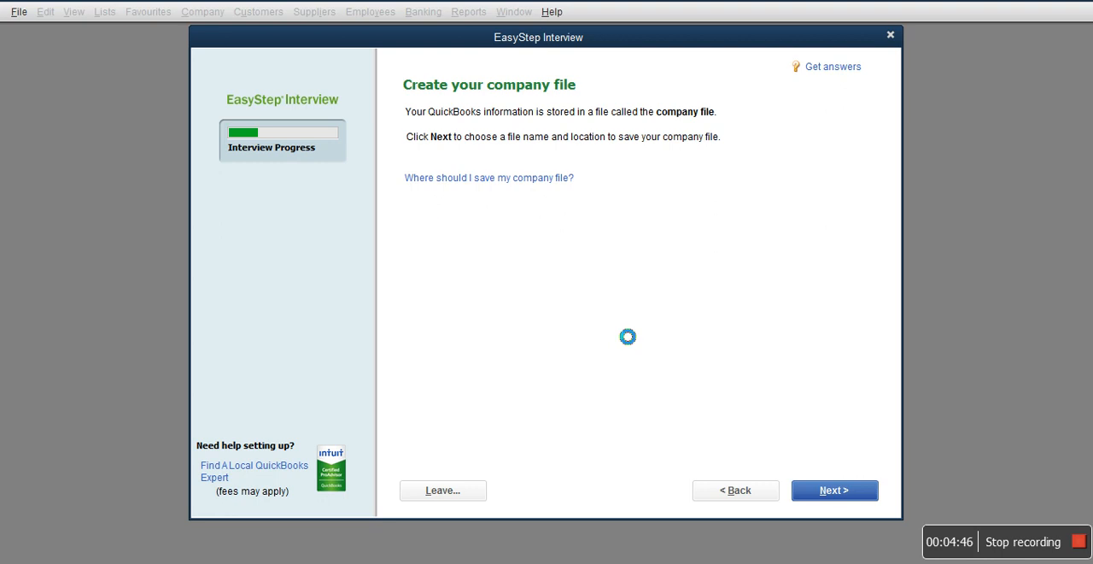
Wait for the XYZ Ltd company file to finish creating, then continue
{"action": "left_click", "coordinate": [834, 489]}
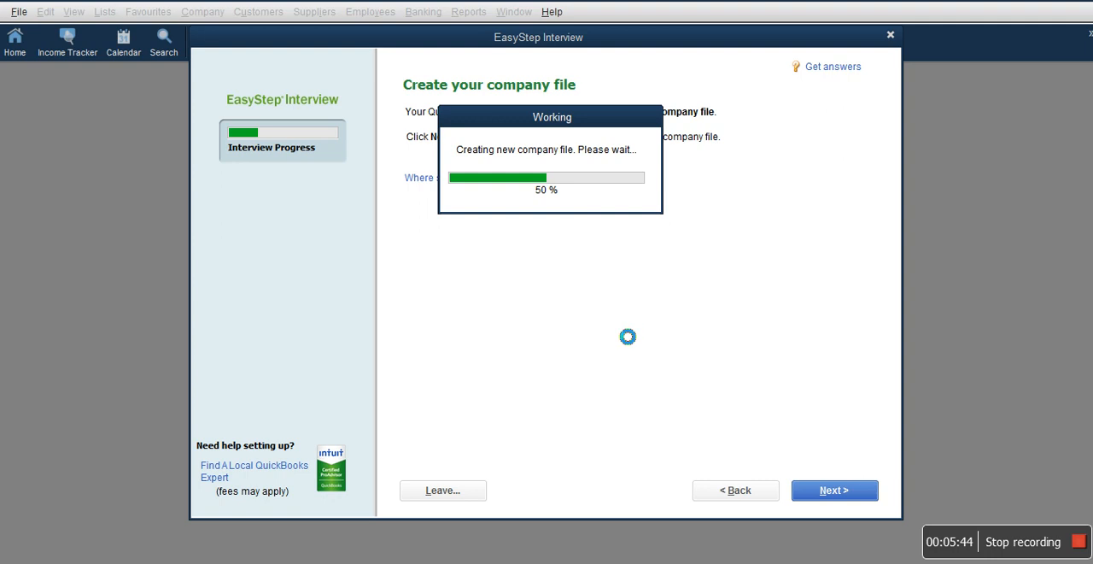
{"action": "mouse_move", "coordinate": [619, 335]}
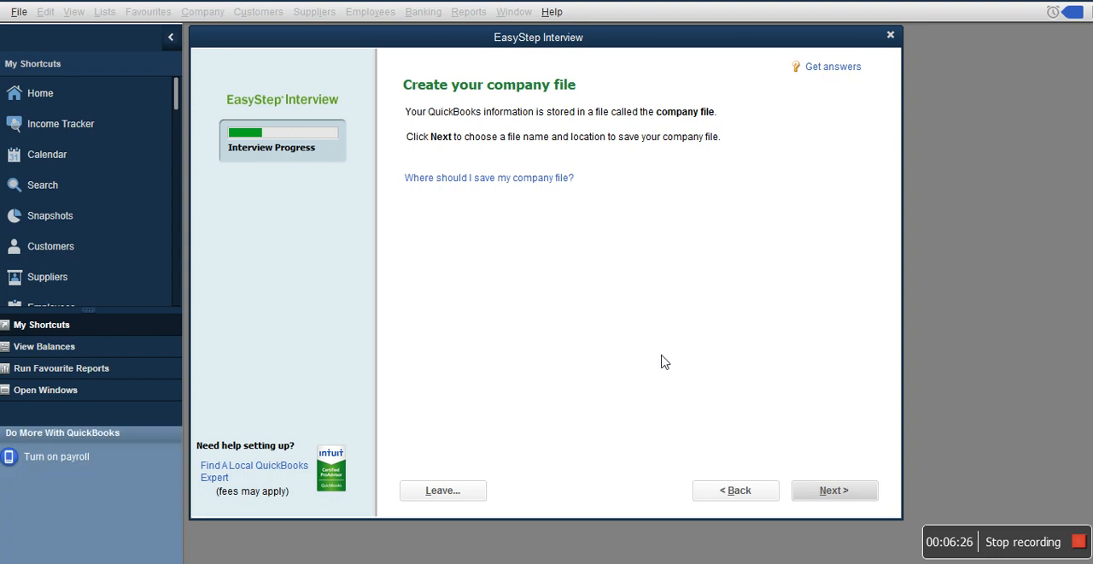
{"action": "left_click", "coordinate": [833, 490]}
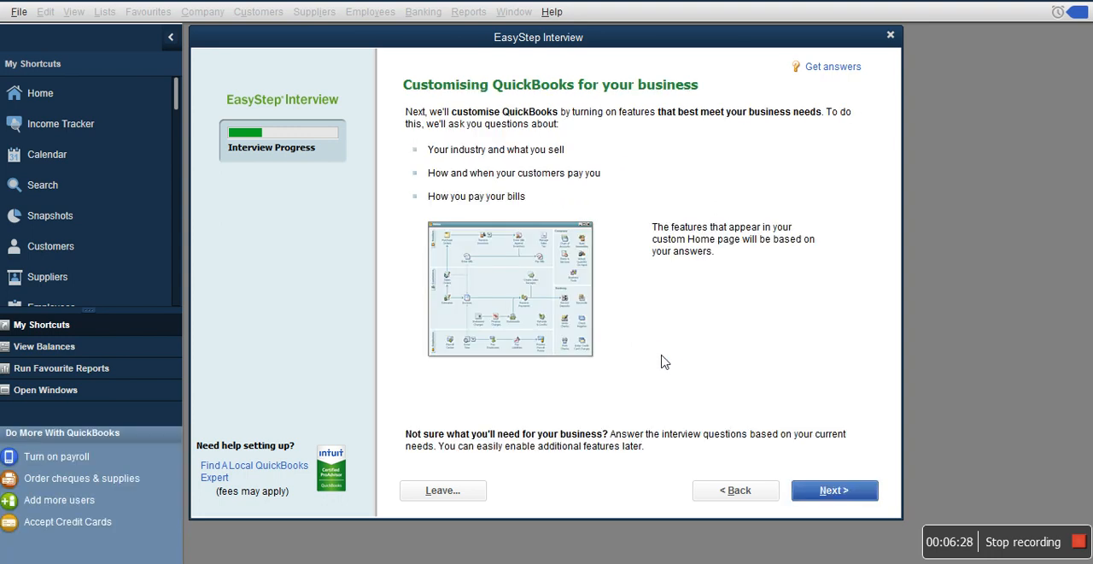
{"action": "mouse_move", "coordinate": [759, 382]}
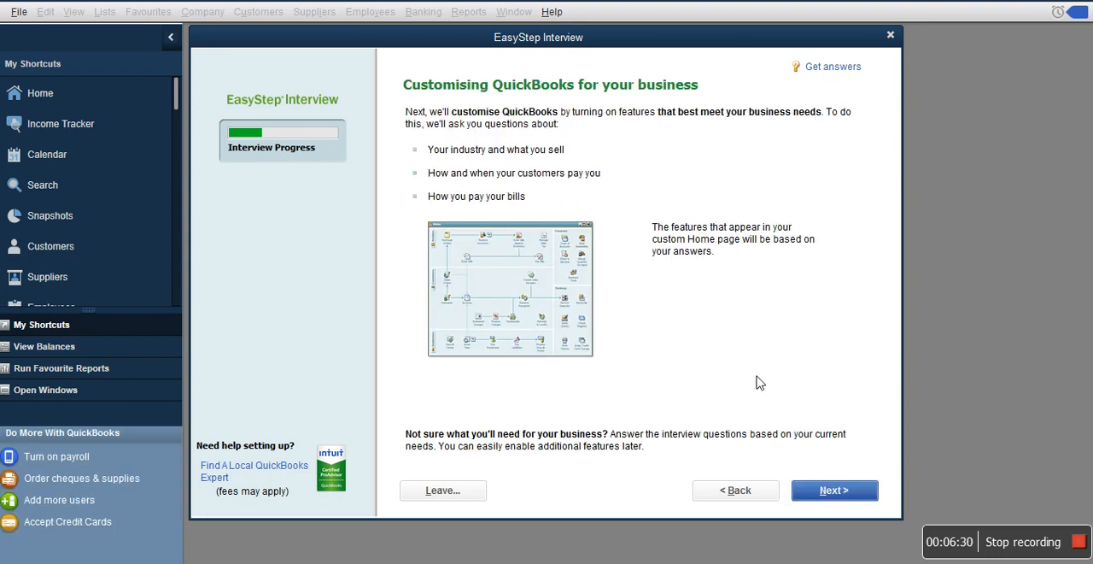
{"action": "mouse_move", "coordinate": [500, 97]}
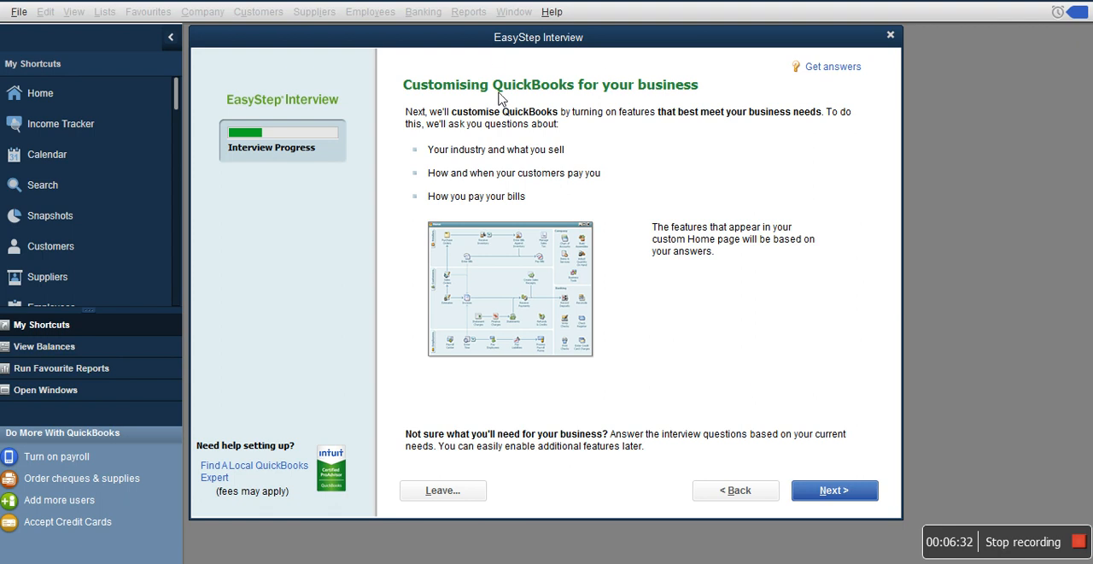
{"action": "mouse_move", "coordinate": [646, 130]}
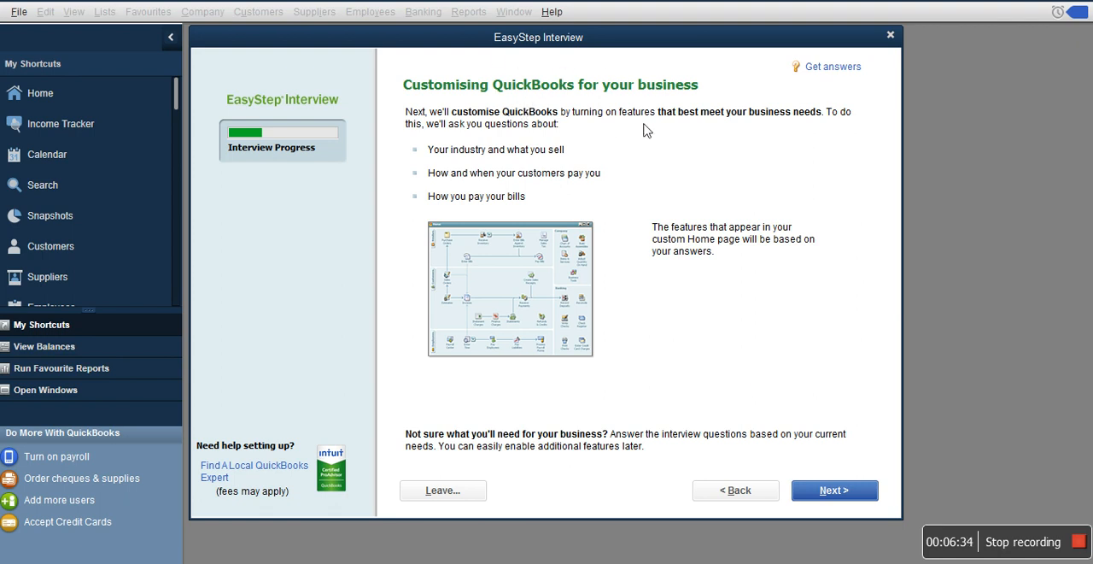
Mark XYZ Ltd as selling both services and products, then continue to VAT
{"action": "left_click", "coordinate": [834, 489]}
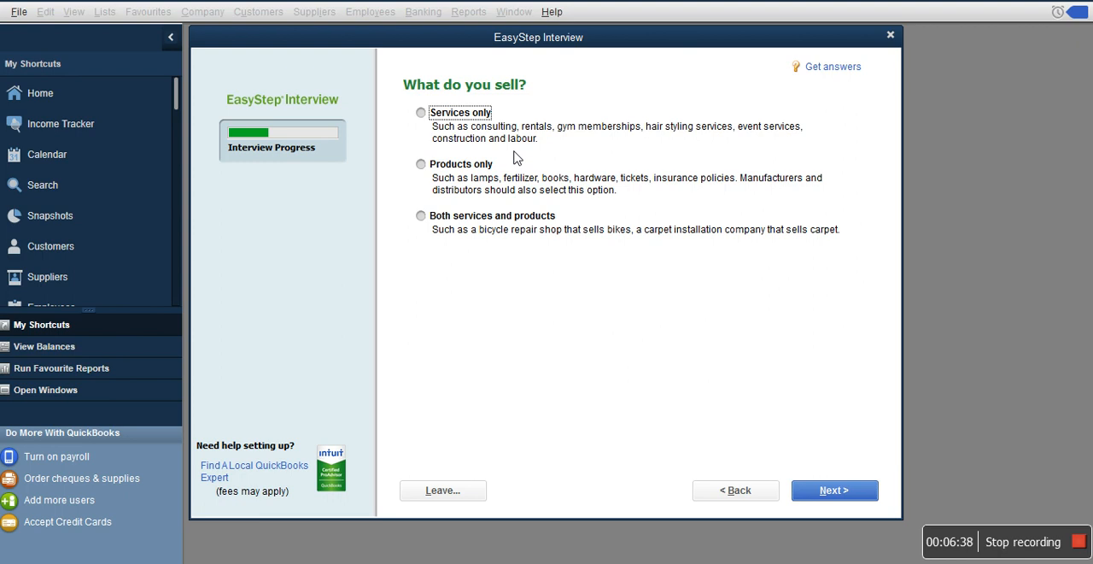
{"action": "mouse_move", "coordinate": [553, 104]}
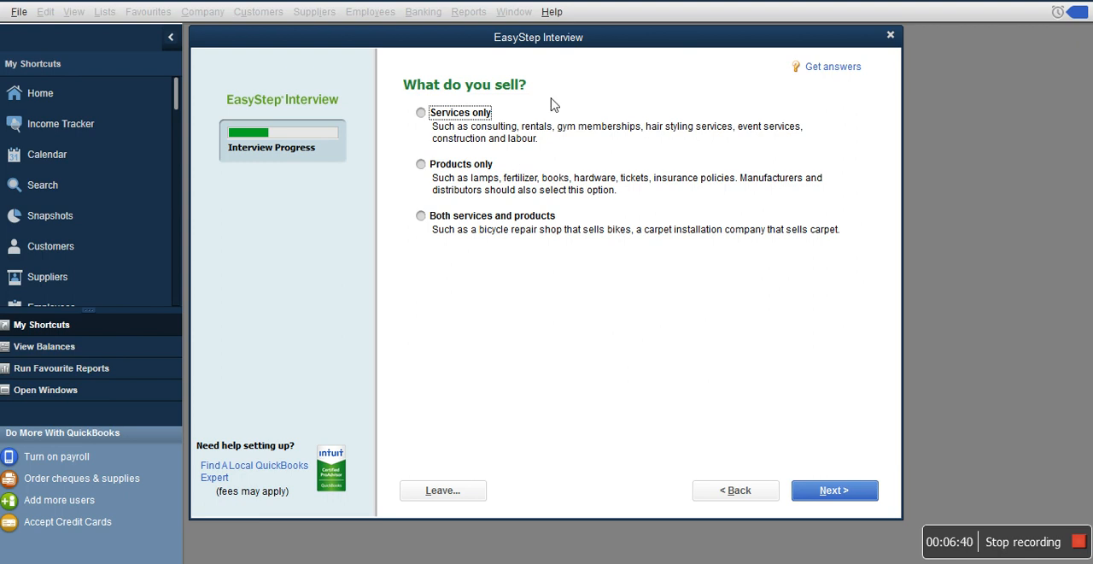
{"action": "mouse_move", "coordinate": [431, 130]}
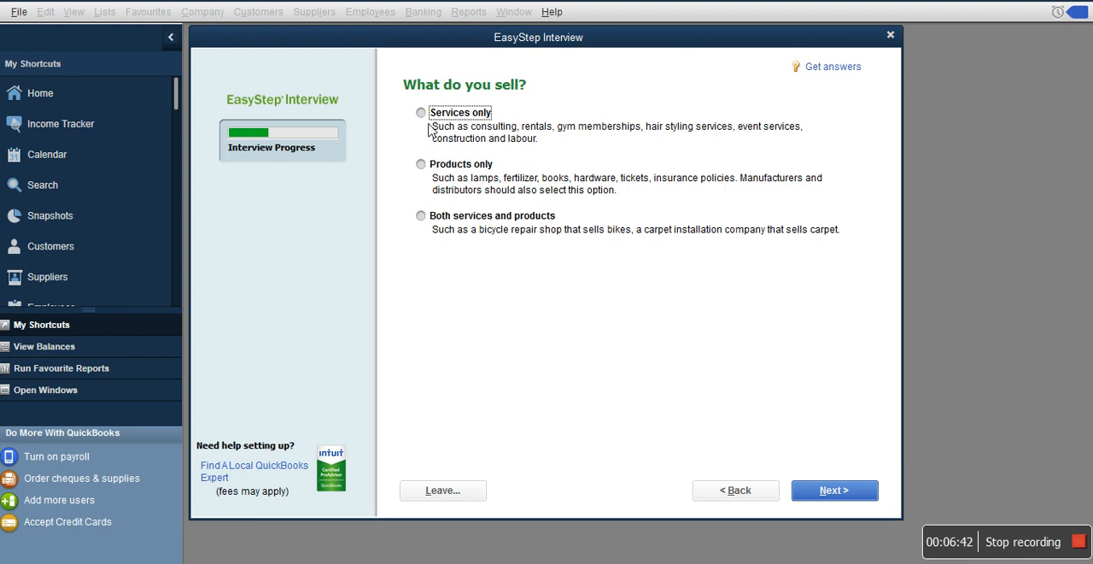
{"action": "mouse_move", "coordinate": [434, 236]}
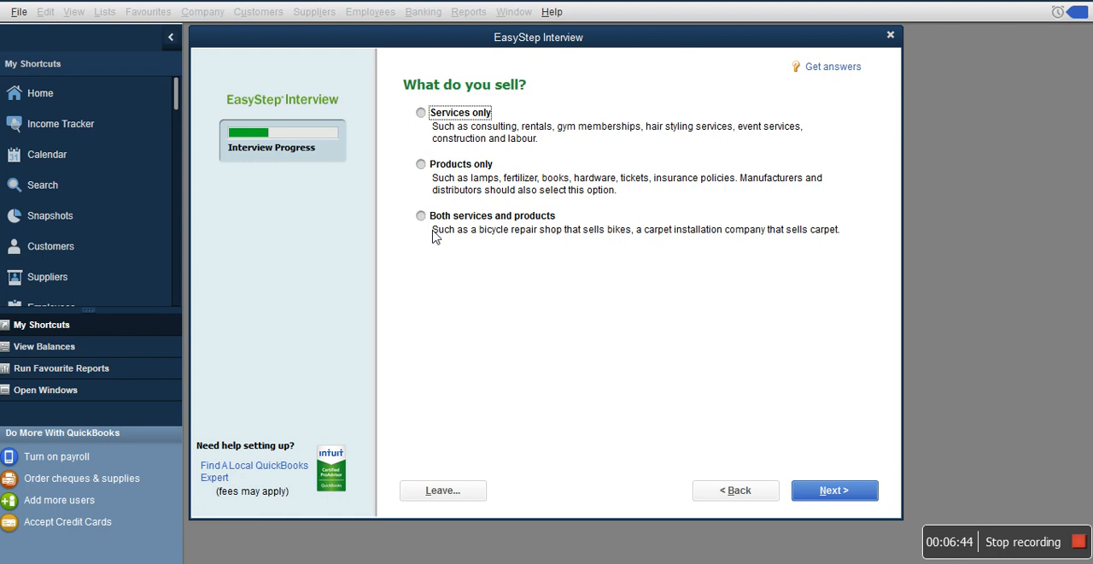
{"action": "mouse_move", "coordinate": [423, 226]}
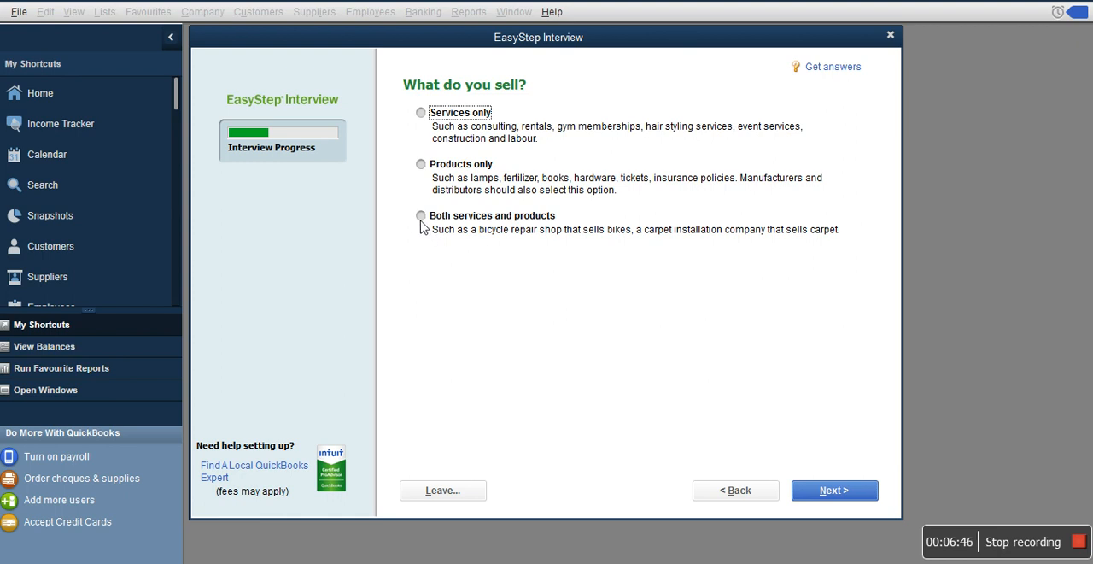
{"action": "left_click", "coordinate": [420, 215]}
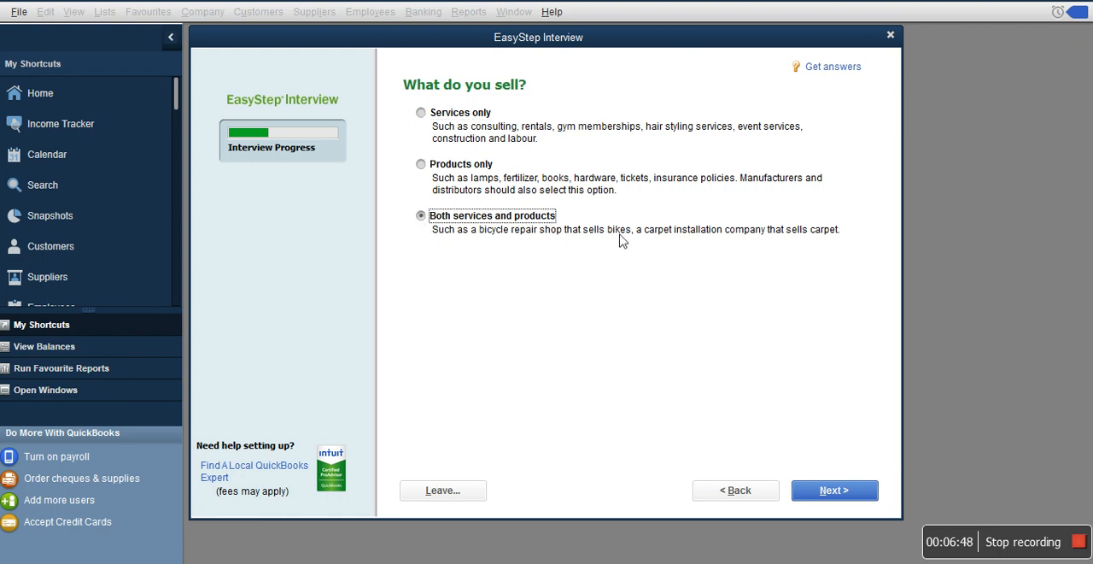
{"action": "mouse_move", "coordinate": [546, 203]}
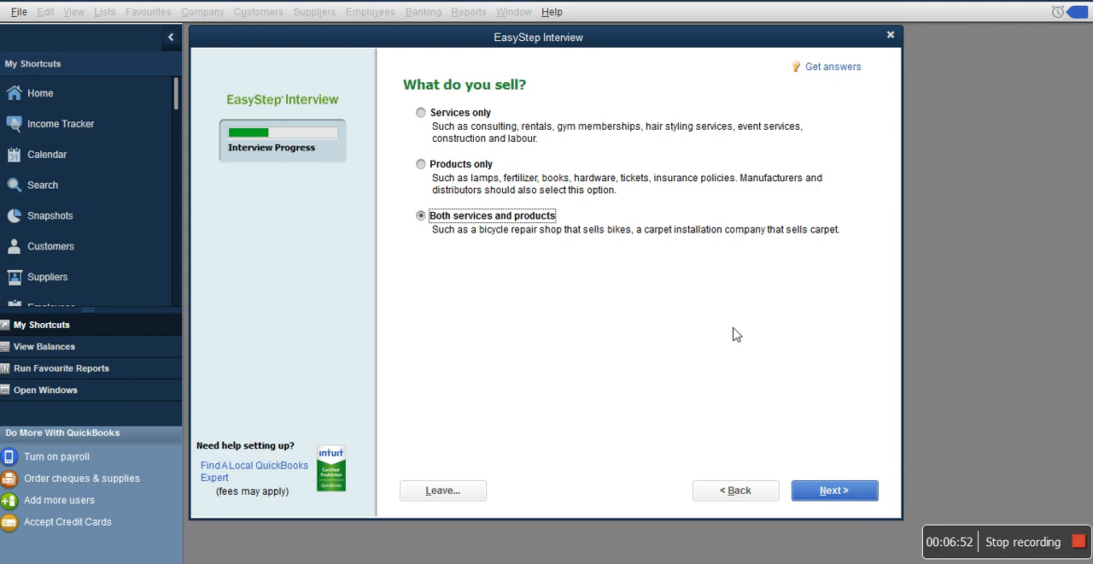
{"action": "left_click", "coordinate": [834, 489]}
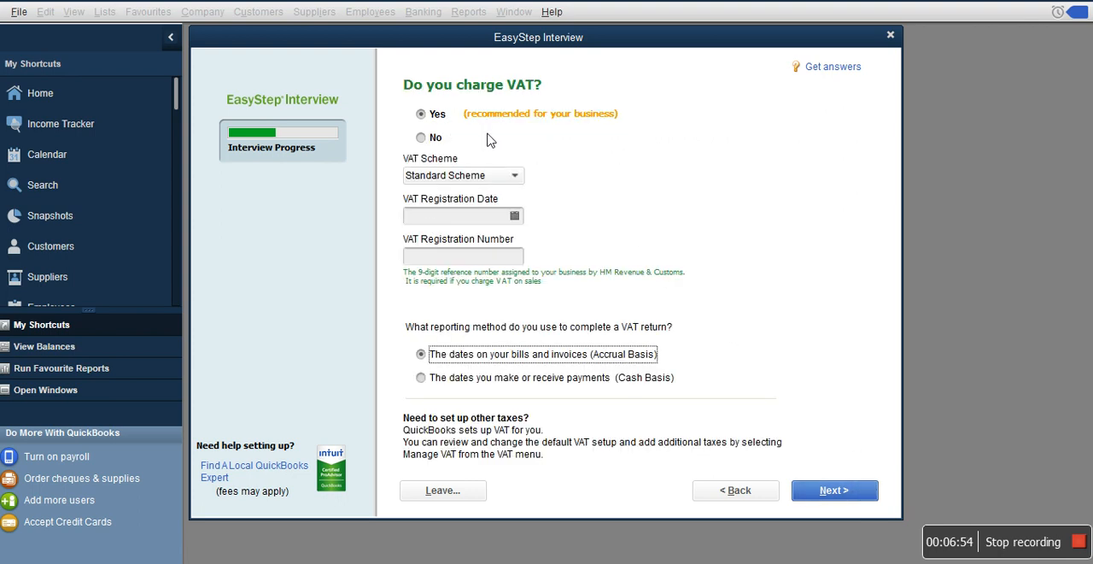
{"action": "mouse_move", "coordinate": [490, 138]}
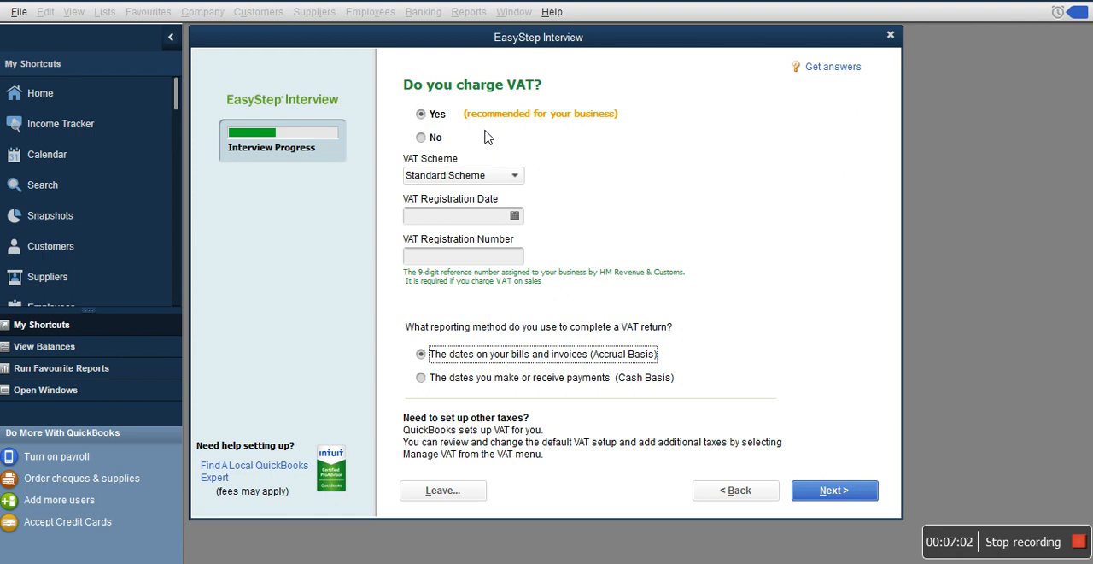
{"action": "mouse_move", "coordinate": [446, 269]}
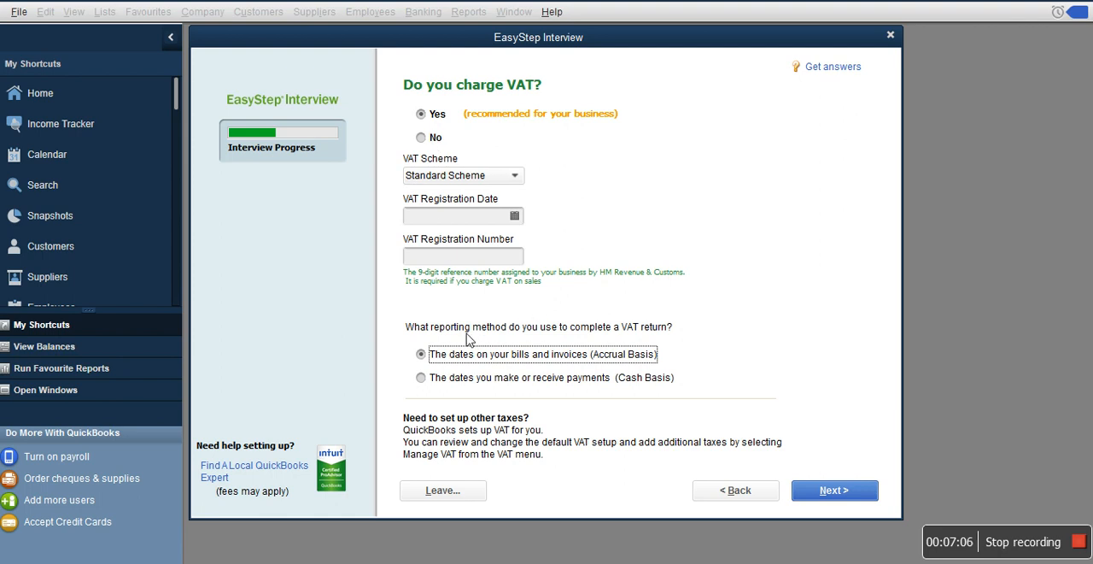
{"action": "mouse_move", "coordinate": [682, 345]}
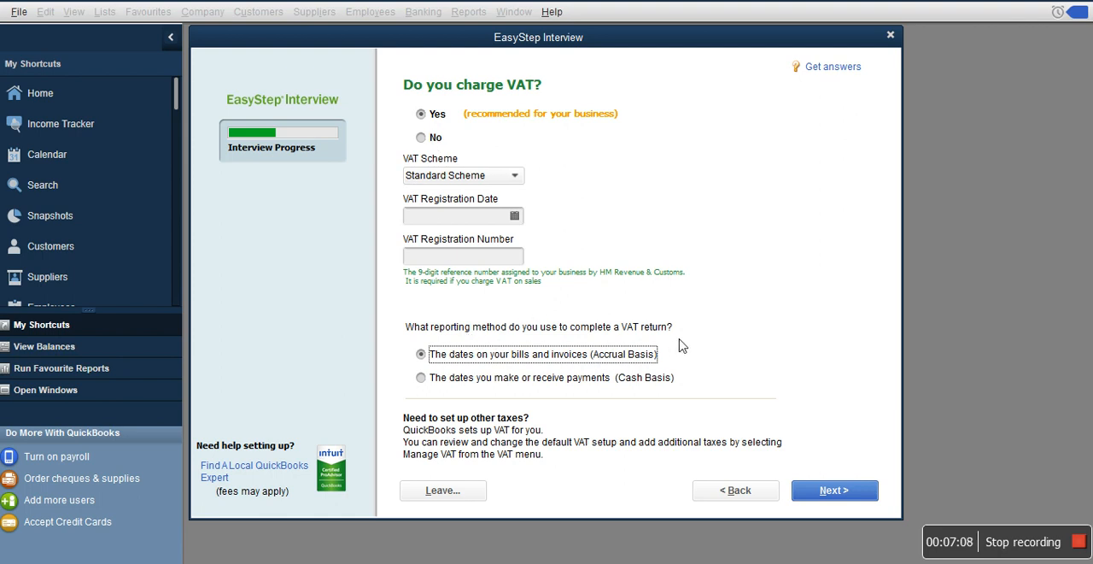
{"action": "mouse_move", "coordinate": [504, 348]}
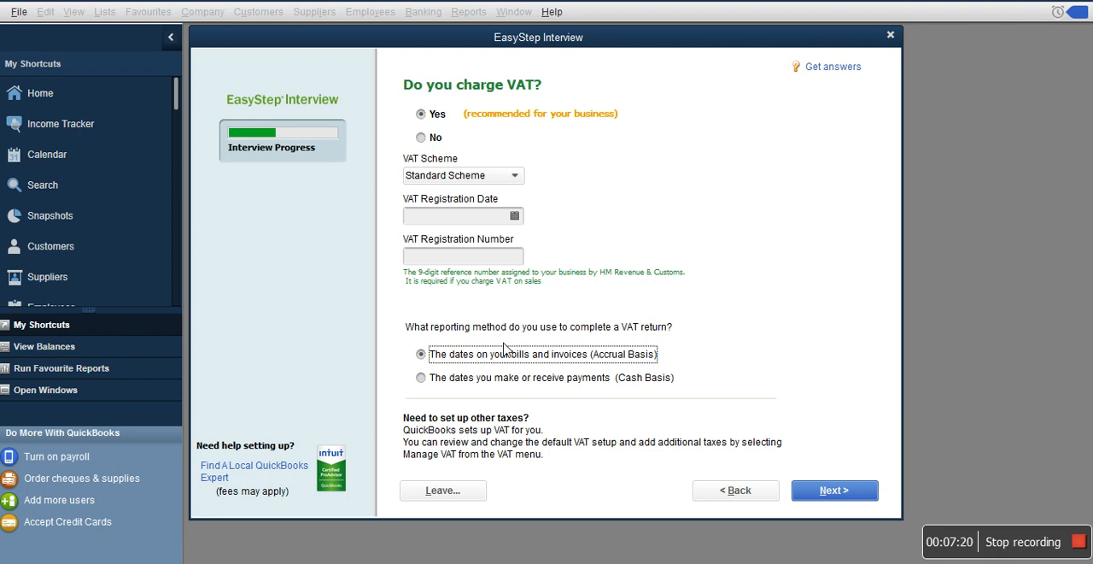
{"action": "mouse_move", "coordinate": [594, 394]}
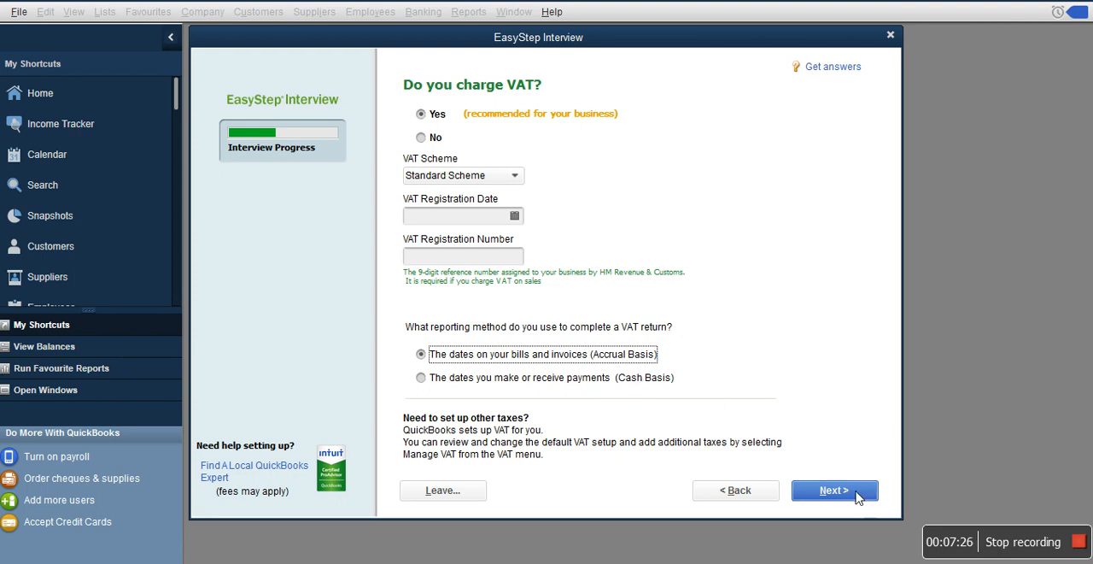
Accept VAT charging with Standard Scheme and Accrual Basis, then continue
{"action": "left_click", "coordinate": [834, 489]}
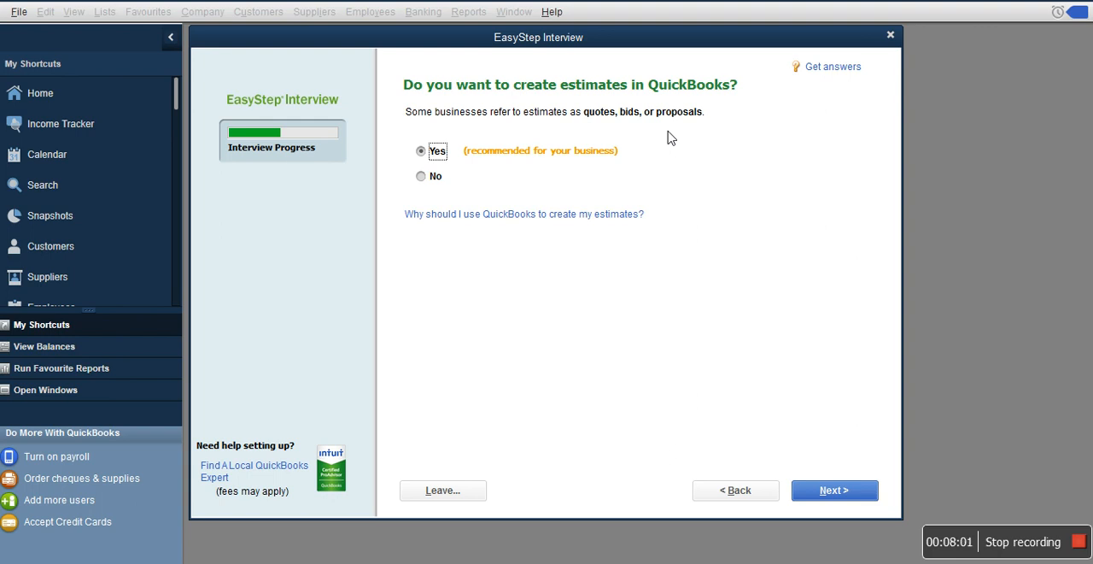
{"action": "mouse_move", "coordinate": [712, 163]}
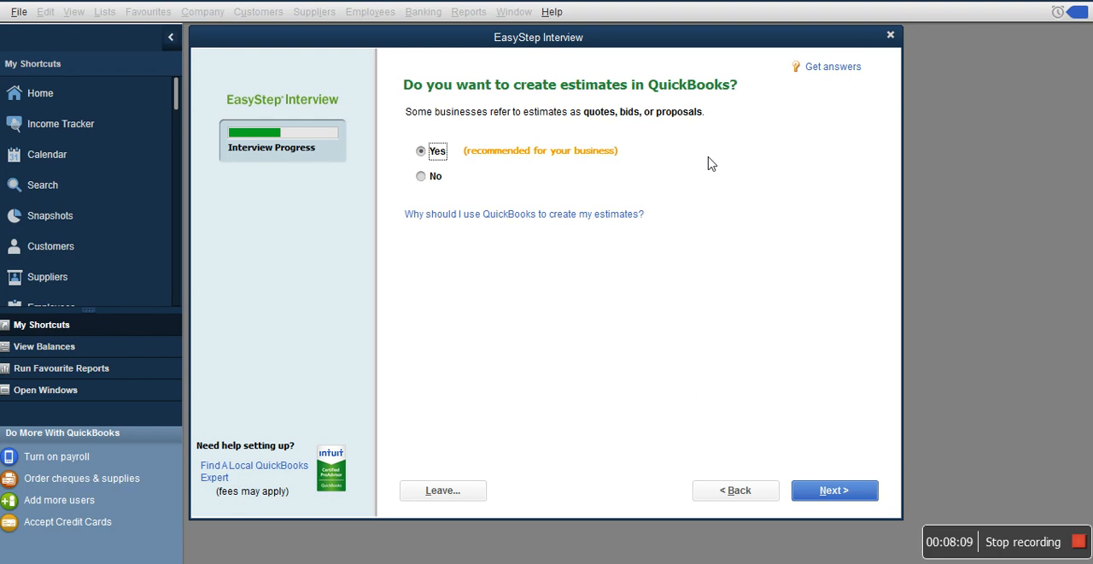
{"action": "mouse_move", "coordinate": [955, 128]}
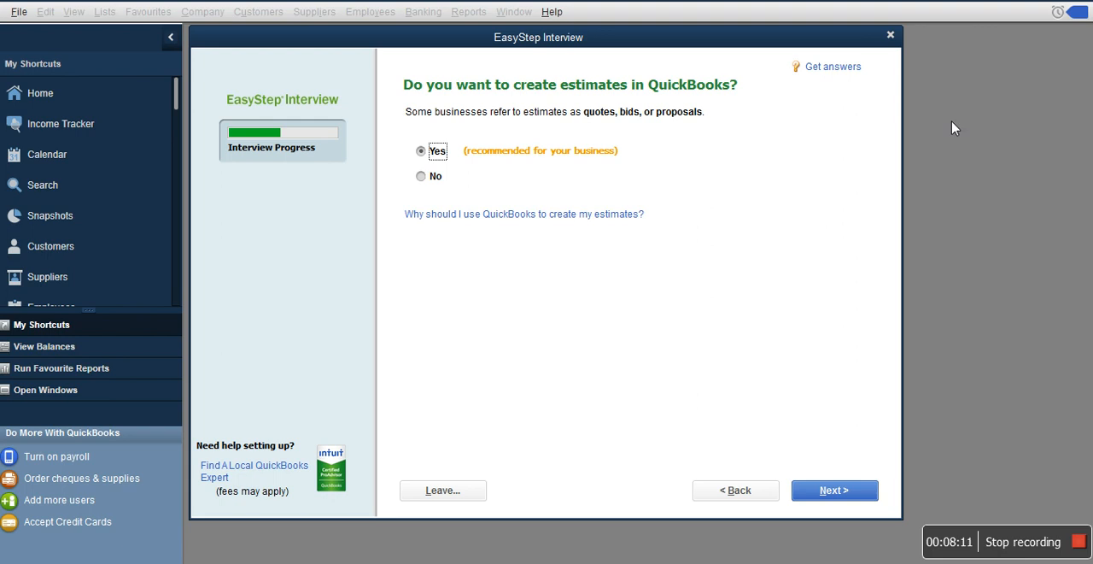
Answer No to creating estimates and continue to the statements question
{"action": "left_click", "coordinate": [421, 176]}
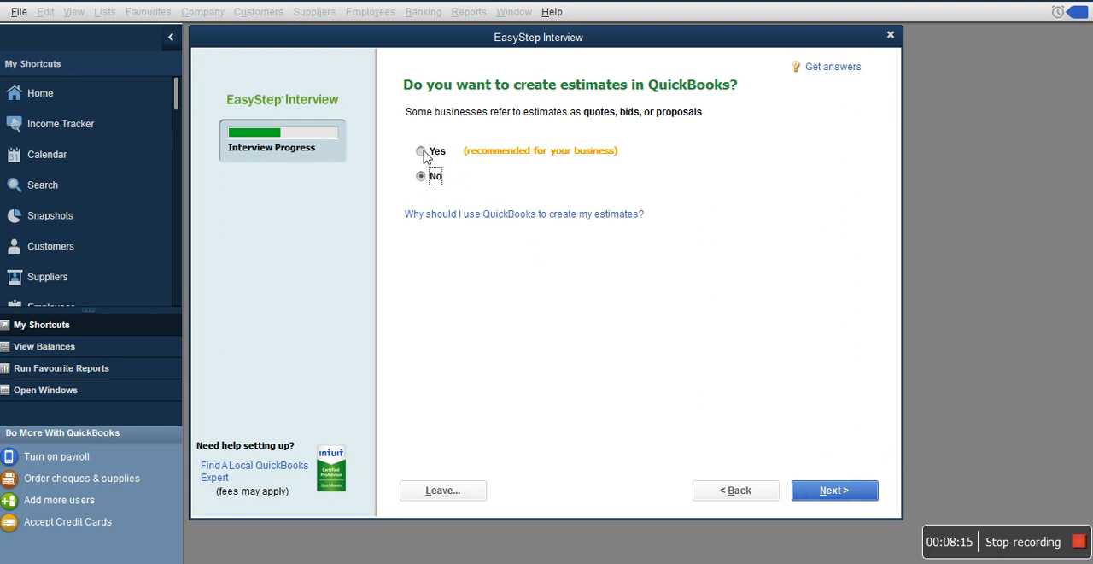
{"action": "left_click", "coordinate": [833, 489]}
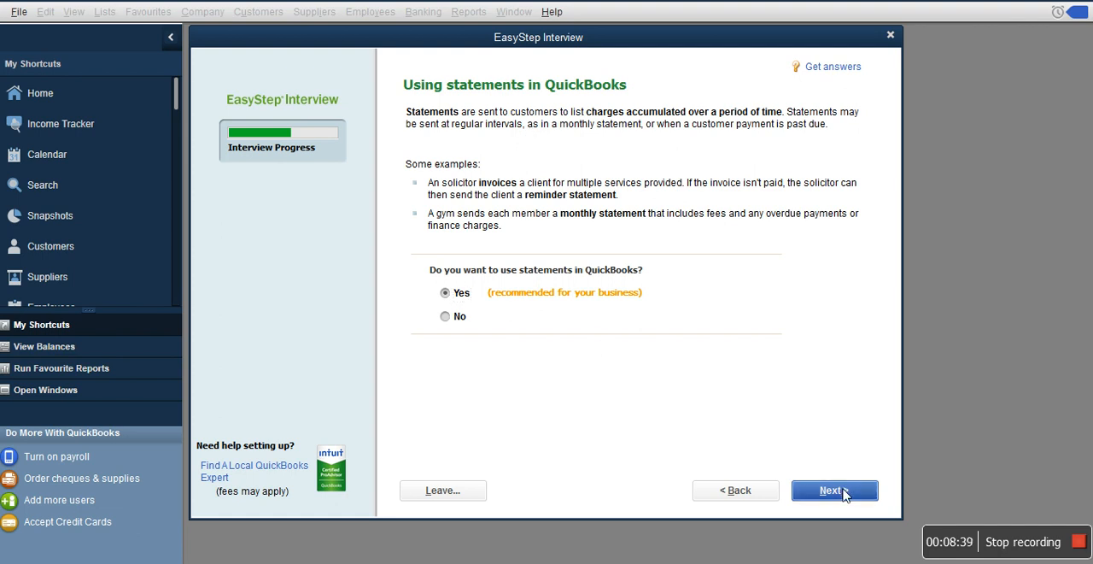
Keep customer statements, progress invoicing and bill tracking turned on
{"action": "left_click", "coordinate": [834, 489]}
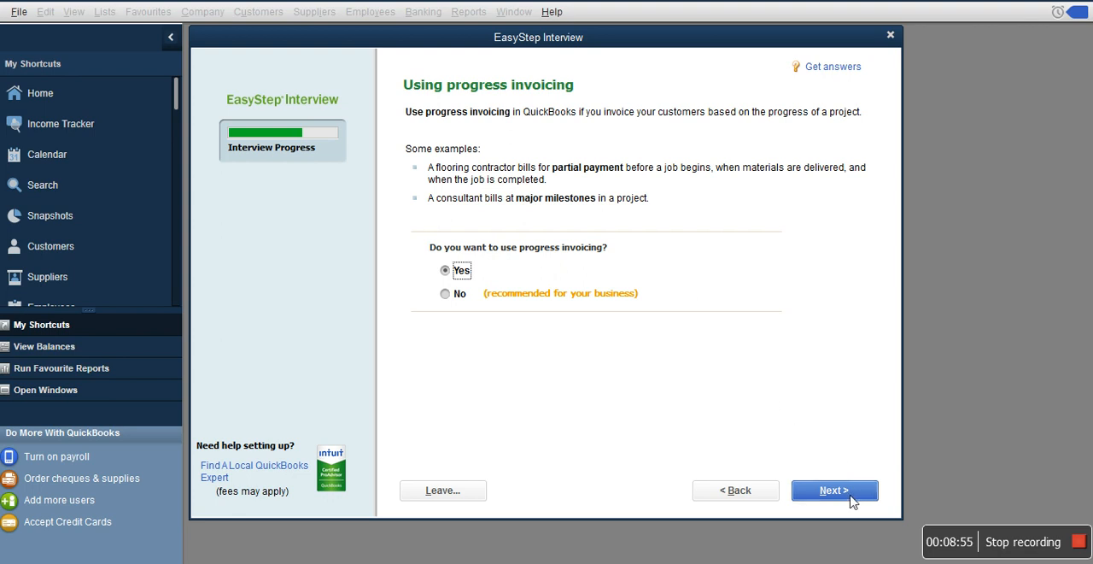
{"action": "left_click", "coordinate": [834, 490]}
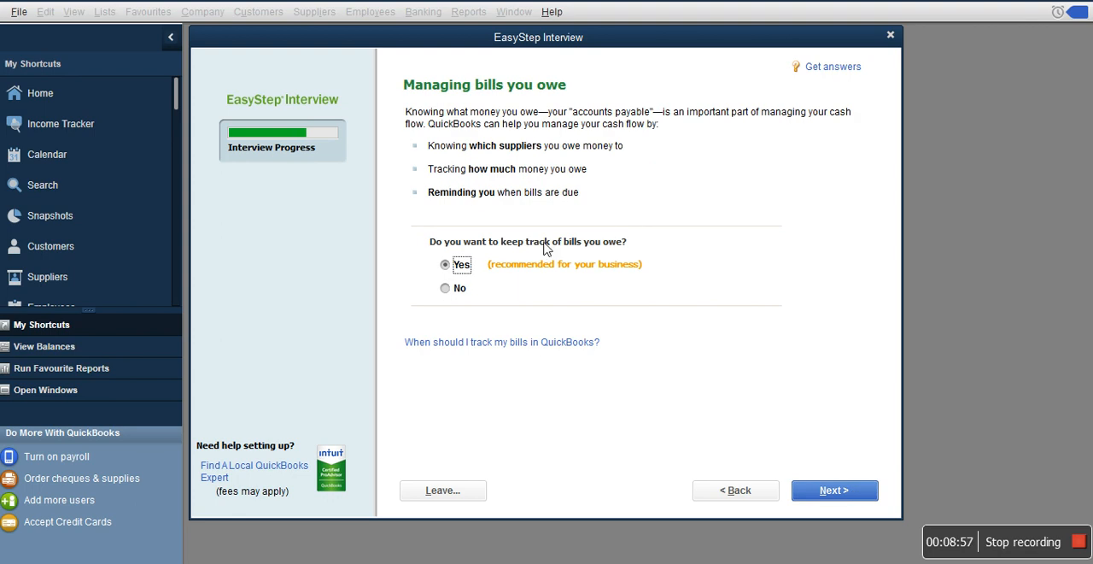
{"action": "mouse_move", "coordinate": [818, 461]}
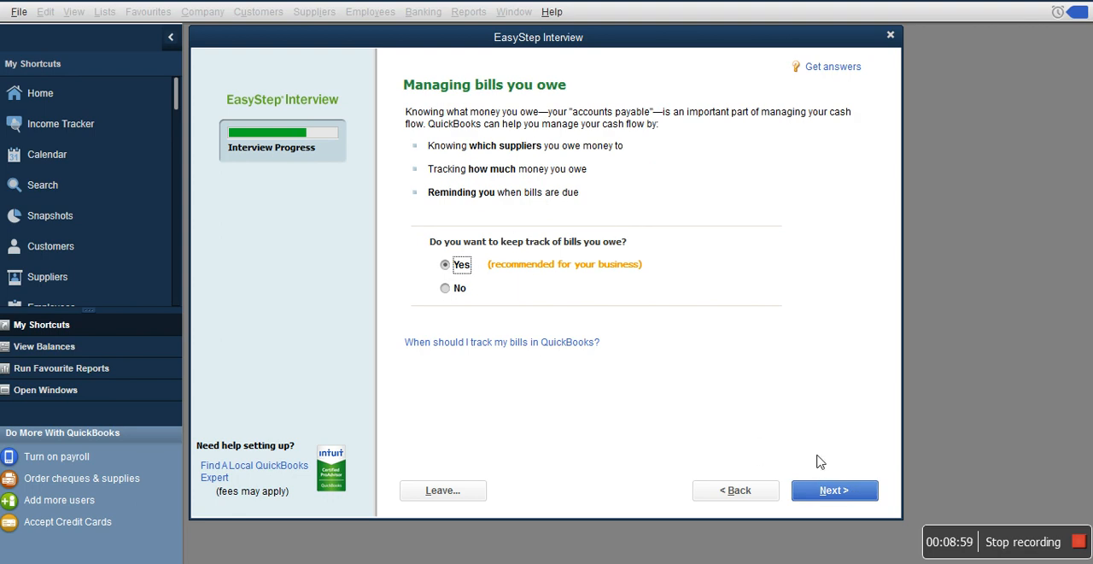
{"action": "left_click", "coordinate": [834, 489]}
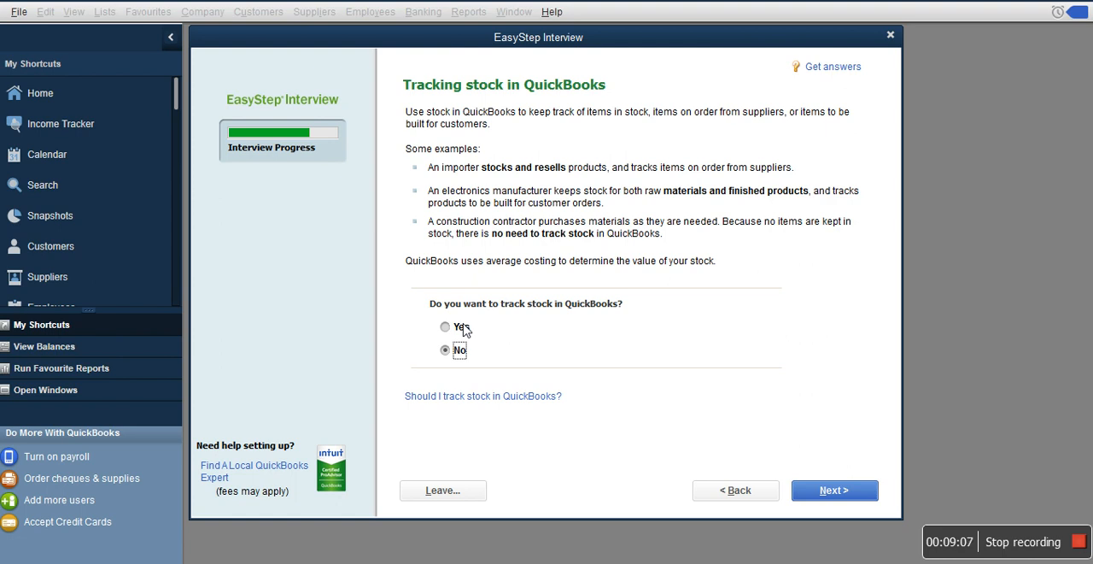
{"action": "mouse_move", "coordinate": [457, 340]}
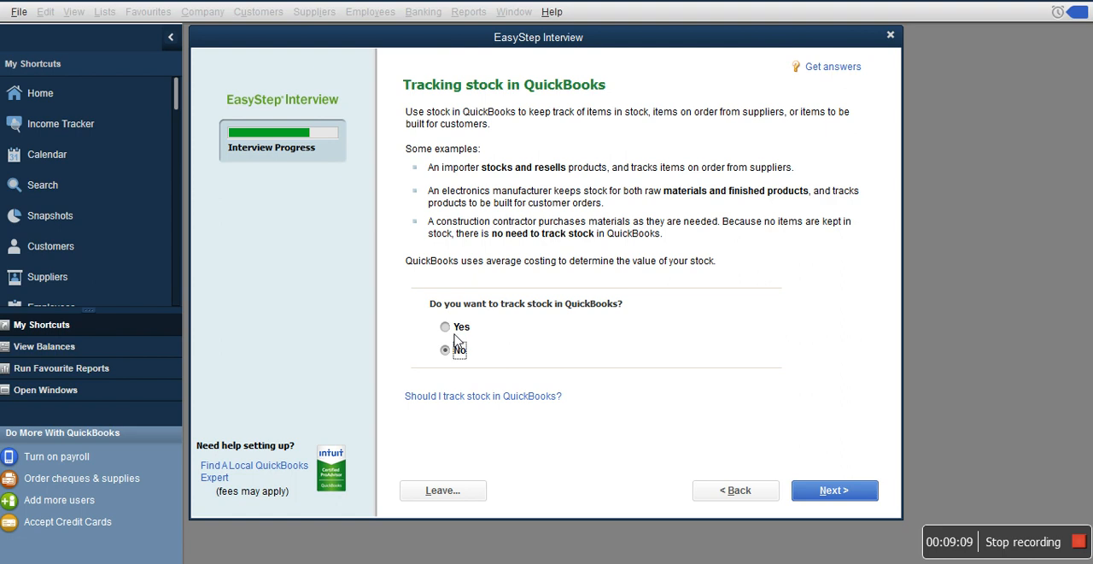
Turn on stock tracking and leave time tracking off
{"action": "left_click", "coordinate": [445, 326]}
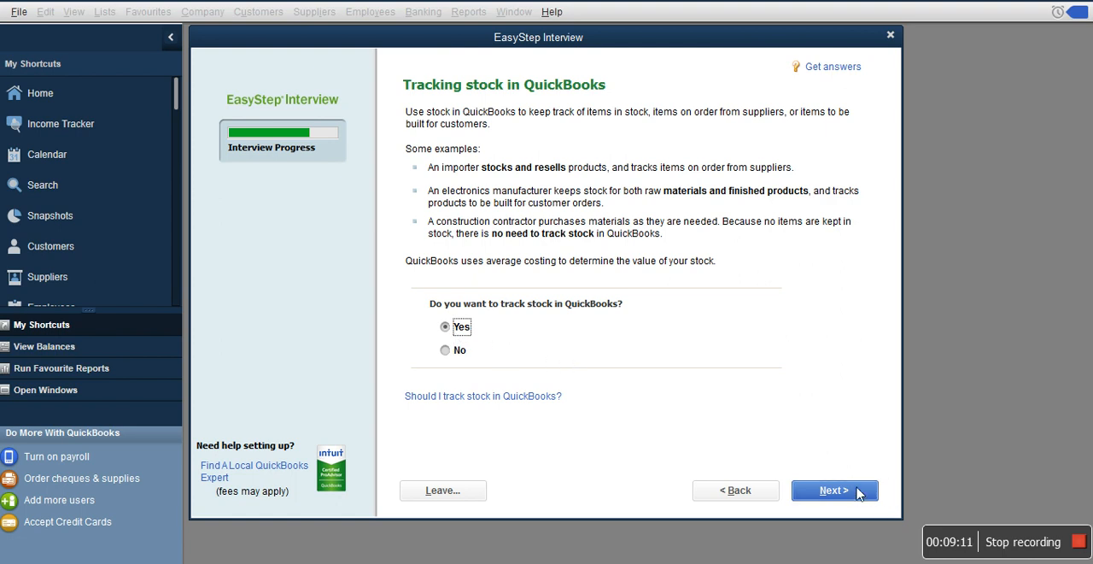
{"action": "left_click", "coordinate": [834, 490]}
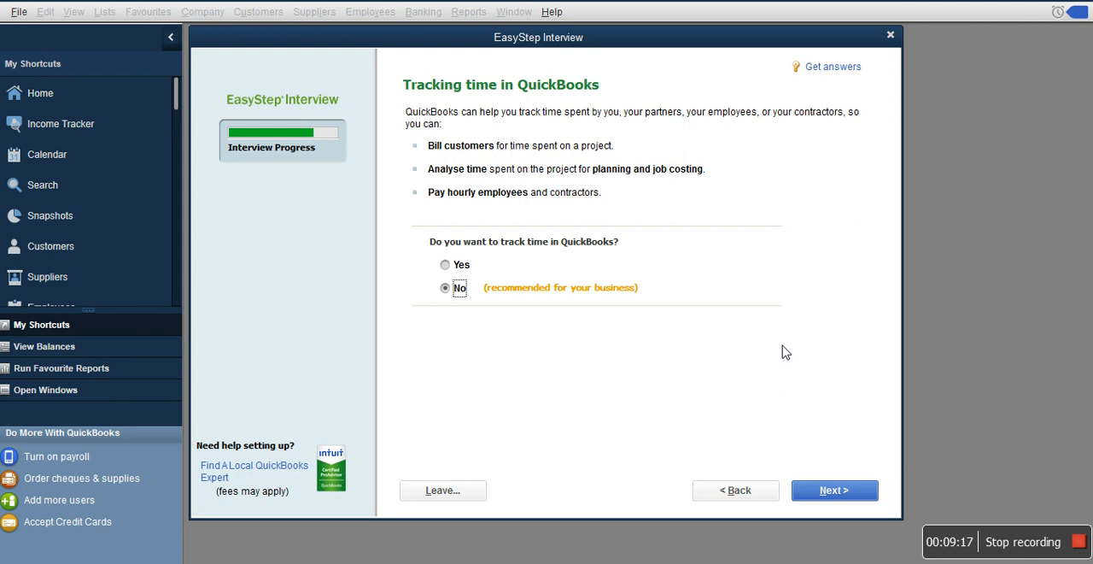
{"action": "left_click", "coordinate": [833, 489]}
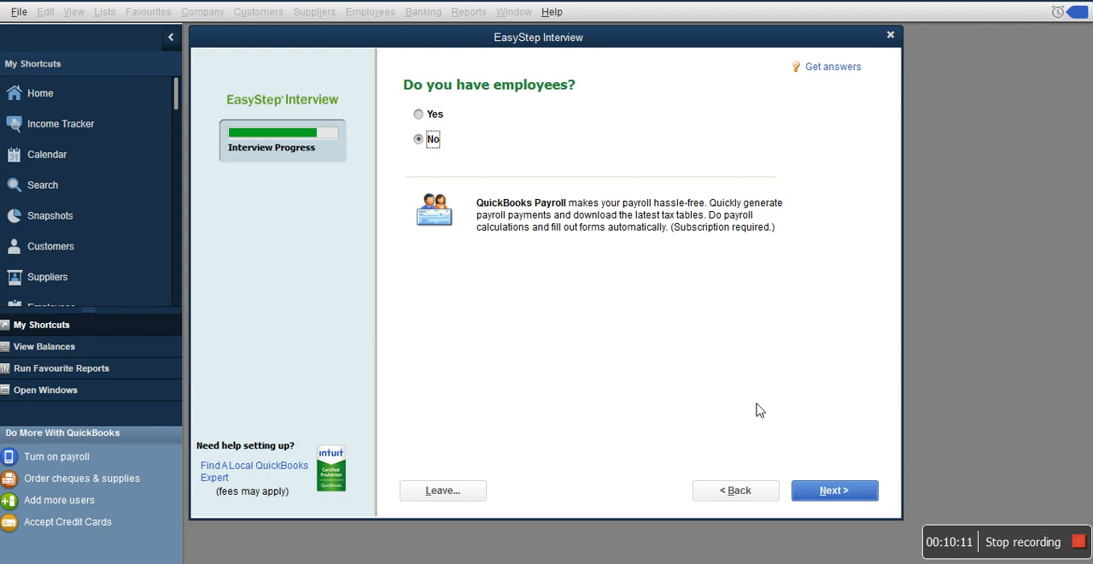
Confirm no employees, enable multiple currencies, and make Nigerian Naira the home currency
{"action": "left_click", "coordinate": [835, 489]}
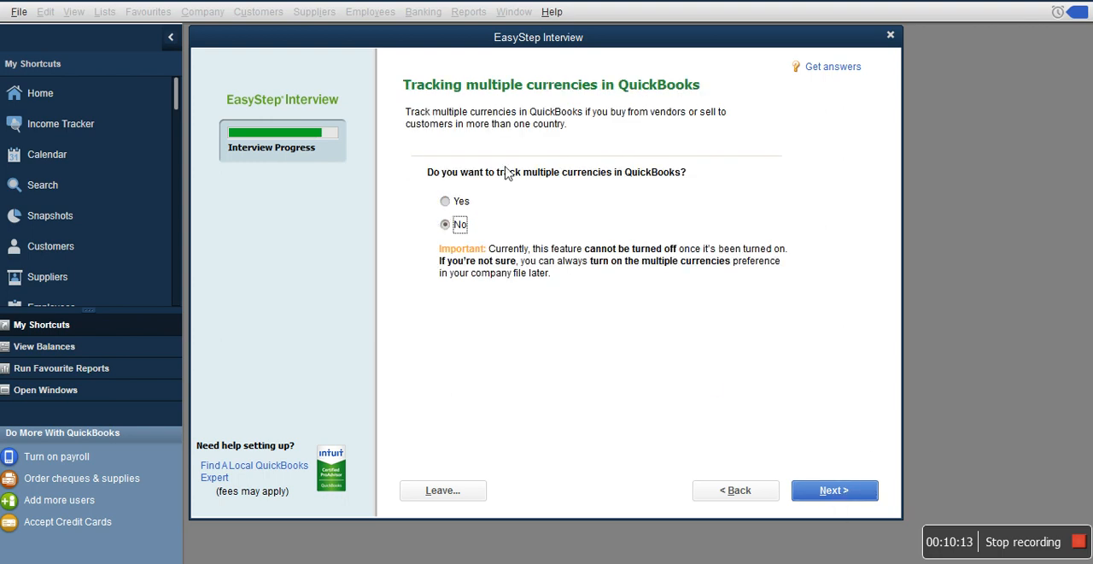
{"action": "mouse_move", "coordinate": [499, 192]}
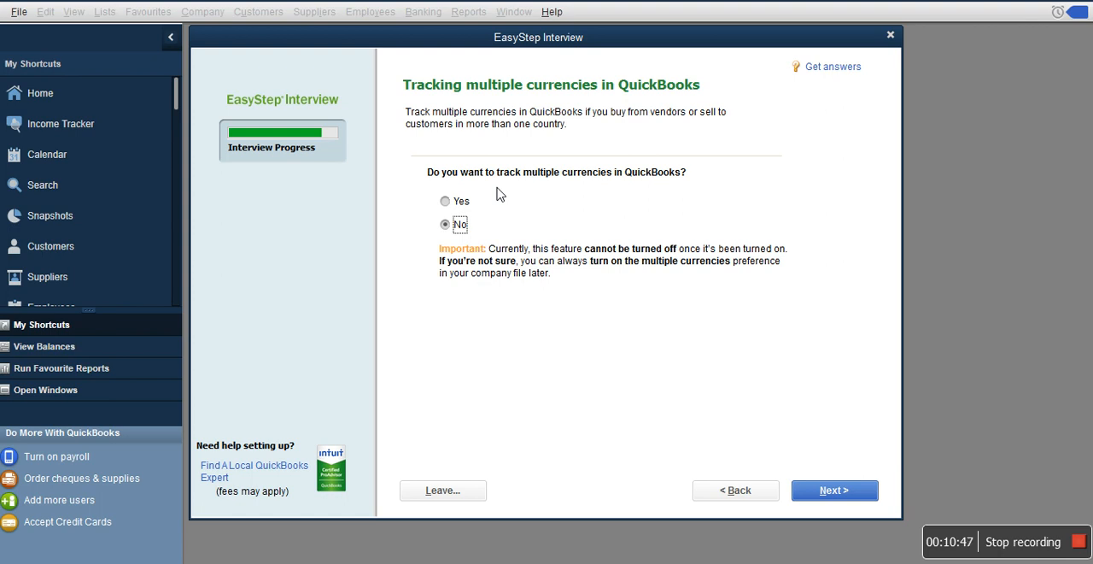
{"action": "left_click", "coordinate": [444, 200]}
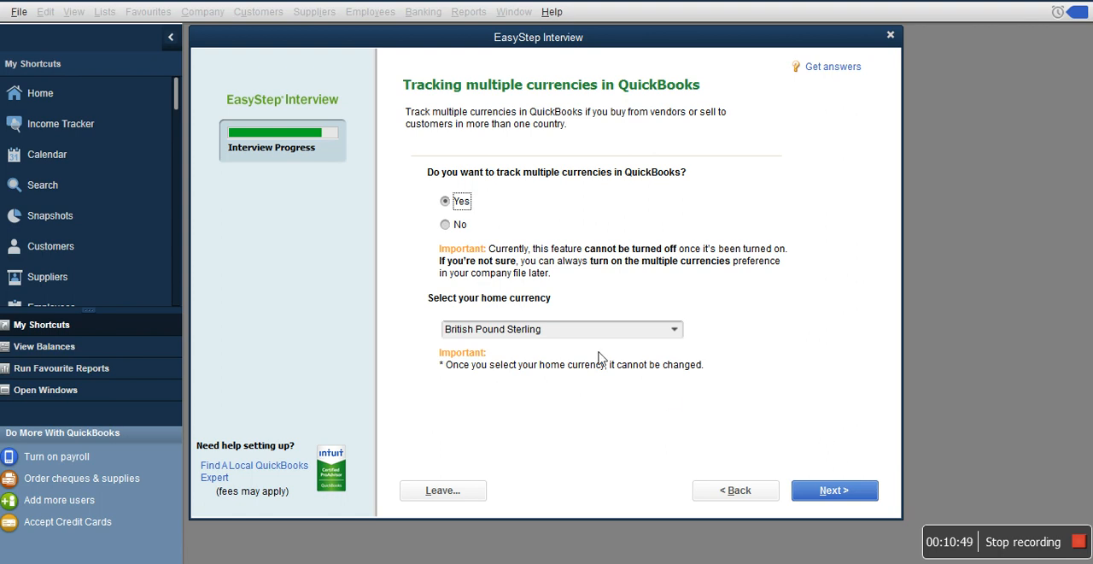
{"action": "mouse_move", "coordinate": [677, 336]}
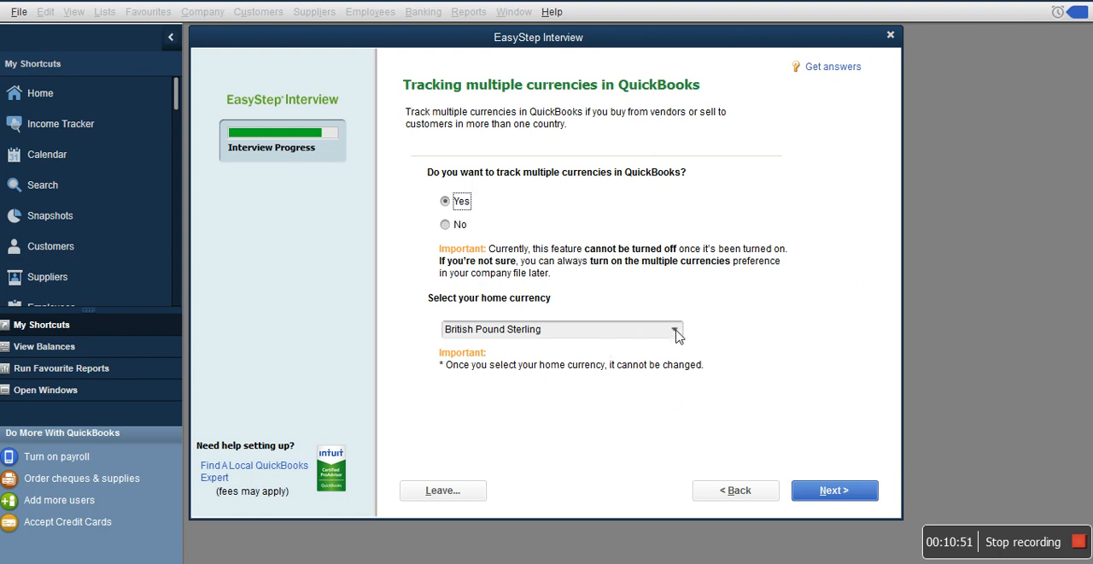
{"action": "mouse_move", "coordinate": [516, 343]}
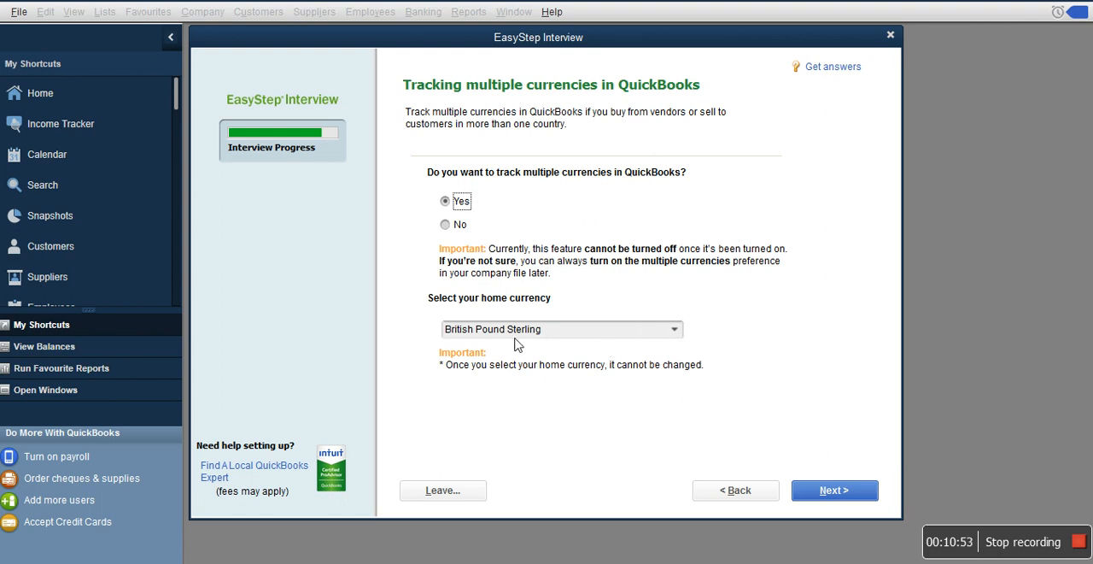
{"action": "mouse_move", "coordinate": [674, 333]}
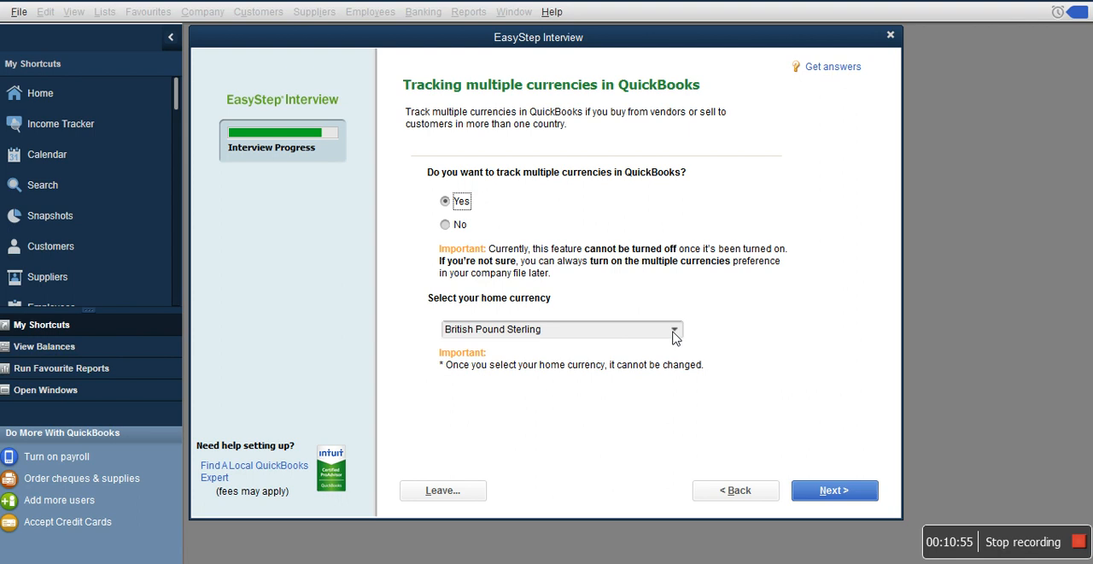
{"action": "left_click", "coordinate": [675, 329]}
{"action": "type", "text": "N"}
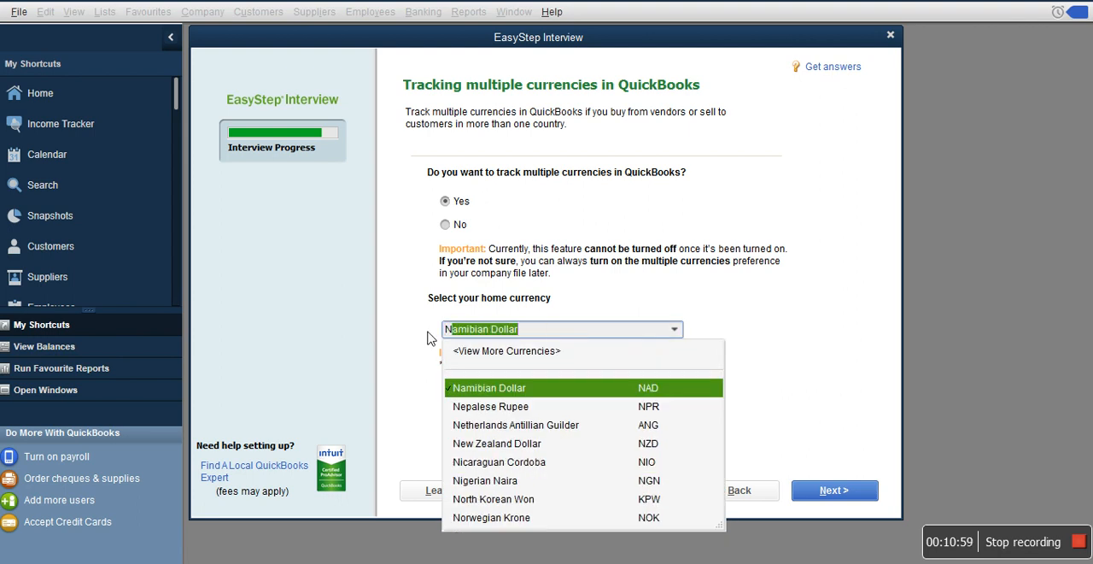
{"action": "left_click", "coordinate": [485, 480]}
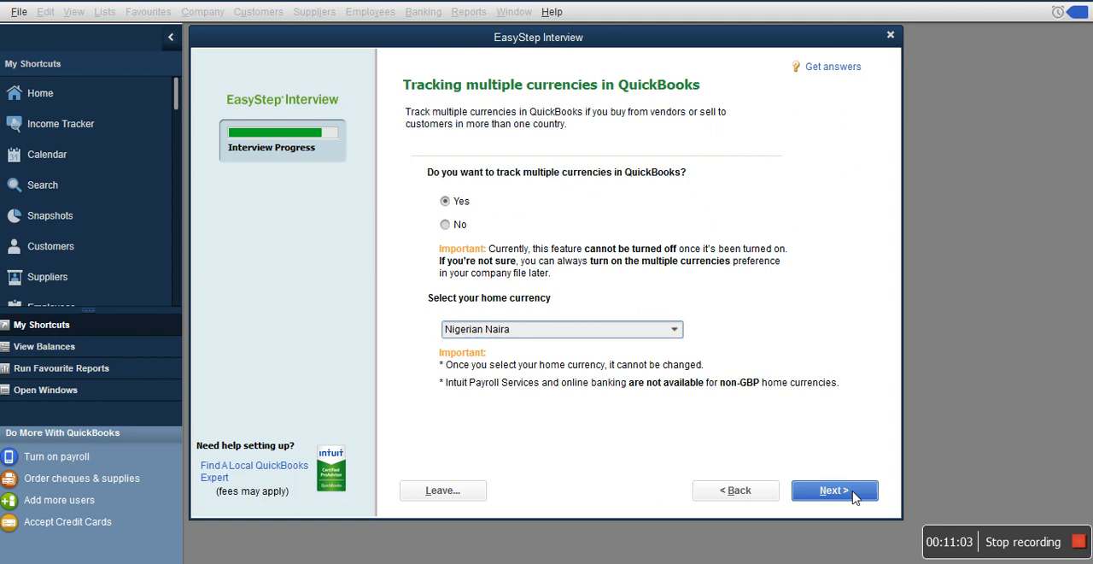
{"action": "left_click", "coordinate": [834, 489]}
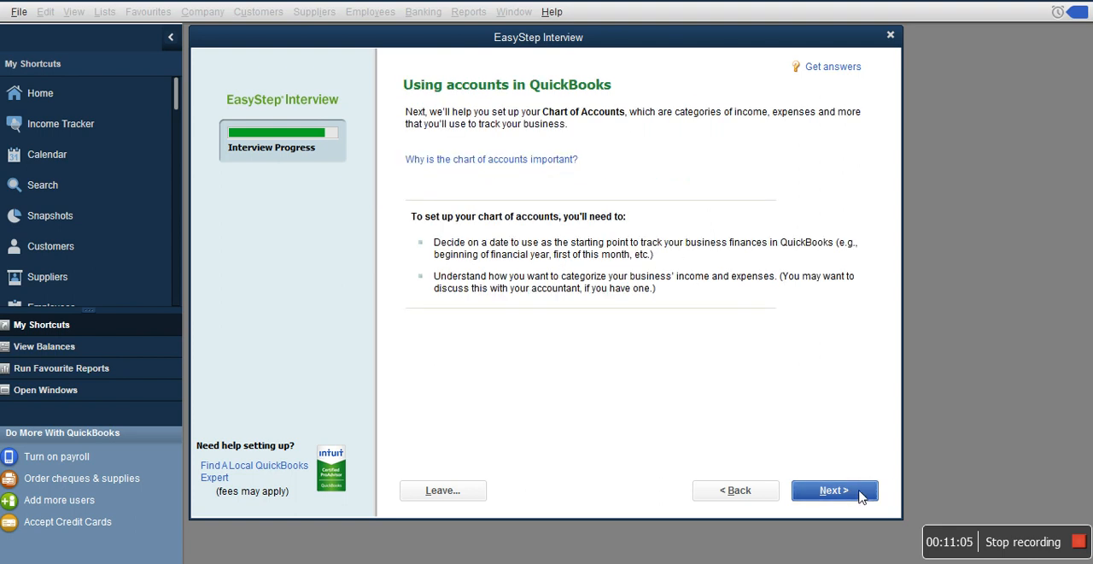
Continue past the chart of accounts introduction page
{"action": "left_click", "coordinate": [834, 489]}
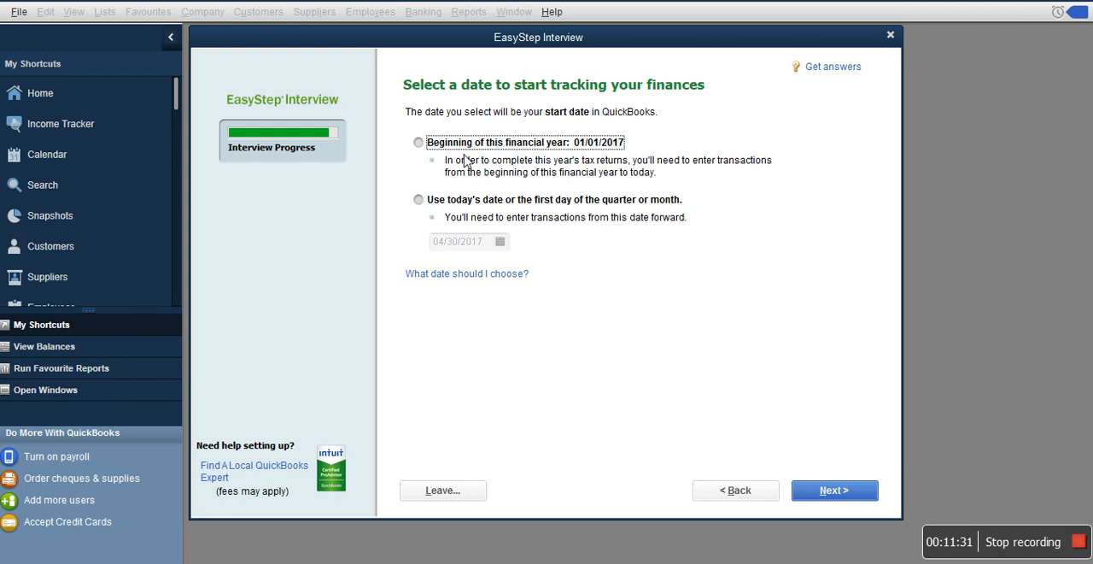
{"action": "mouse_move", "coordinate": [435, 150]}
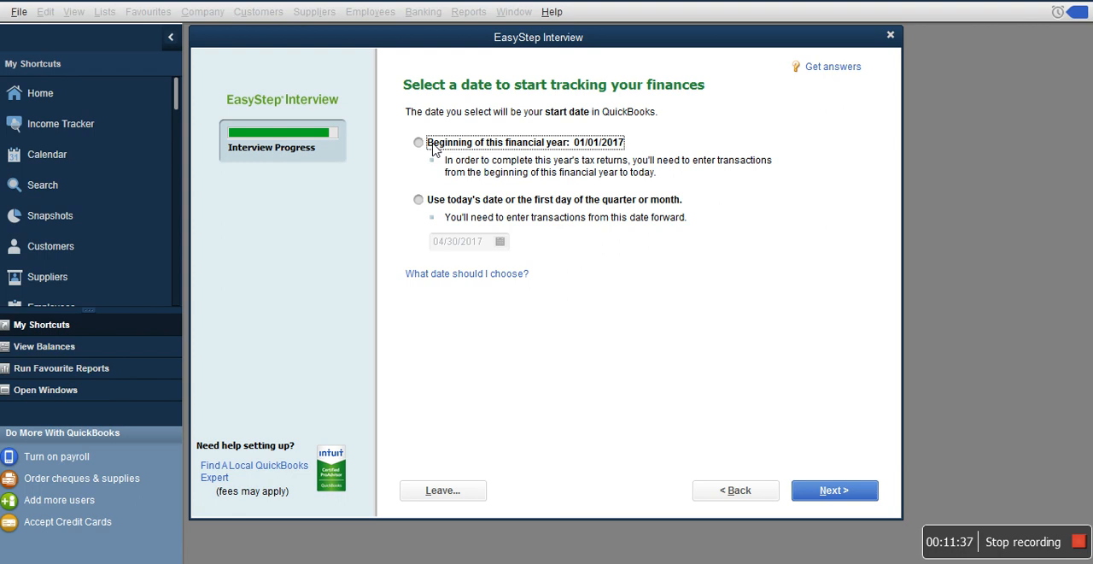
{"action": "mouse_move", "coordinate": [431, 151]}
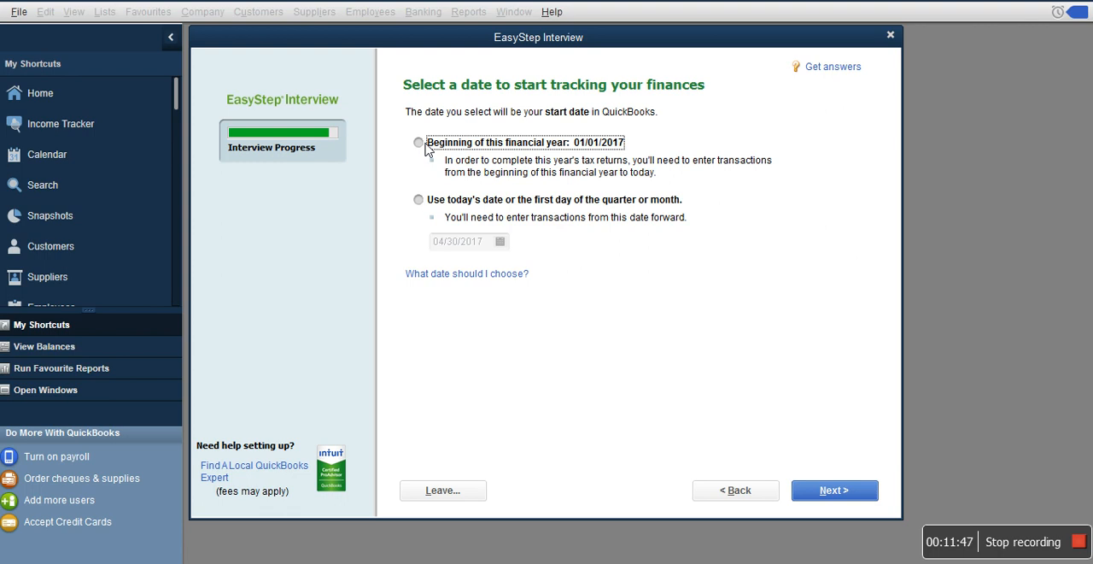
{"action": "mouse_move", "coordinate": [431, 190]}
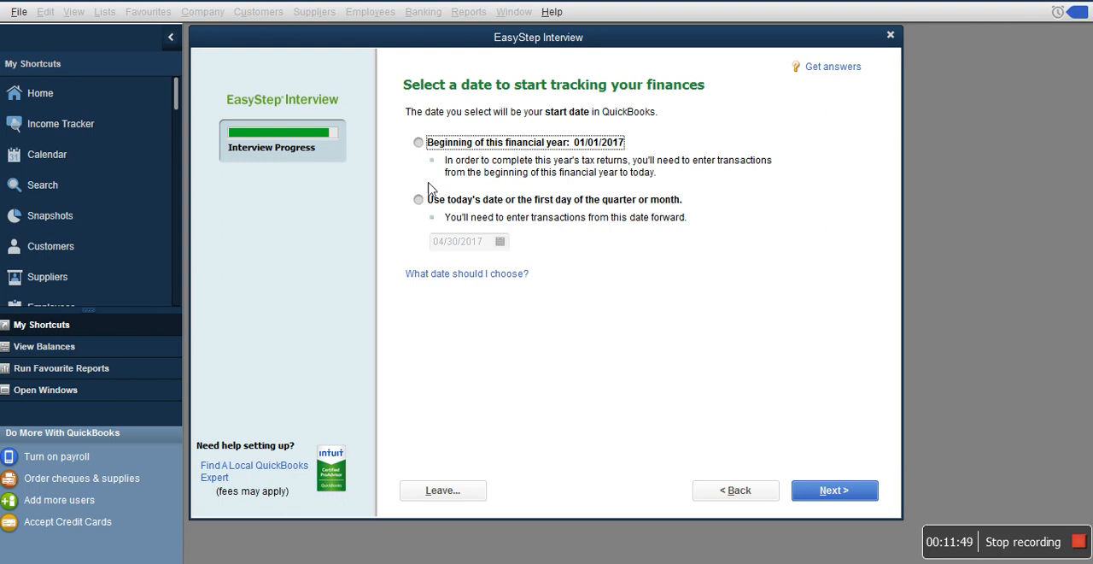
{"action": "mouse_move", "coordinate": [425, 203]}
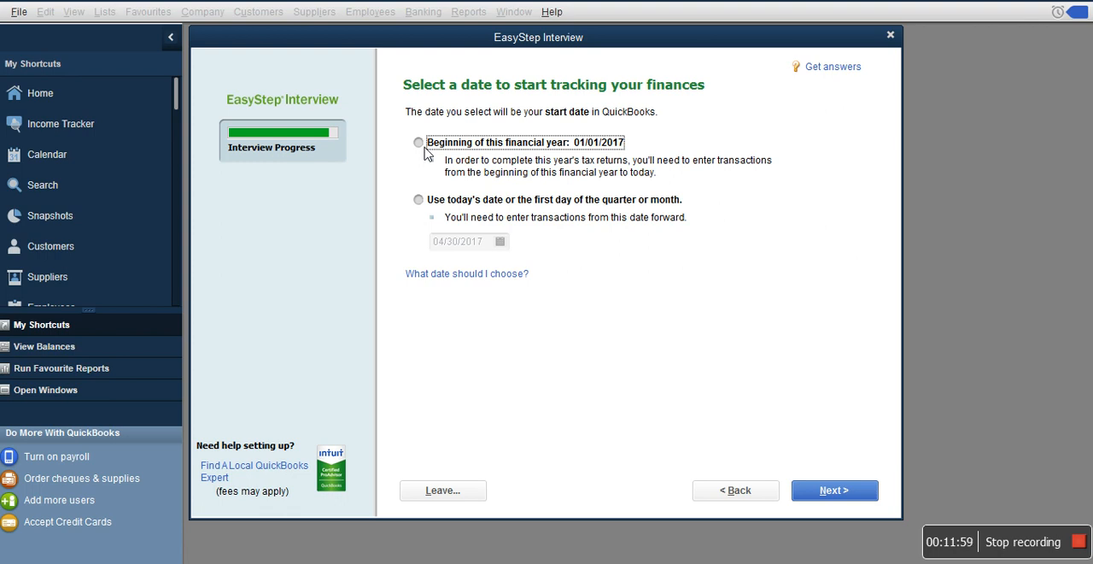
Start tracking finances from today's date, 04/30/2017, and browse the recommended accounts
{"action": "left_click", "coordinate": [418, 199]}
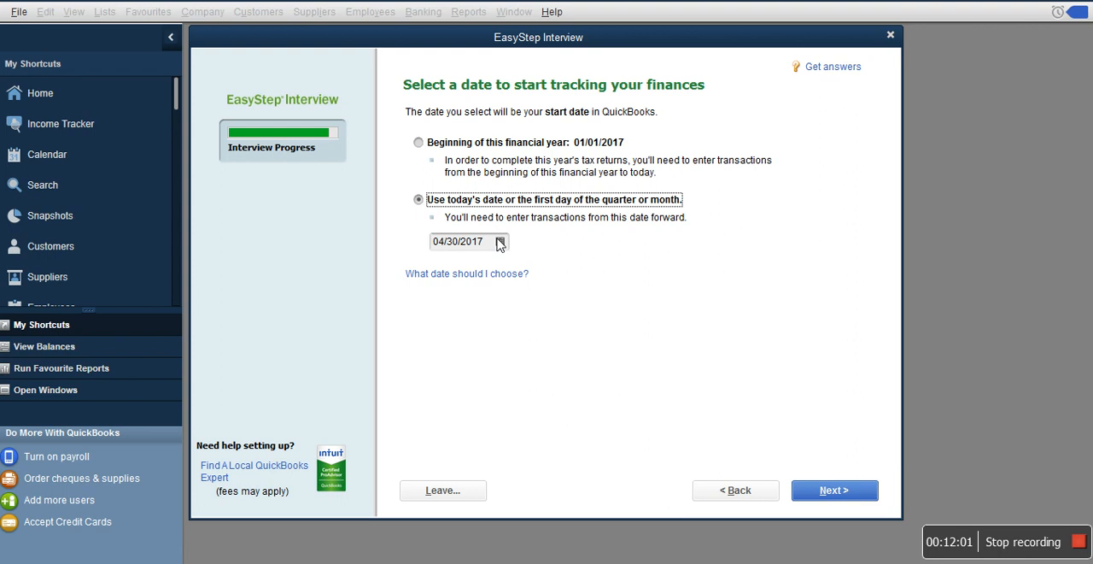
{"action": "left_click", "coordinate": [834, 489]}
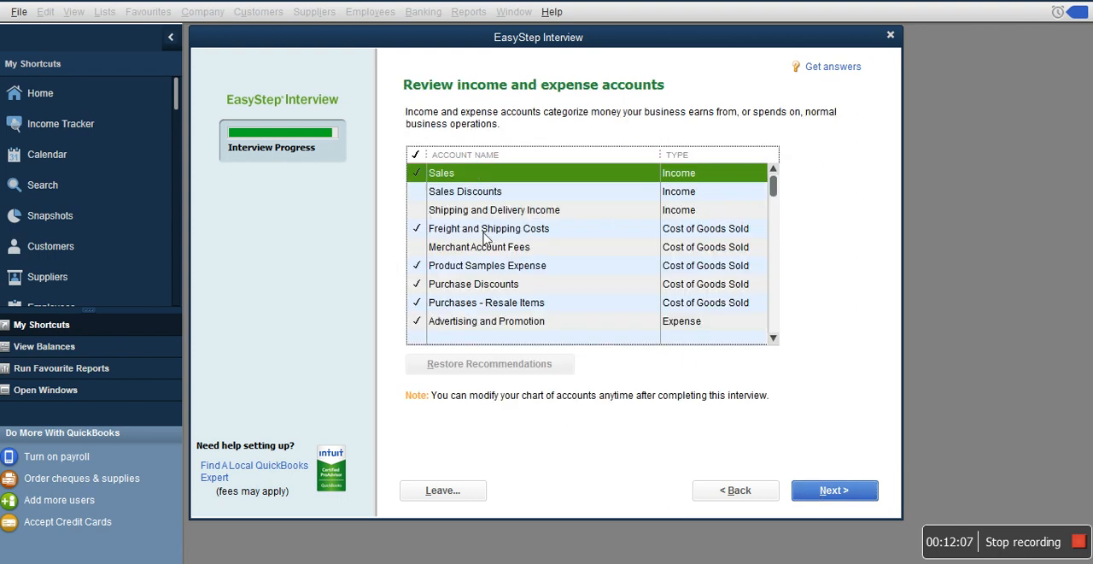
{"action": "scroll", "scroll_direction": "down", "scroll_amount": 3}
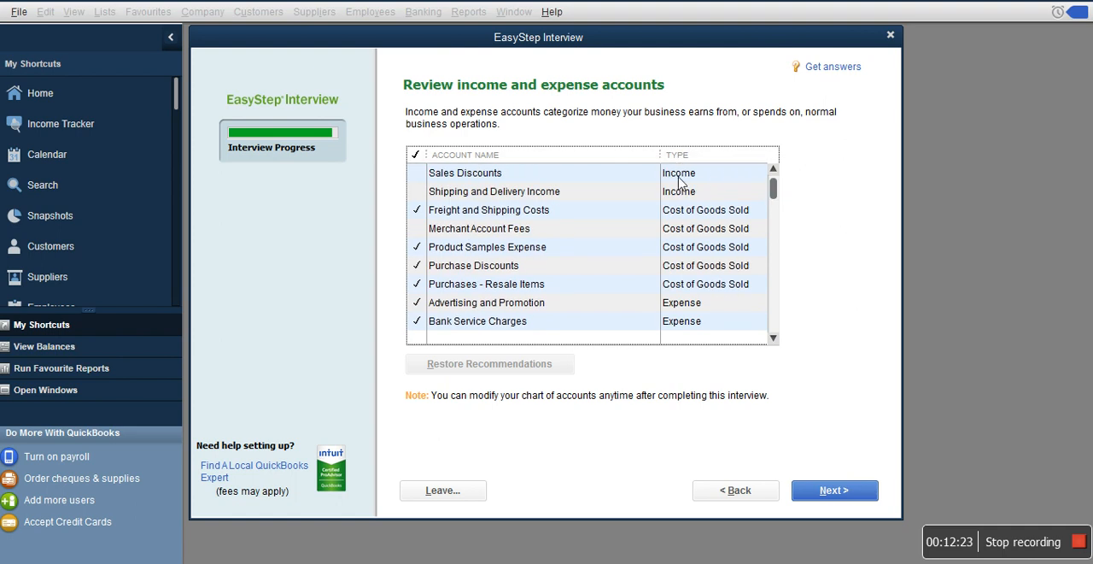
{"action": "mouse_move", "coordinate": [547, 191]}
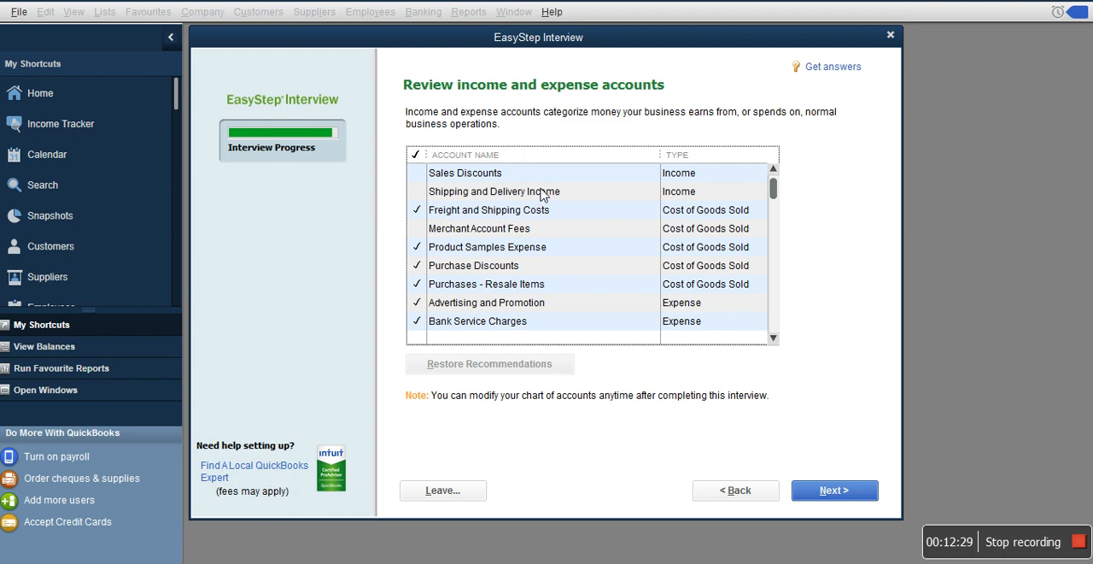
{"action": "mouse_move", "coordinate": [672, 164]}
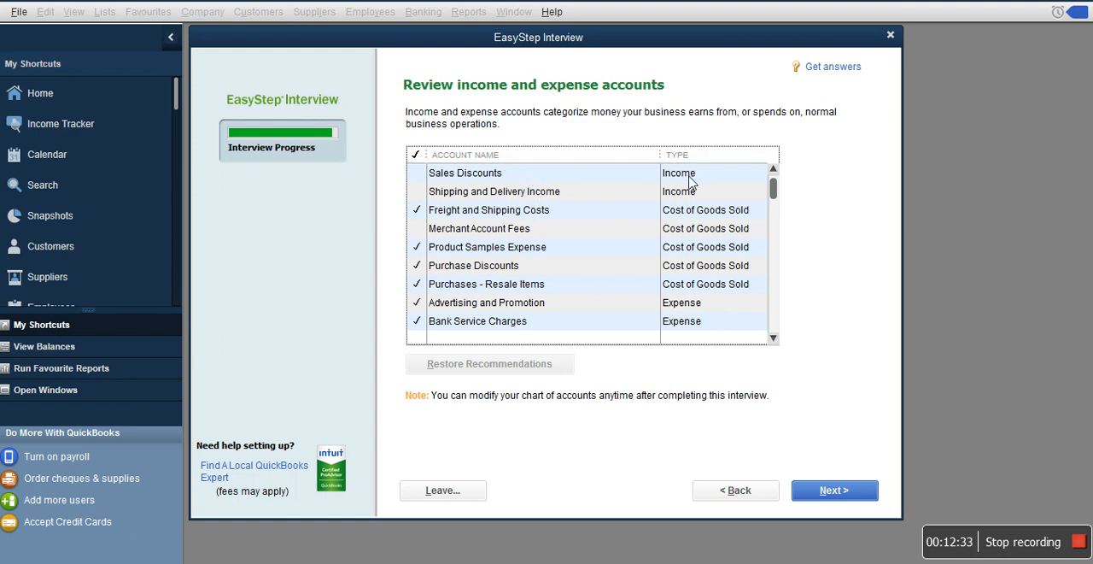
{"action": "mouse_move", "coordinate": [538, 185]}
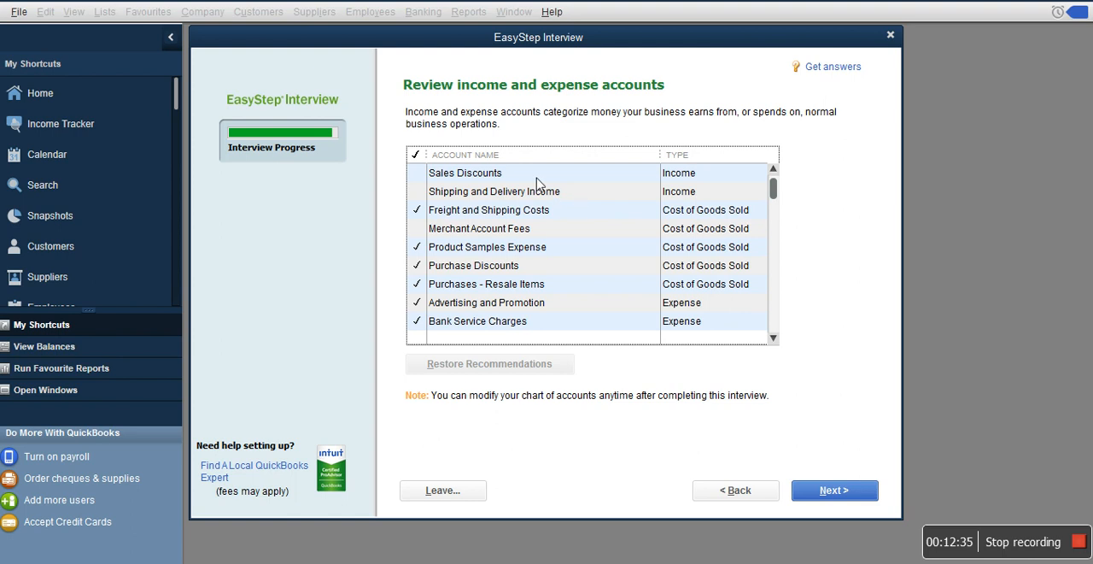
{"action": "mouse_move", "coordinate": [589, 208]}
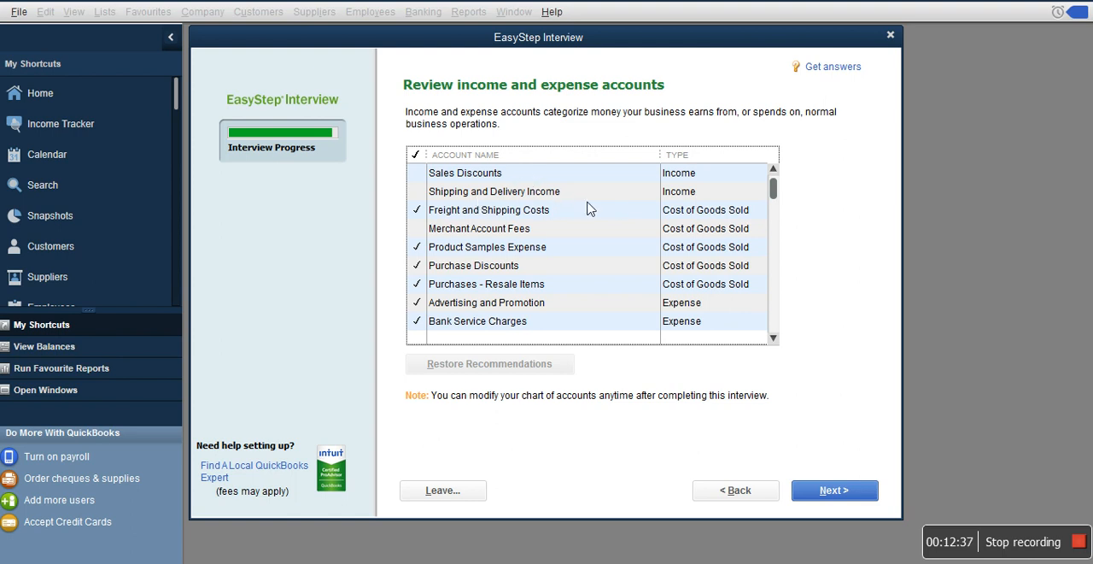
{"action": "mouse_move", "coordinate": [539, 190]}
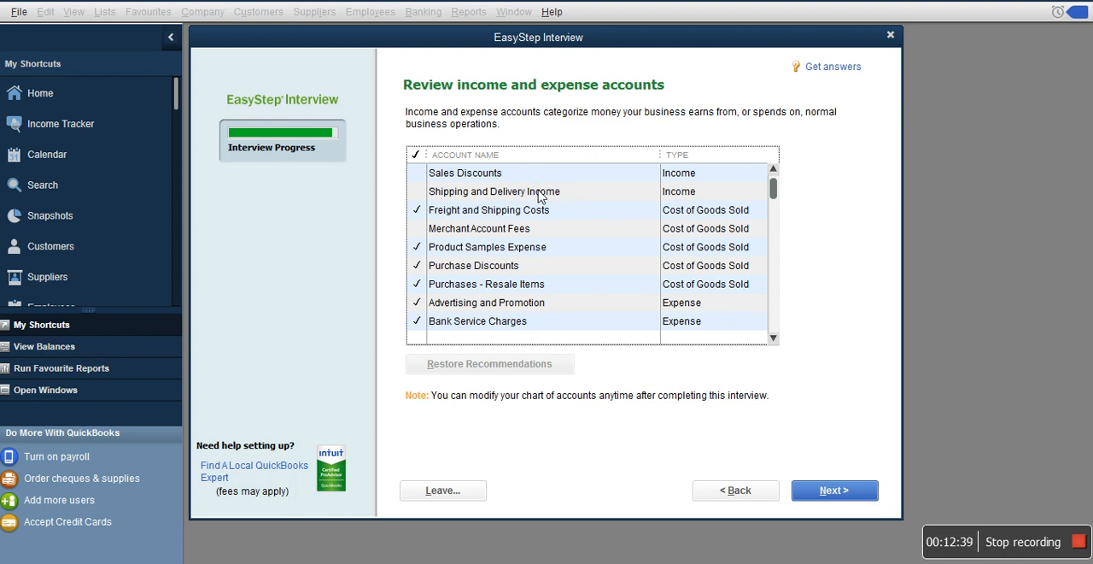
{"action": "mouse_move", "coordinate": [529, 195]}
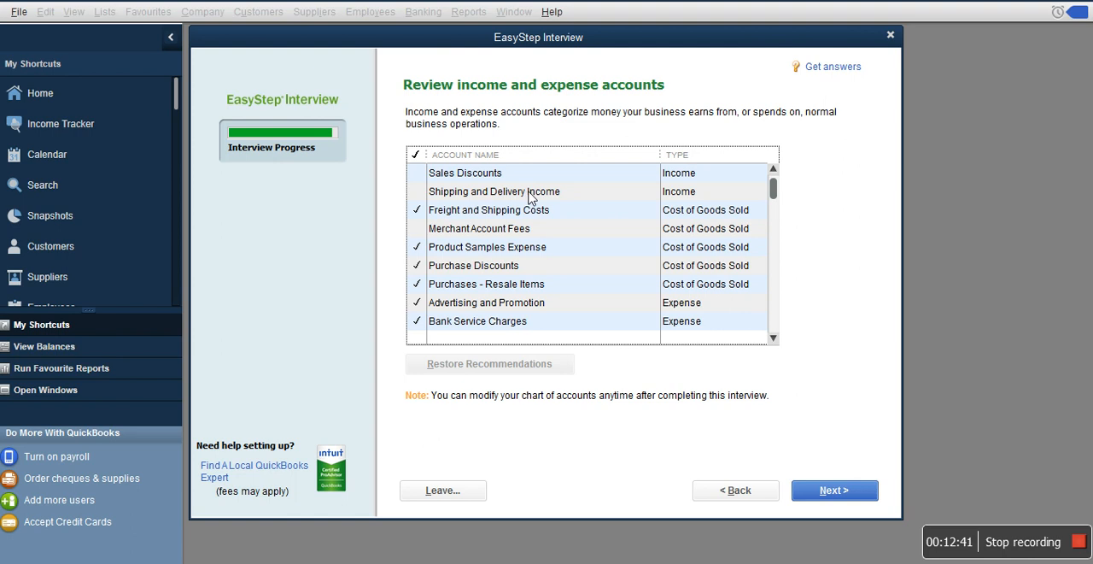
{"action": "mouse_move", "coordinate": [611, 197]}
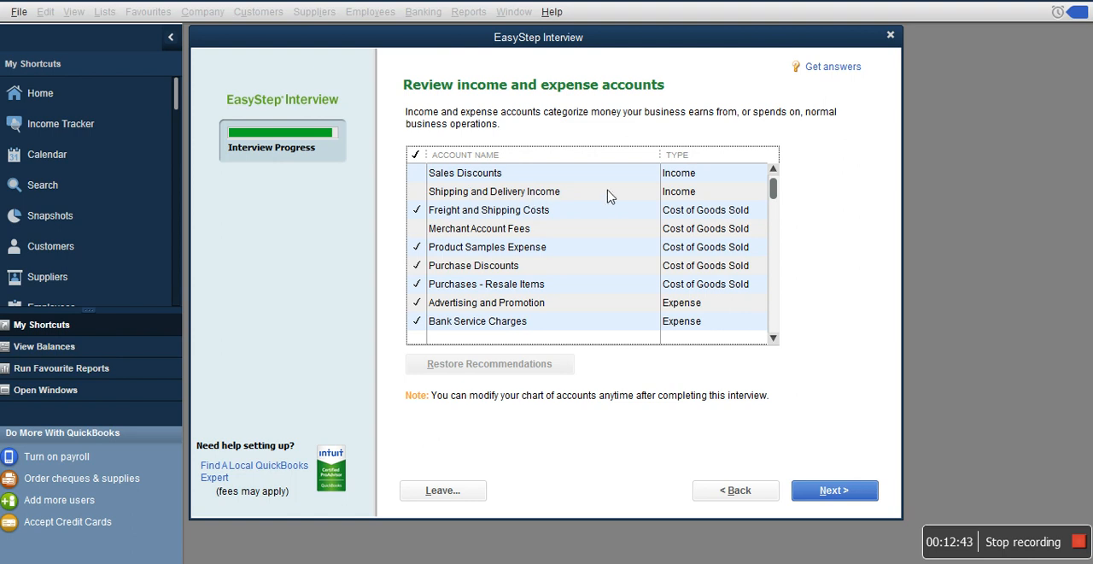
{"action": "mouse_move", "coordinate": [686, 200]}
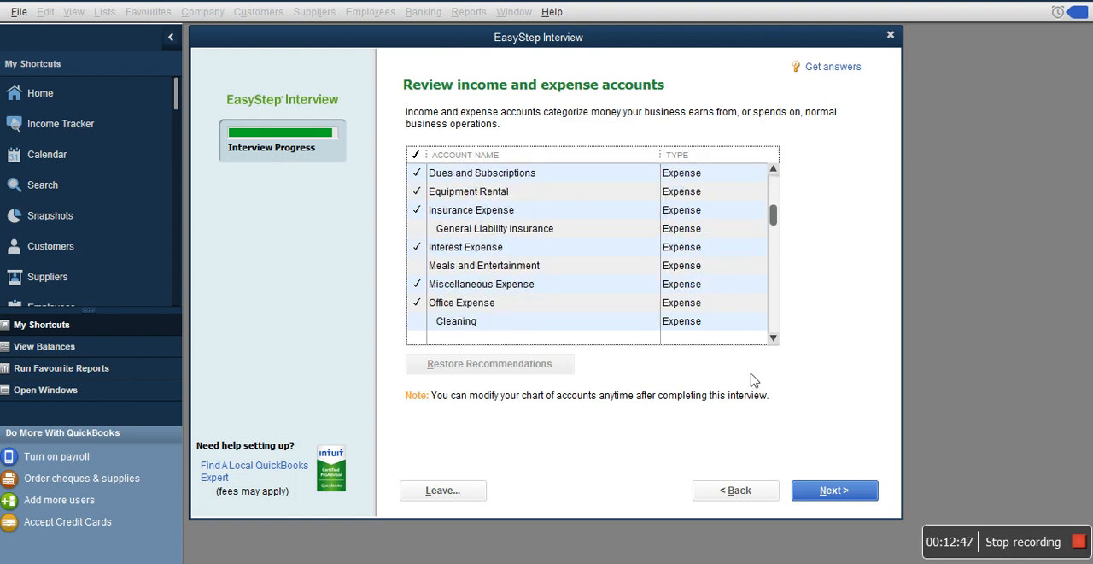
Accept the recommended income and expense accounts and go on to QuickBooks Setup
{"action": "left_click", "coordinate": [833, 489]}
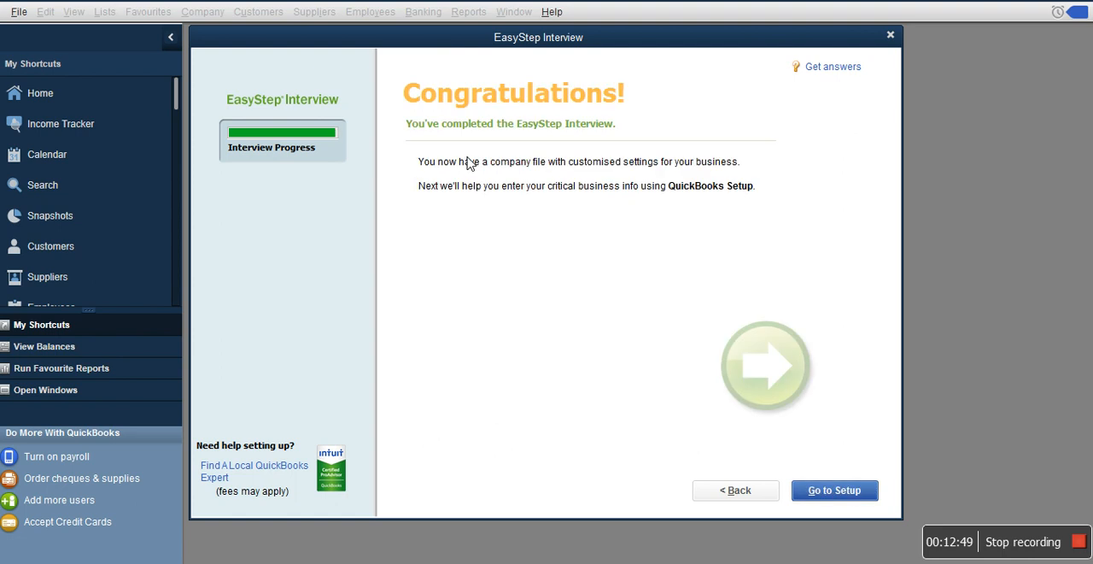
{"action": "mouse_move", "coordinate": [820, 517]}
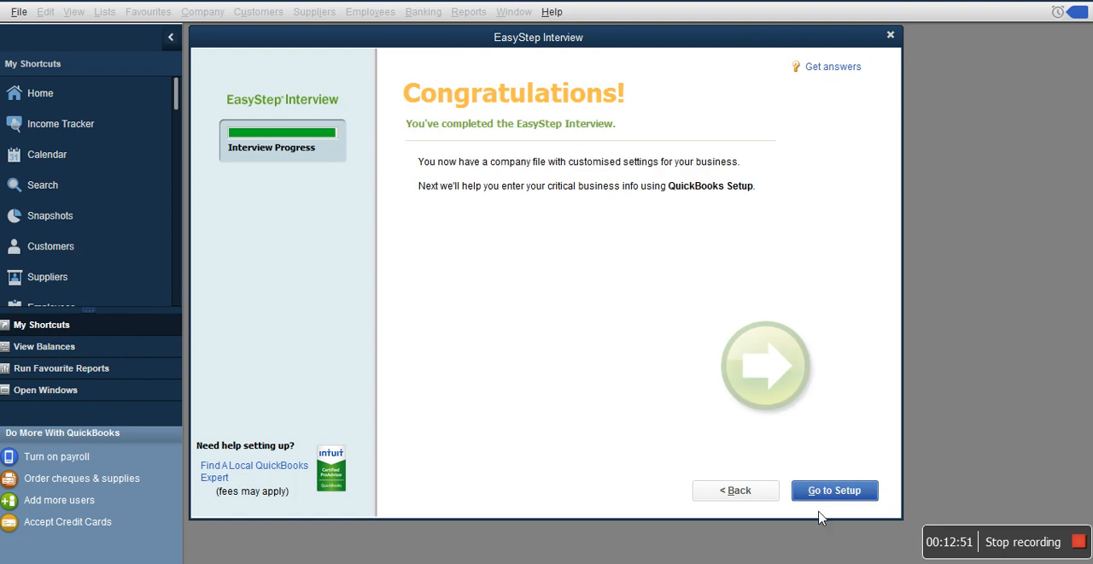
{"action": "left_click", "coordinate": [834, 490]}
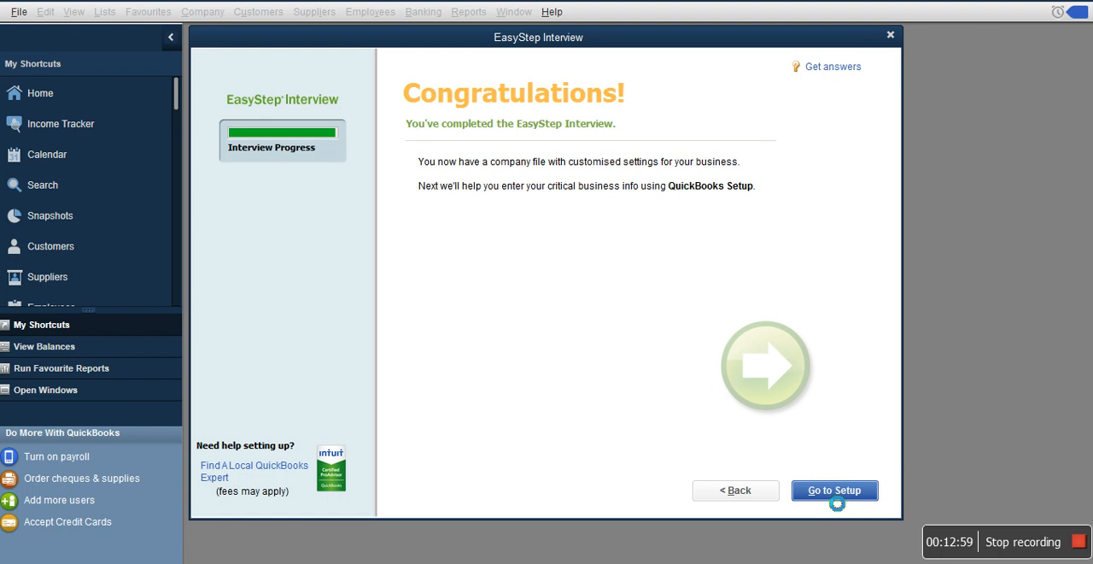
{"action": "left_click", "coordinate": [835, 490]}
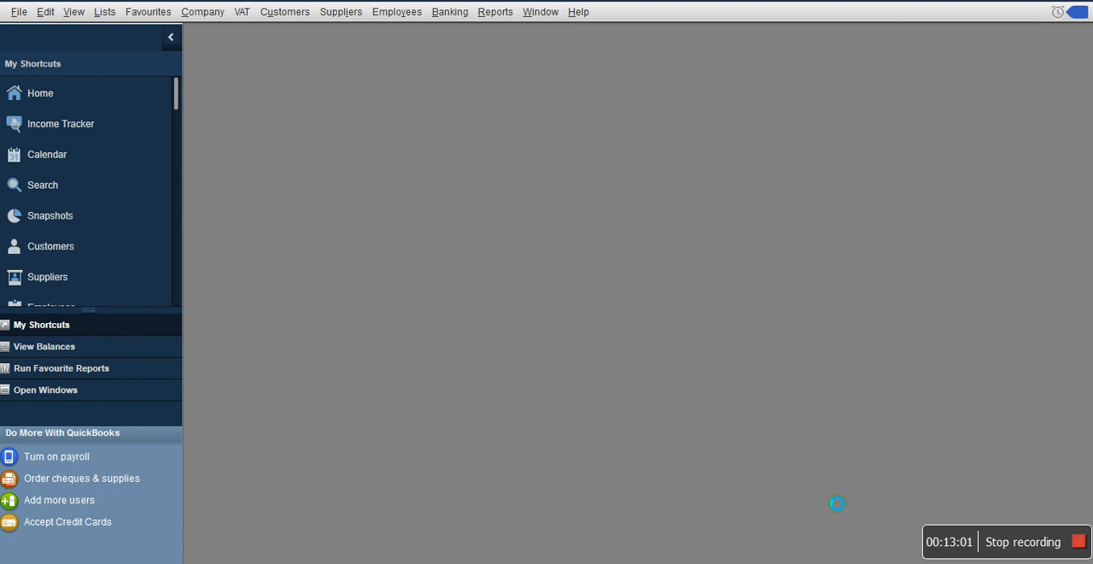
{"action": "mouse_move", "coordinate": [827, 498]}
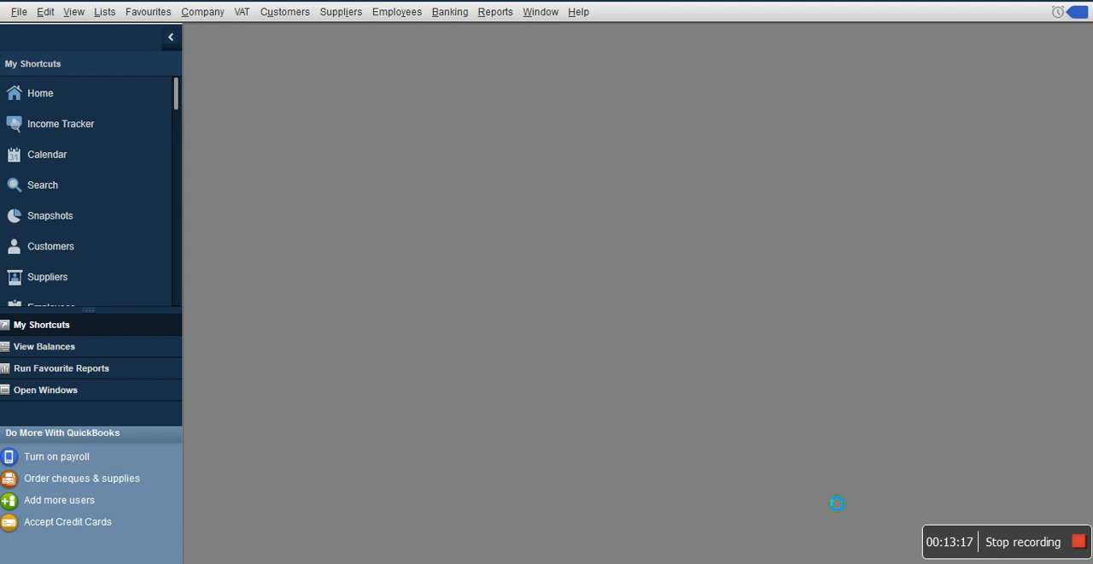
{"action": "mouse_move", "coordinate": [826, 498]}
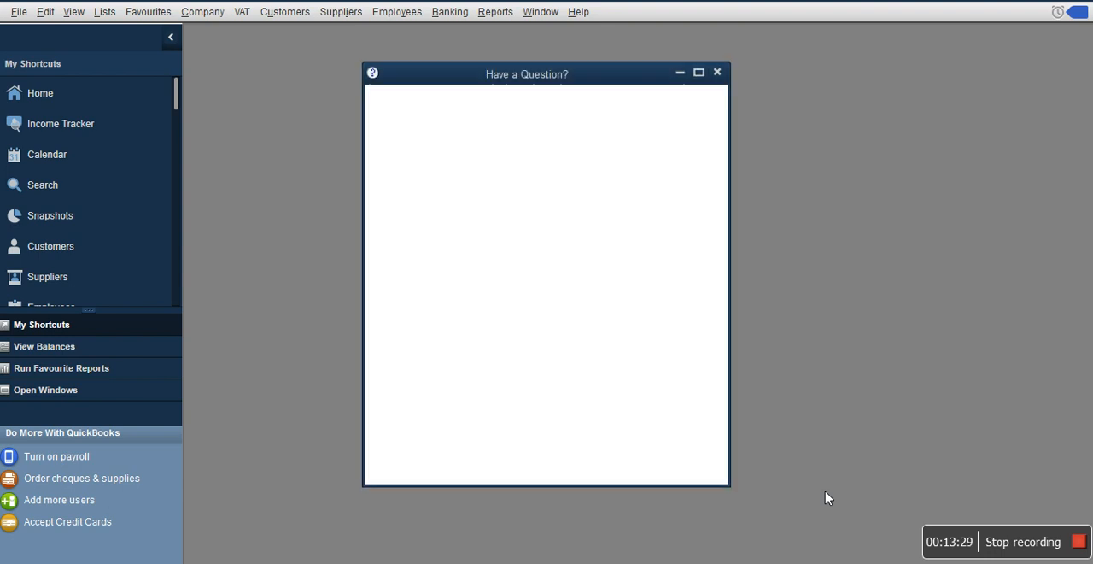
{"action": "mouse_move", "coordinate": [683, 295]}
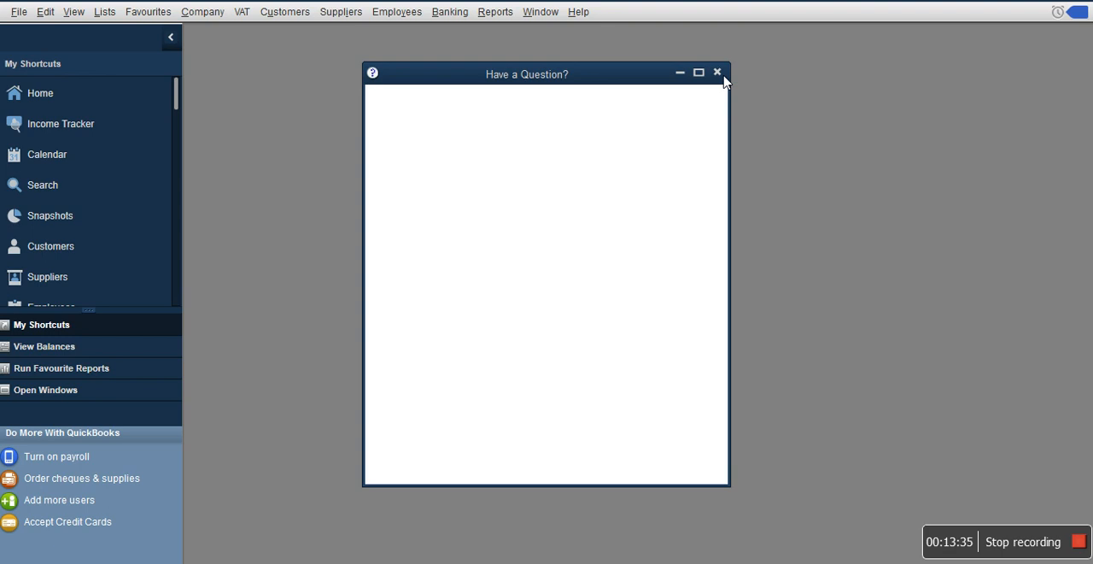
Close the empty 'Have a Question?' help window
{"action": "left_click", "coordinate": [718, 72]}
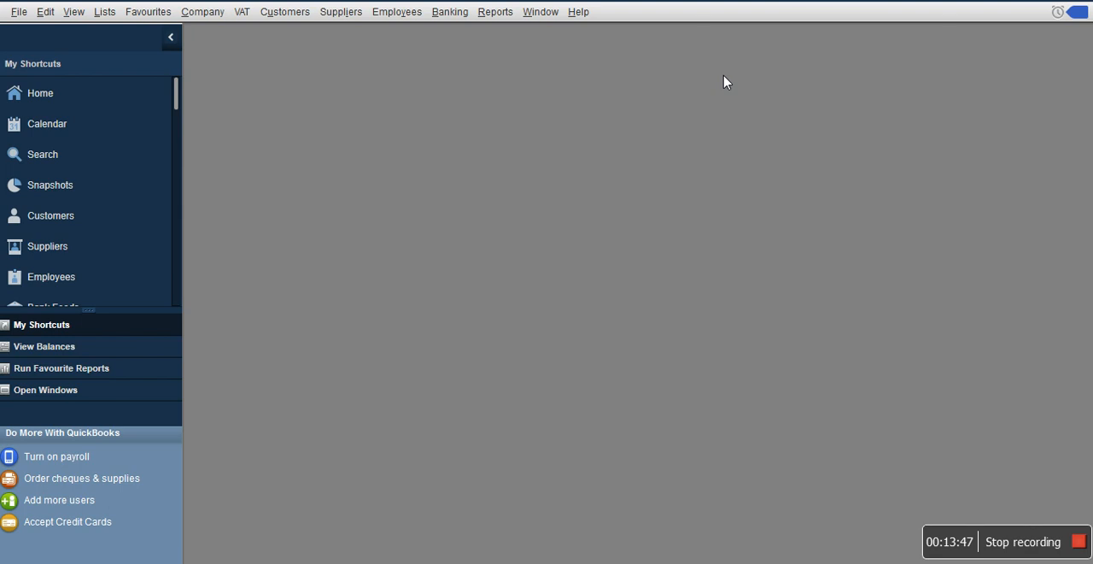
{"action": "mouse_move", "coordinate": [646, 101]}
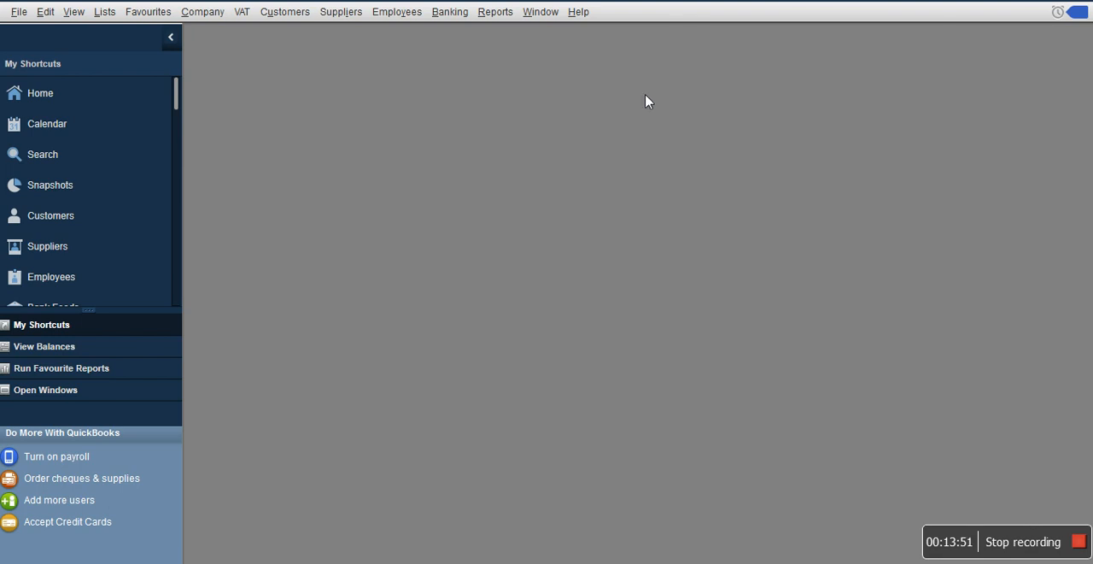
{"action": "mouse_move", "coordinate": [429, 101]}
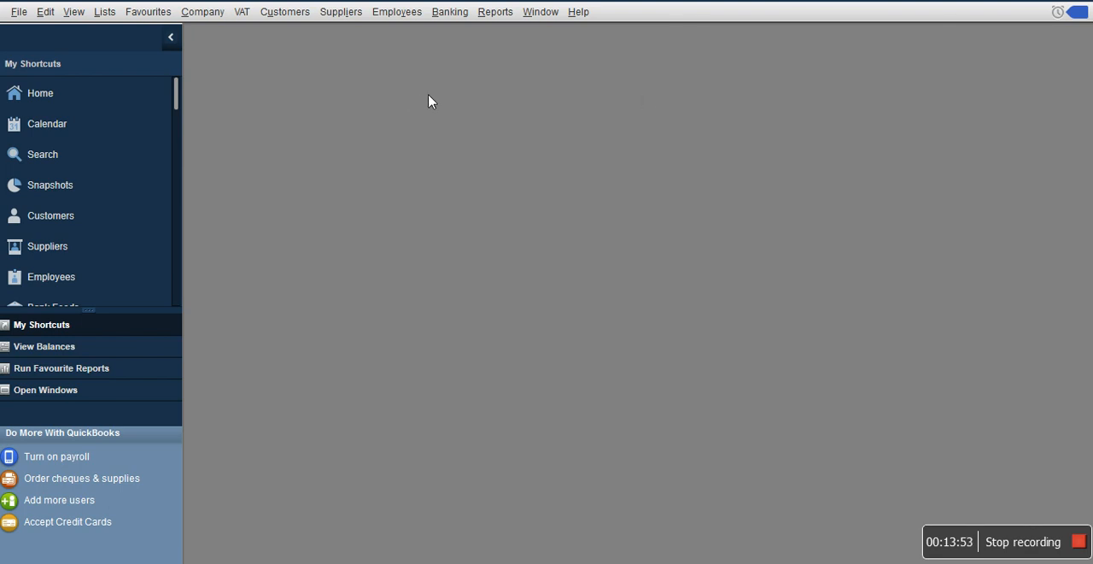
{"action": "mouse_move", "coordinate": [123, 122]}
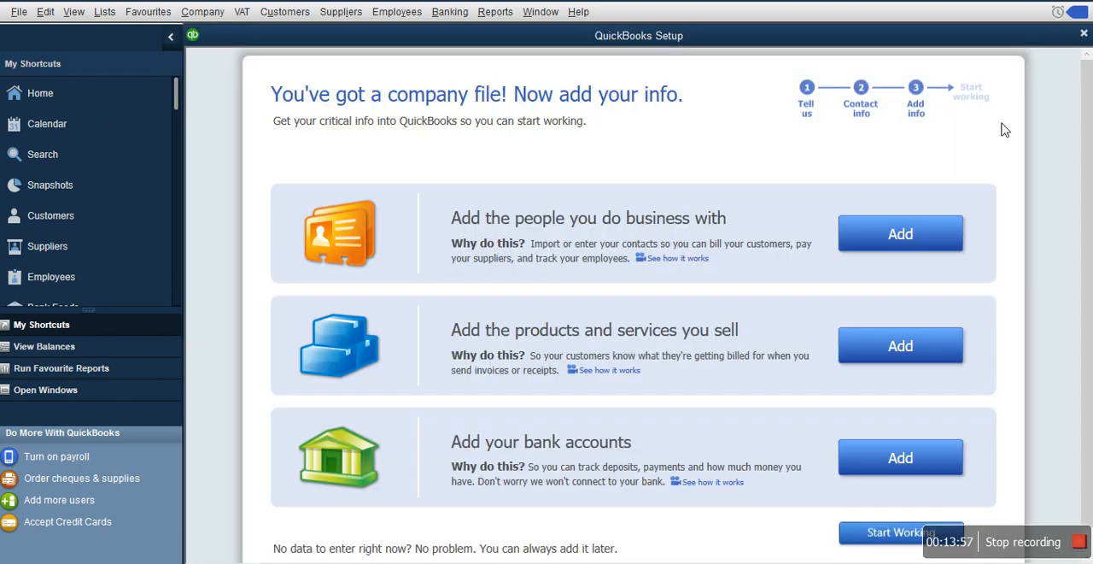
{"action": "mouse_move", "coordinate": [1080, 48]}
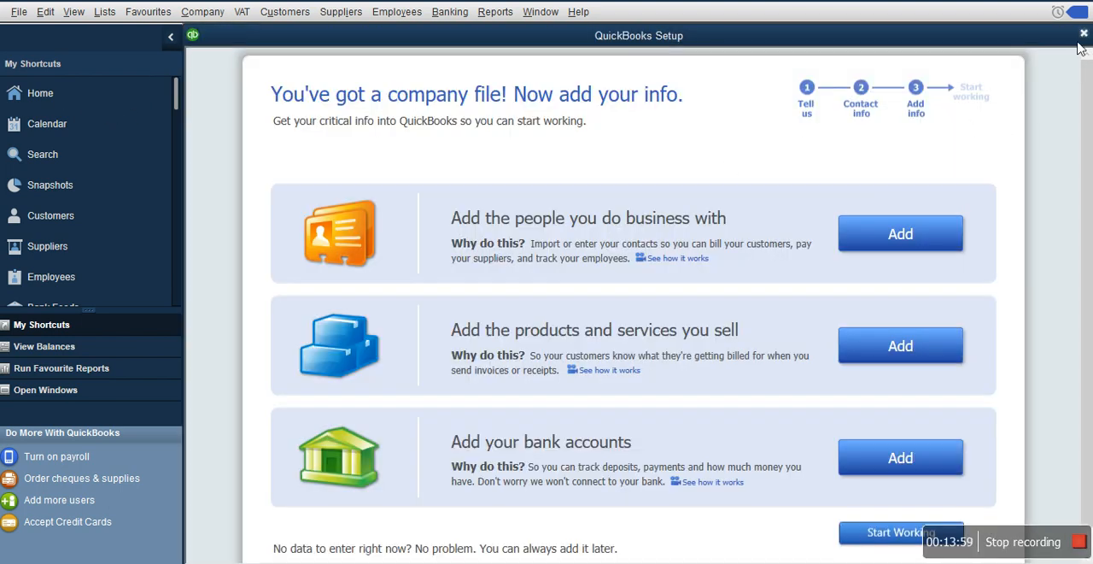
Close QuickBooks Setup and dismiss the Live Community prompt with 'Don't show again'
{"action": "left_click", "coordinate": [1083, 34]}
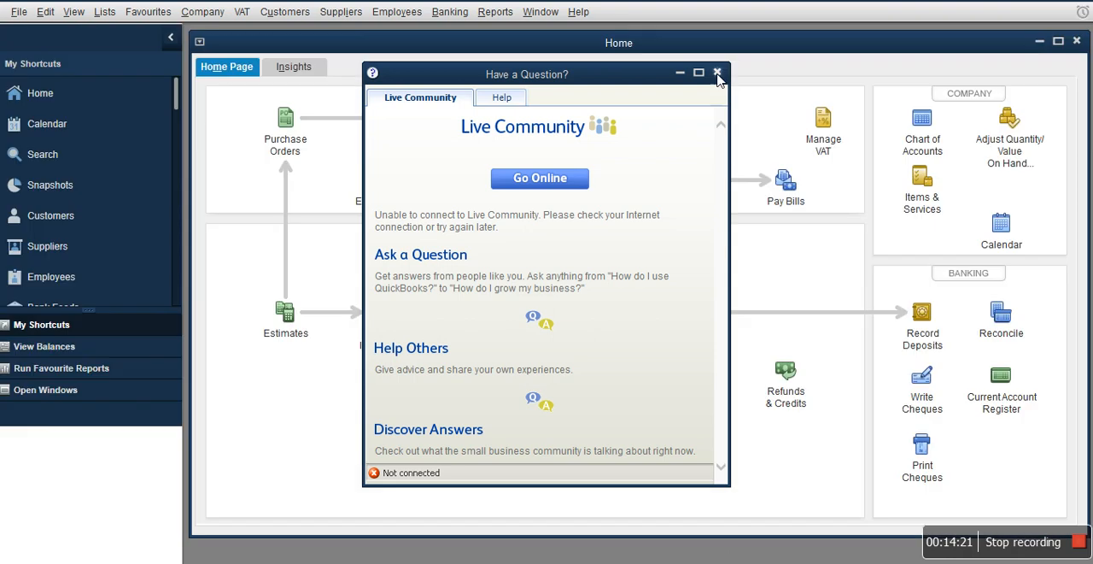
{"action": "mouse_move", "coordinate": [756, 69]}
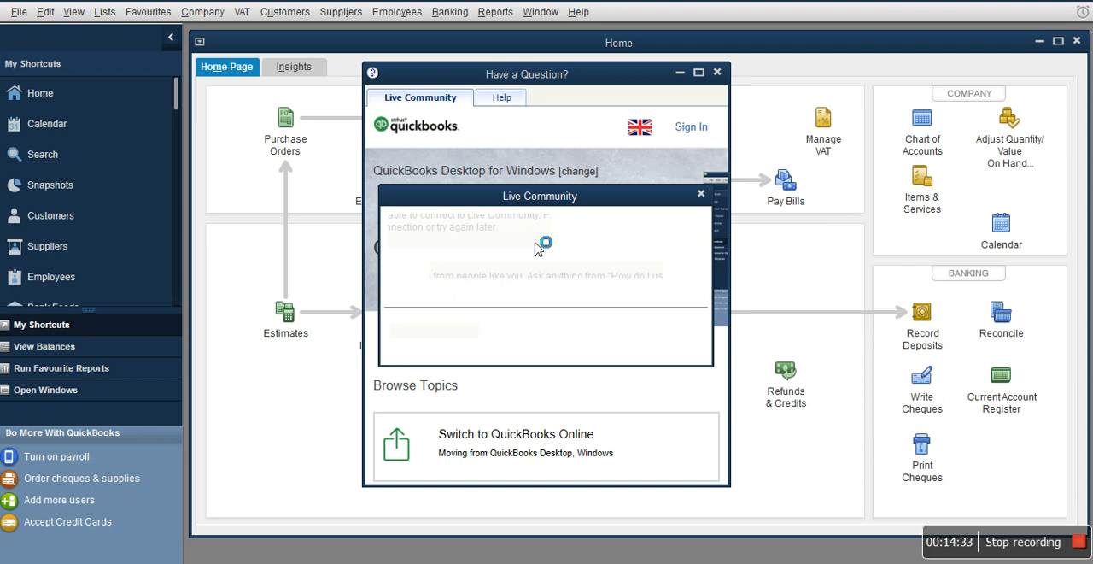
{"action": "mouse_move", "coordinate": [540, 248]}
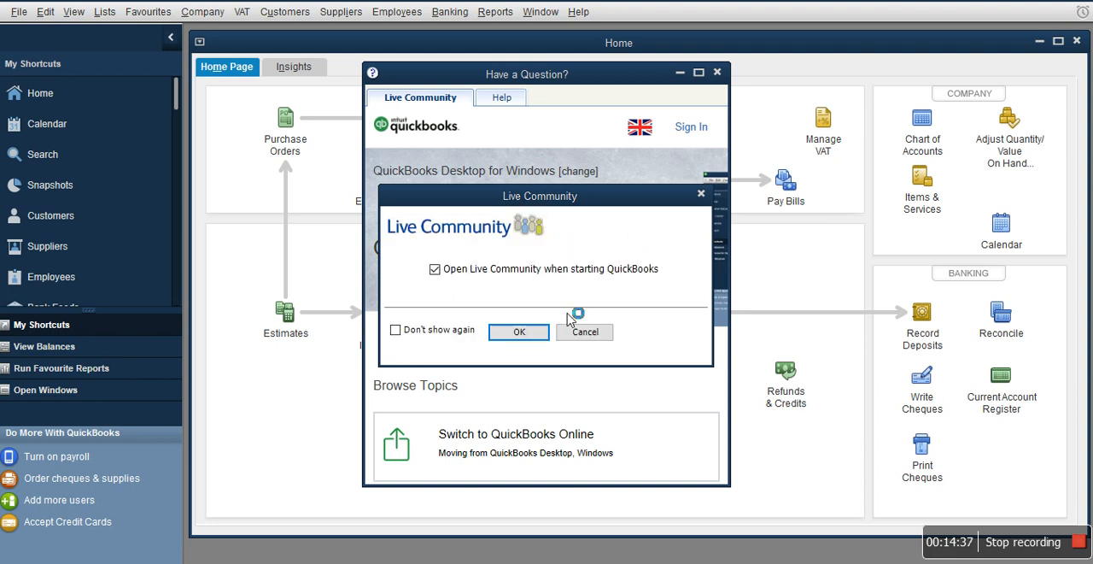
{"action": "left_click", "coordinate": [395, 329]}
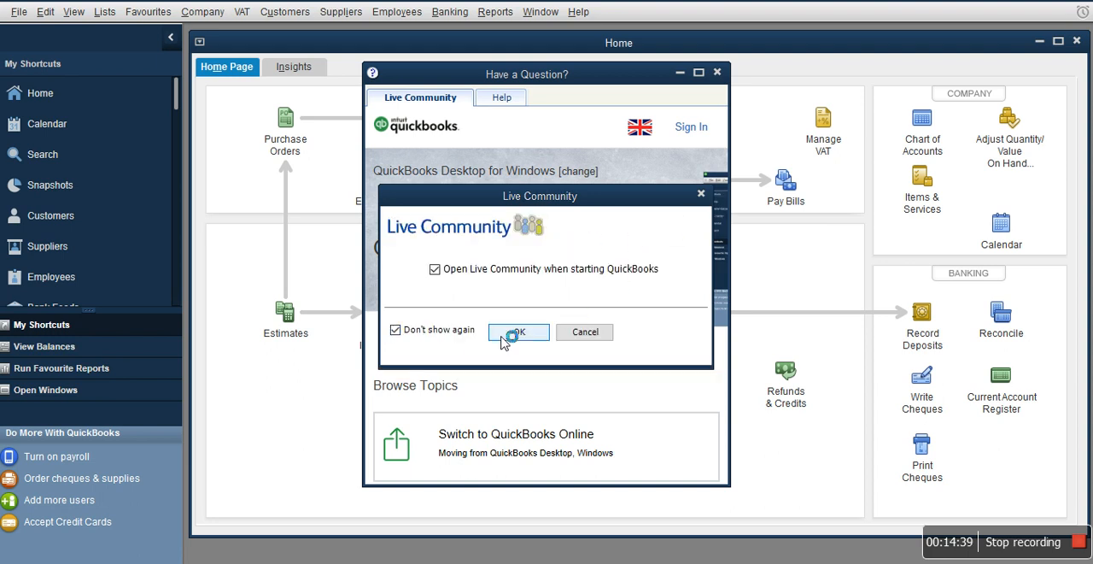
{"action": "left_click", "coordinate": [518, 332]}
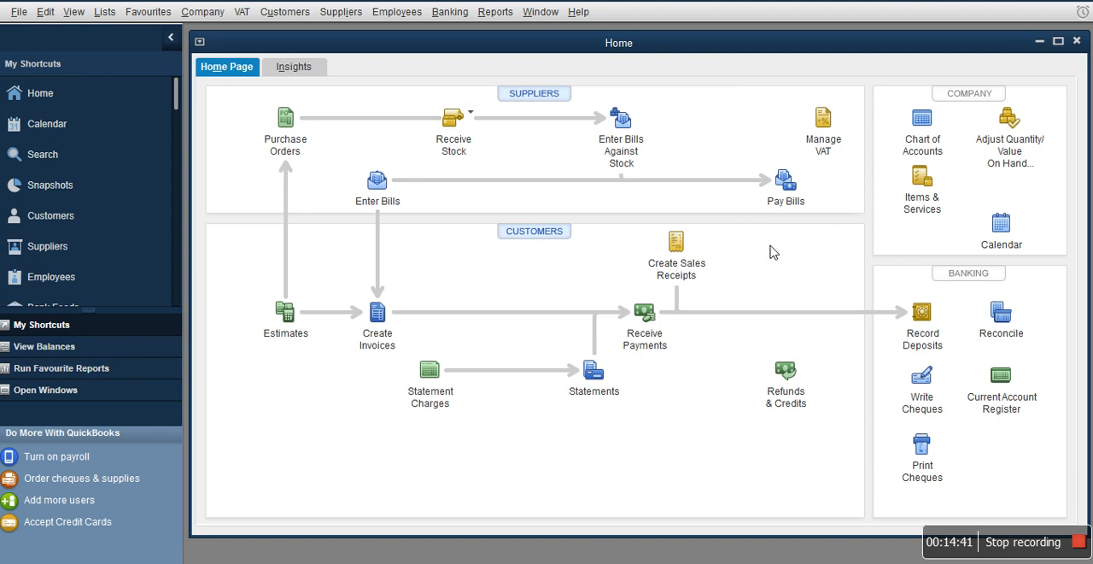
{"action": "mouse_move", "coordinate": [498, 209]}
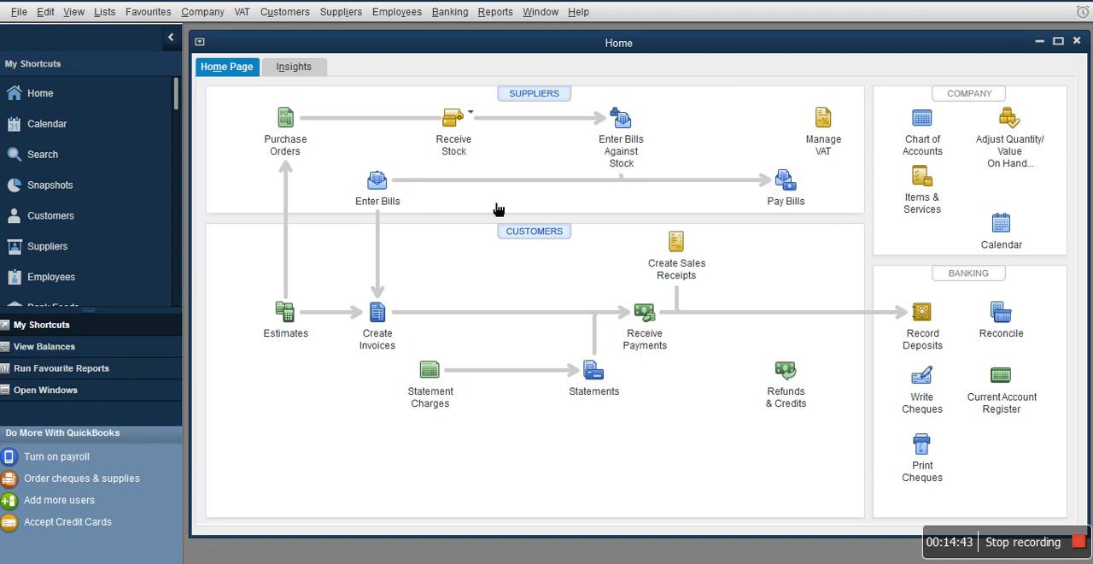